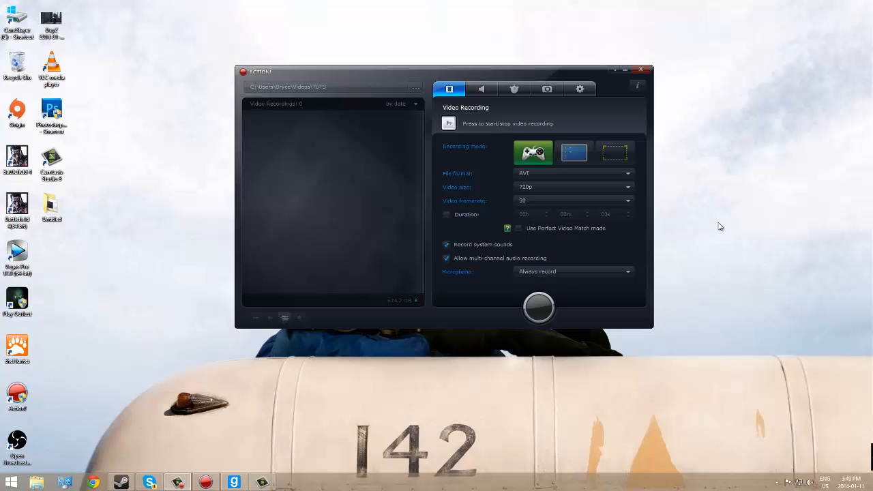
mouse_move(615, 69)
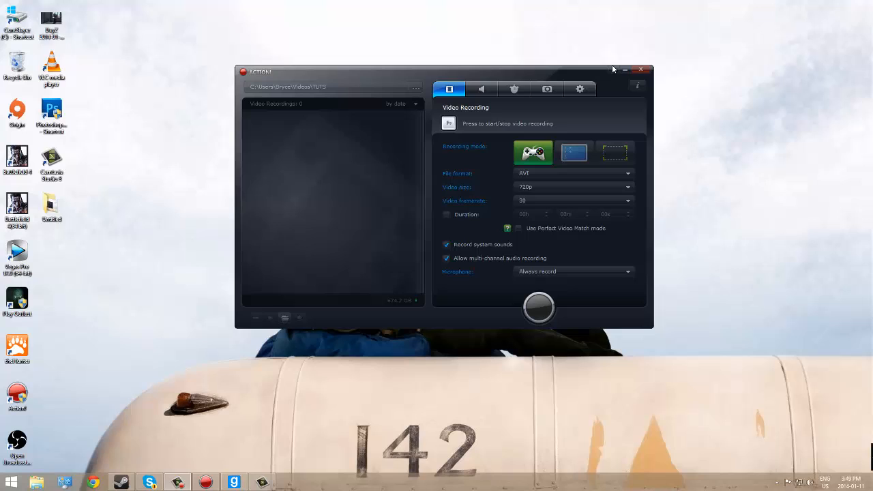
mouse_move(599, 75)
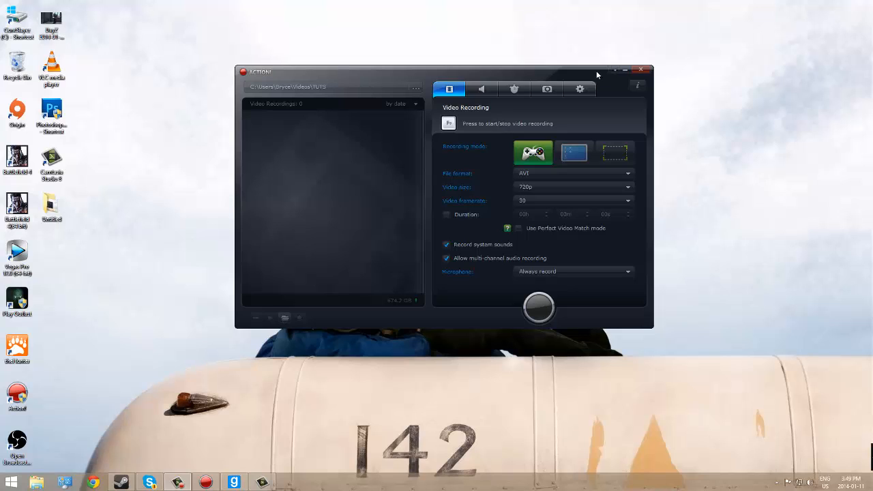
mouse_move(571, 53)
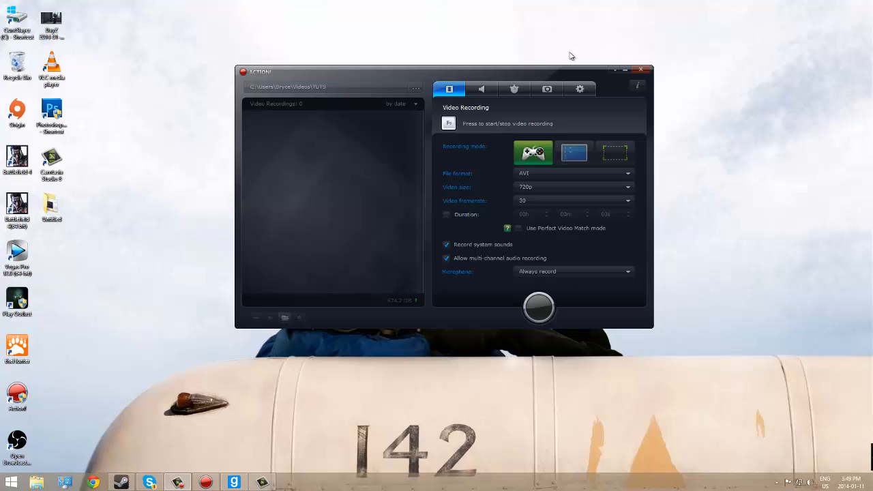
mouse_move(573, 78)
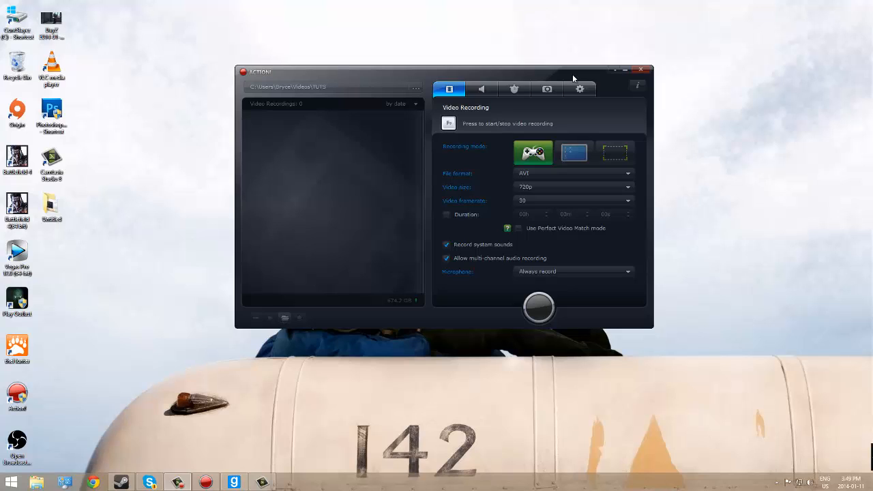
mouse_move(592, 75)
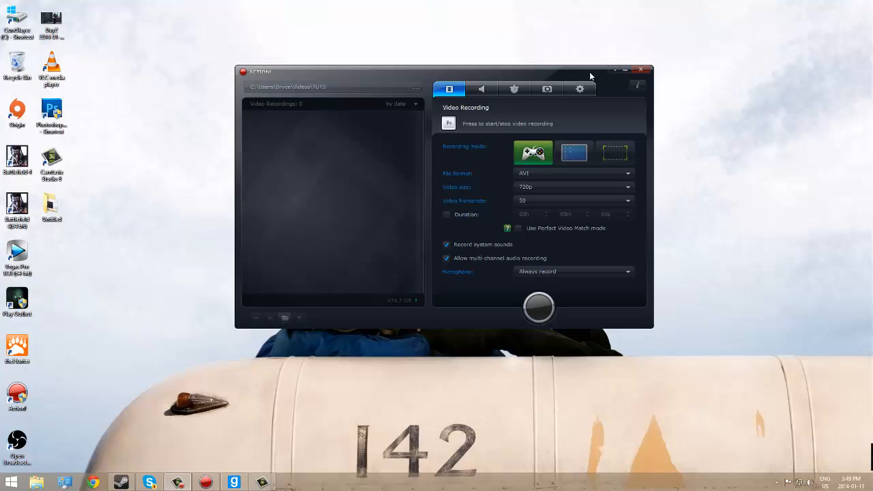
mouse_move(590, 73)
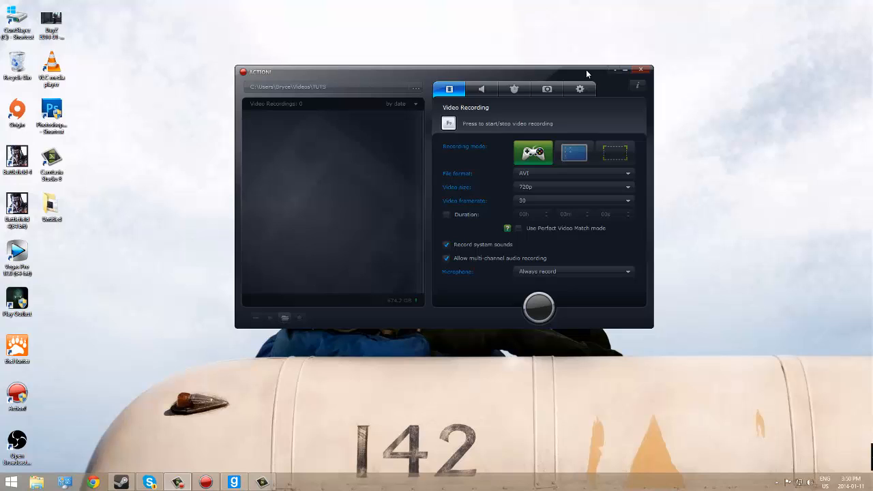
mouse_move(569, 70)
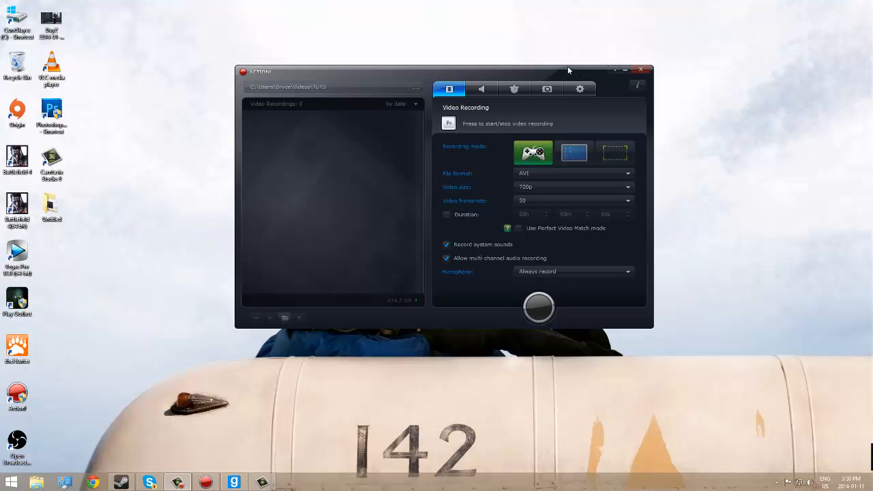
mouse_move(565, 72)
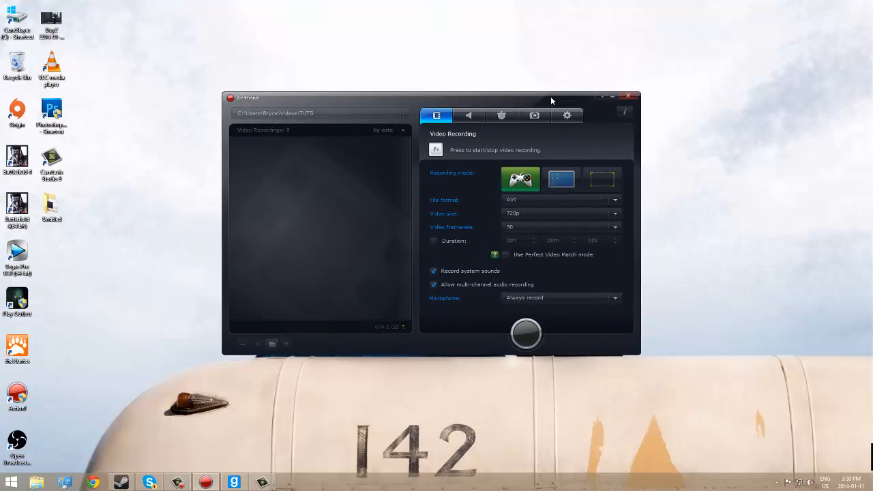
Step: Move the Action! recorder window slightly up on the desktop
left_click_drag(551, 100, 556, 89)
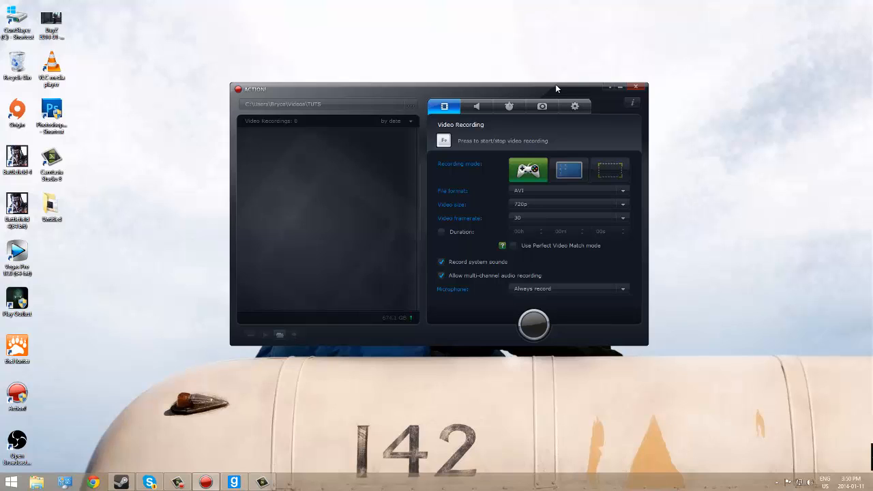
mouse_move(528, 86)
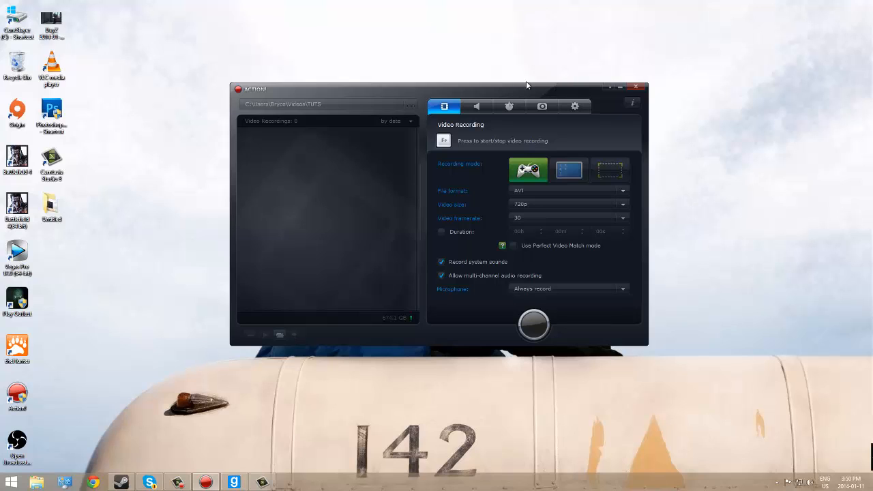
mouse_move(448, 116)
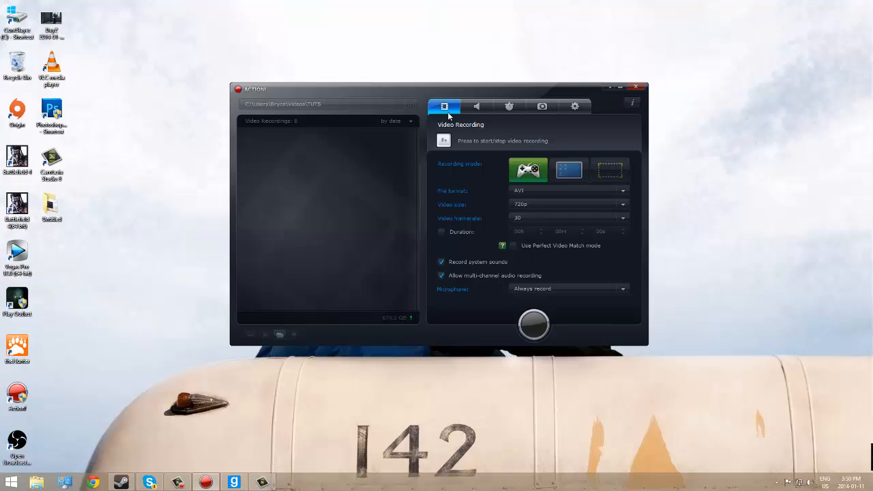
mouse_move(485, 150)
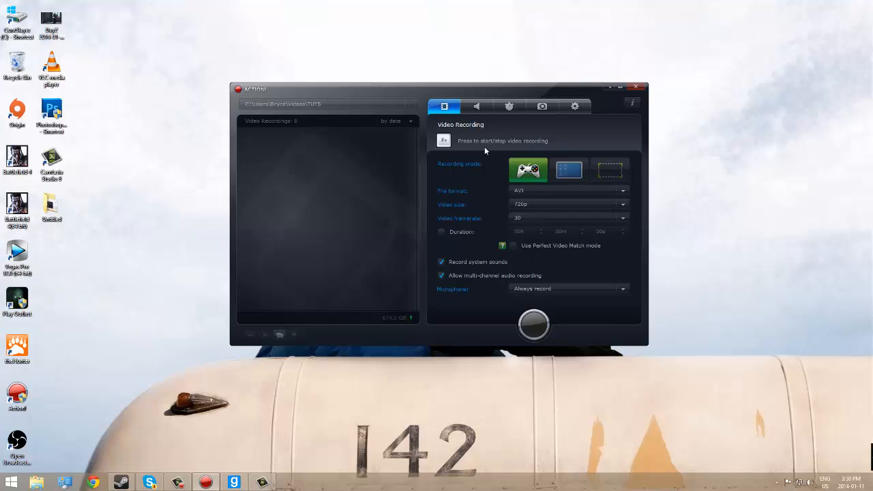
mouse_move(528, 170)
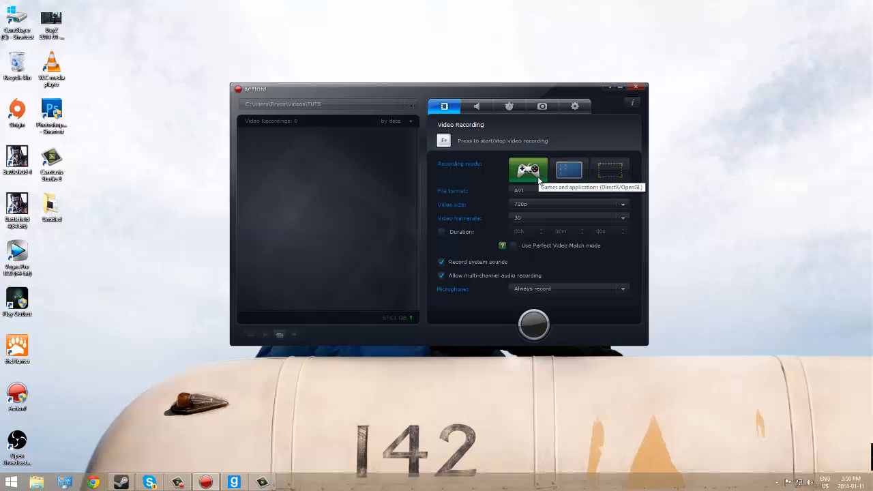
mouse_move(503, 149)
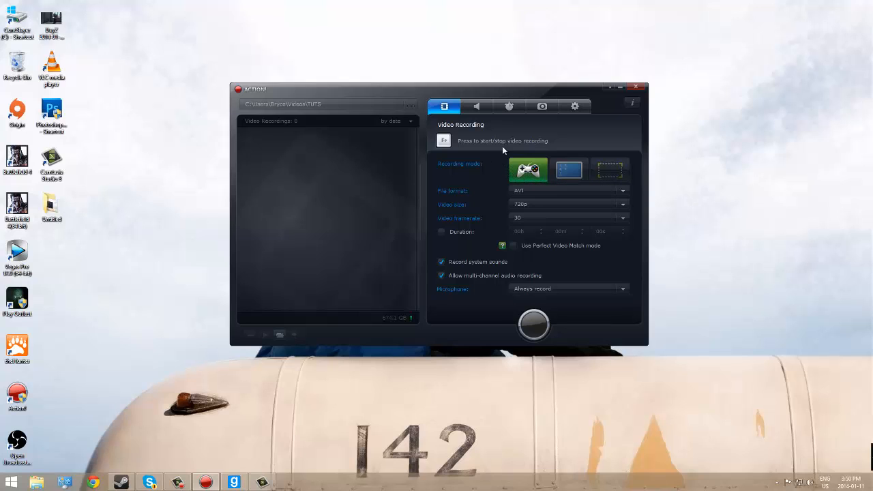
mouse_move(402, 87)
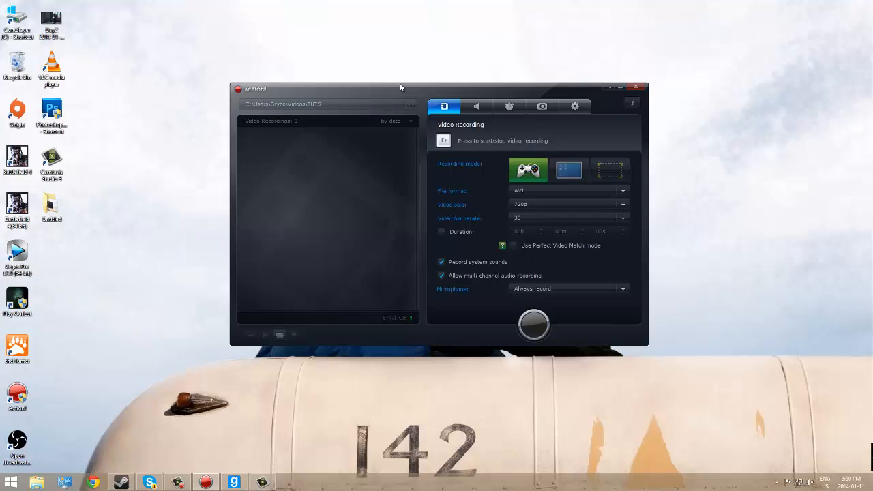
mouse_move(589, 113)
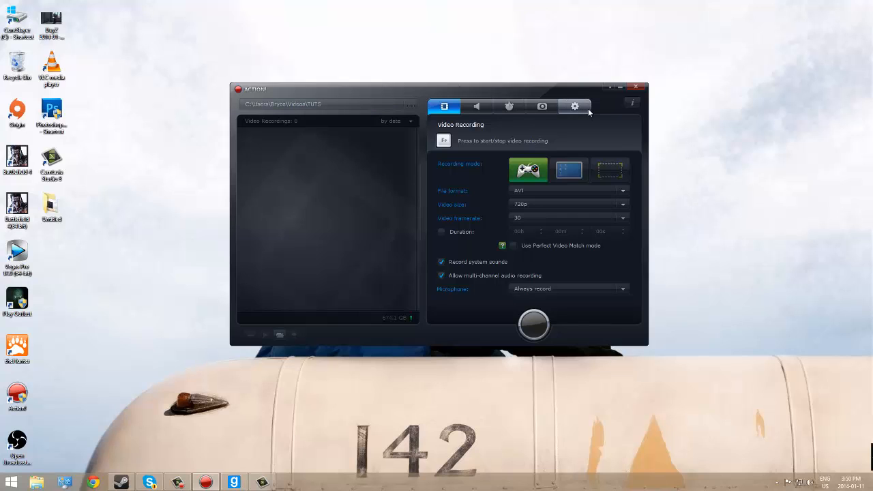
left_click(575, 105)
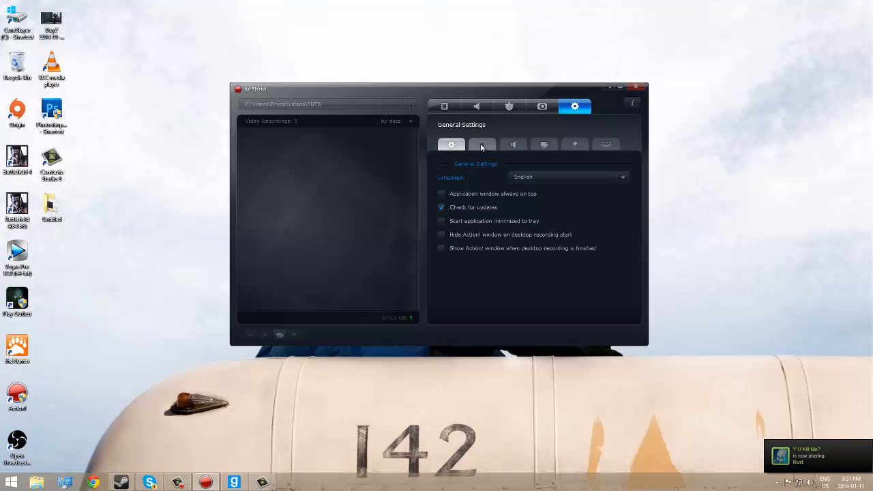
mouse_move(456, 108)
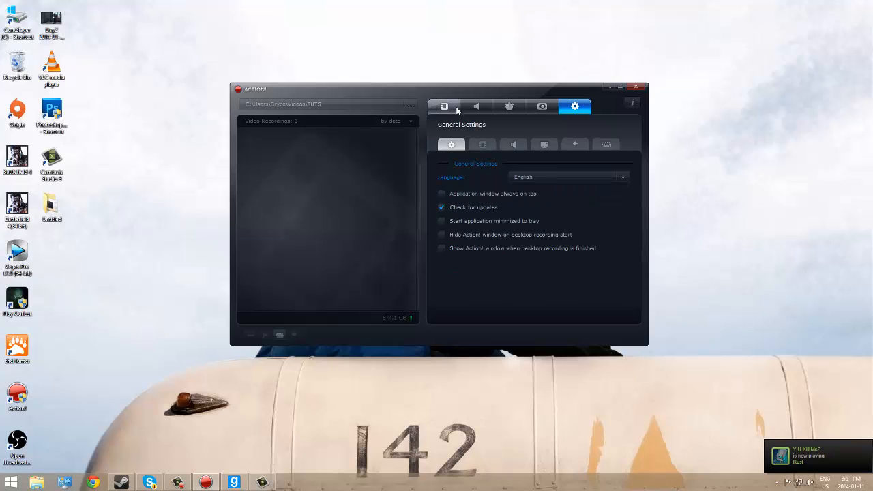
left_click(443, 105)
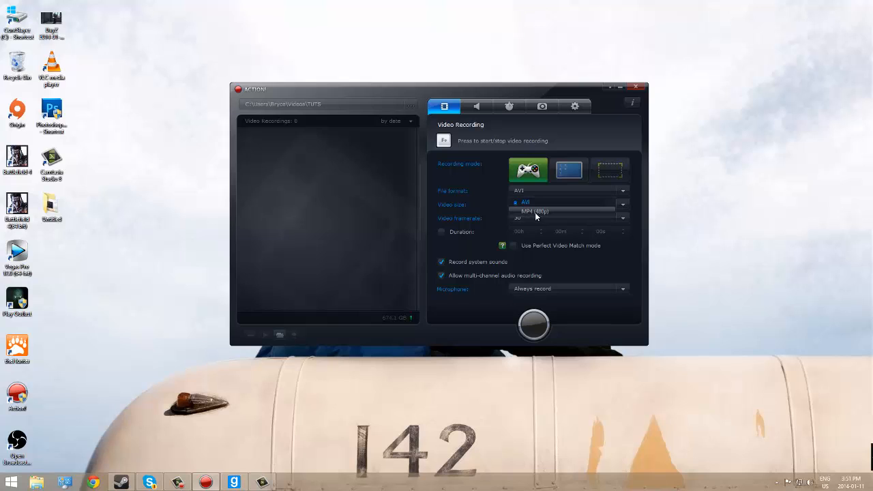
mouse_move(541, 213)
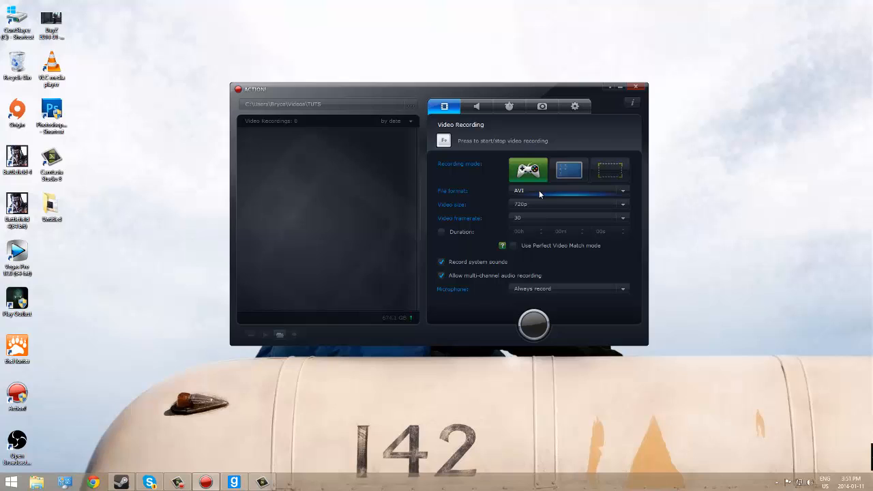
mouse_move(554, 167)
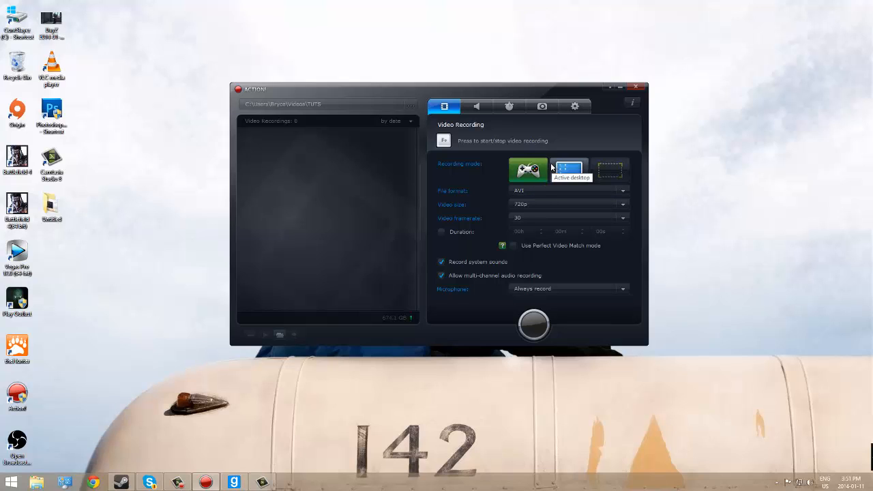
mouse_move(549, 167)
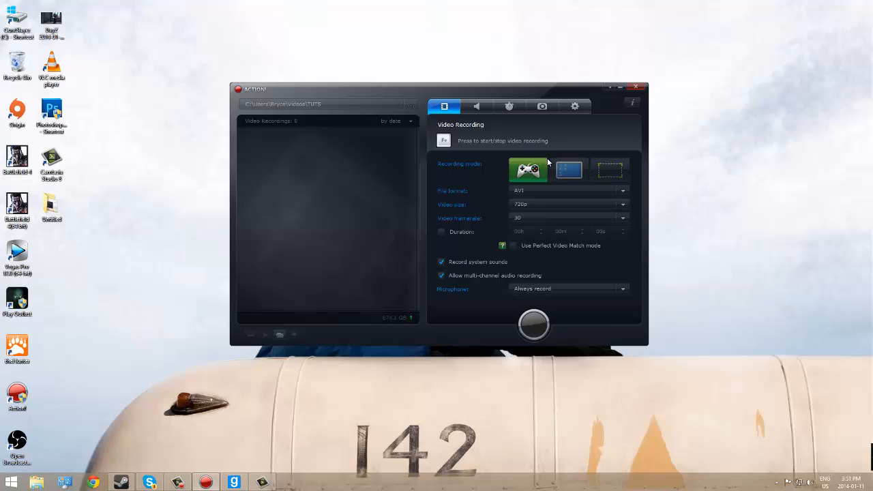
mouse_move(571, 115)
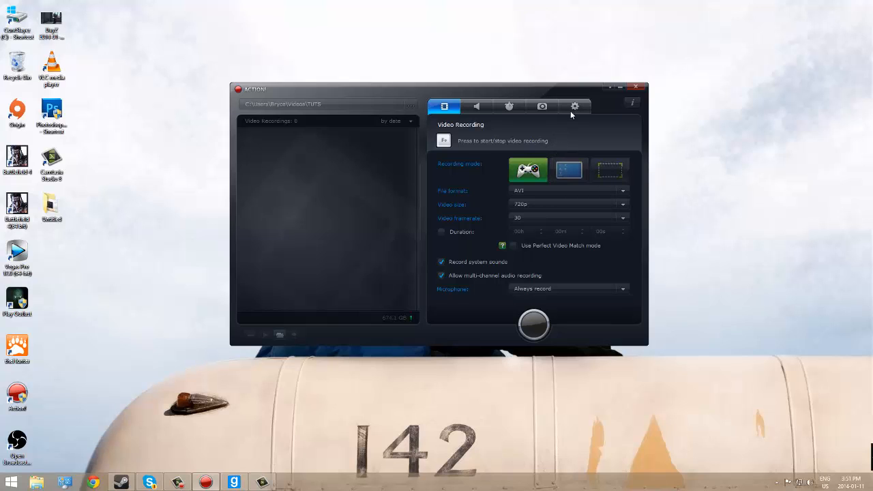
mouse_move(580, 107)
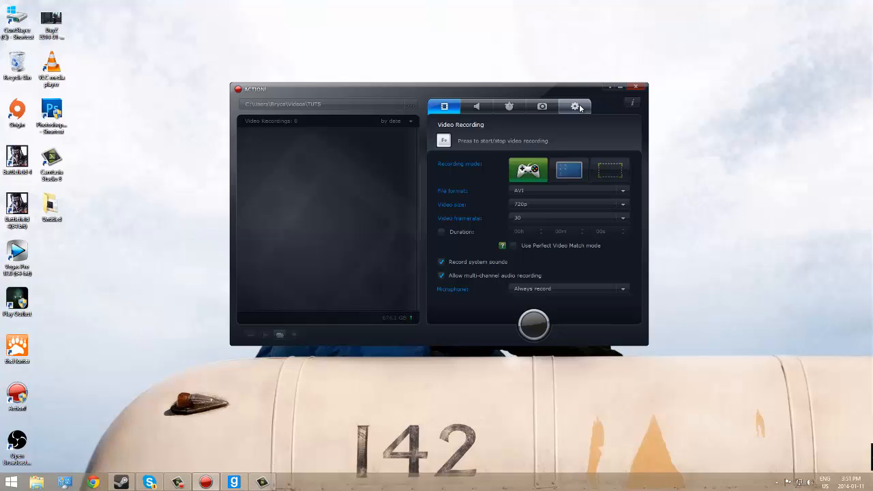
mouse_move(577, 107)
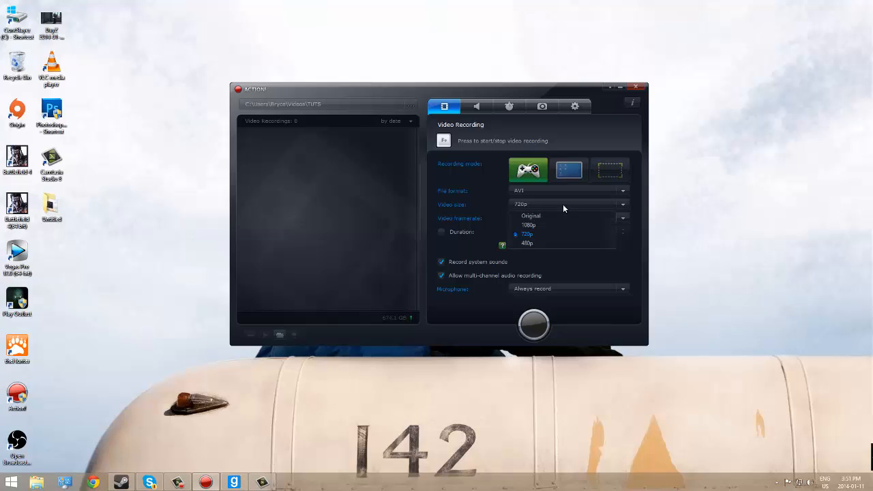
mouse_move(571, 206)
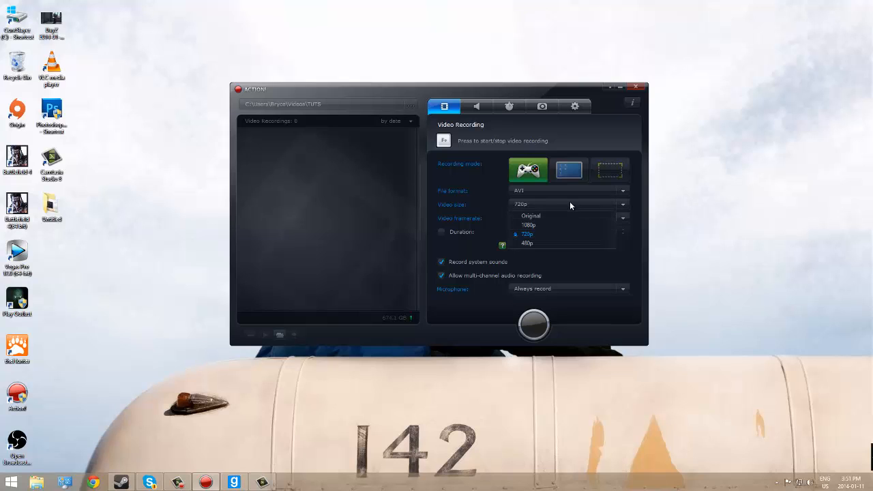
left_click(527, 233)
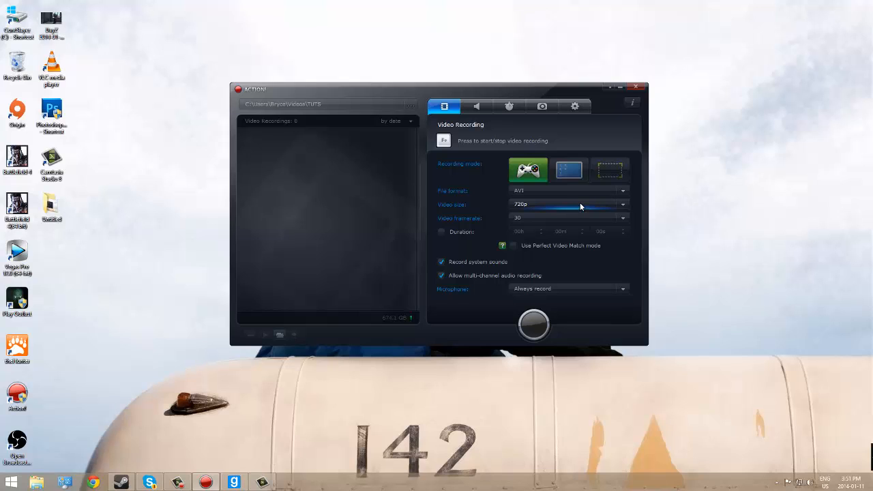
mouse_move(576, 218)
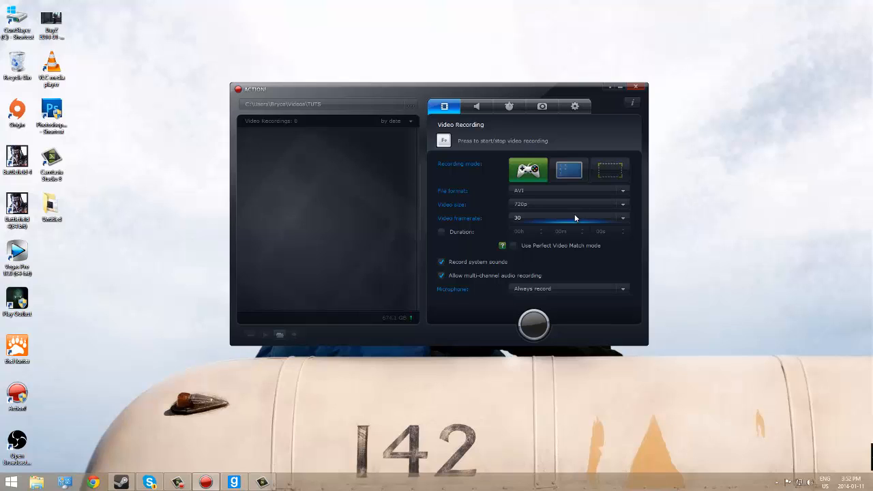
mouse_move(567, 218)
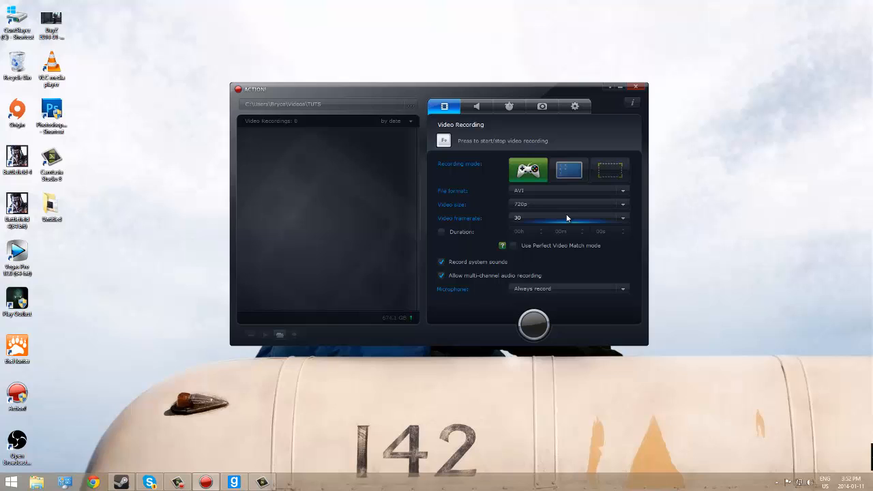
left_click(622, 218)
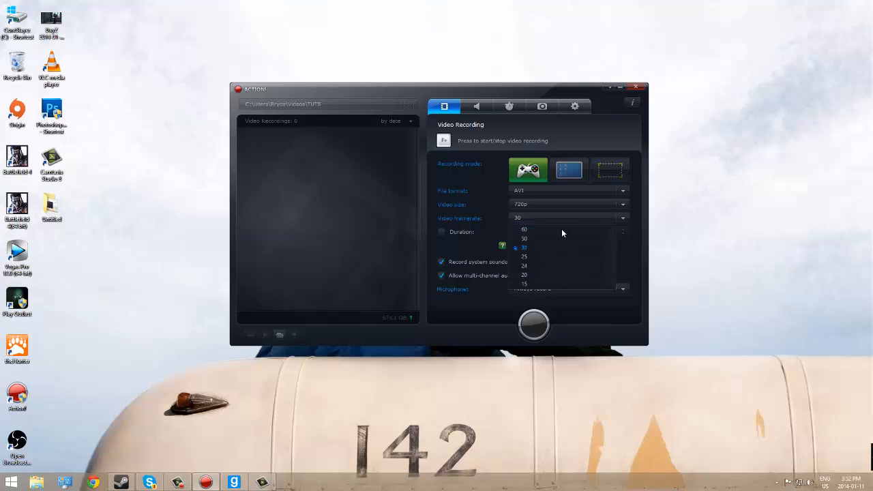
left_click(524, 248)
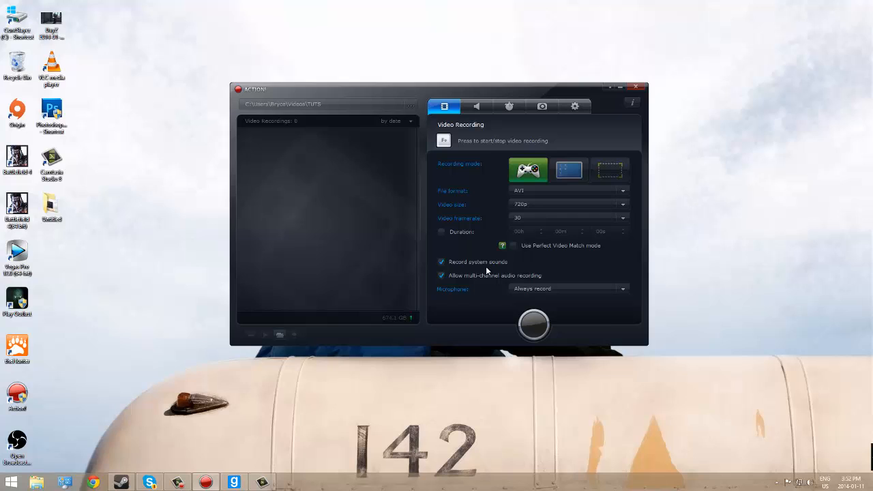
mouse_move(466, 268)
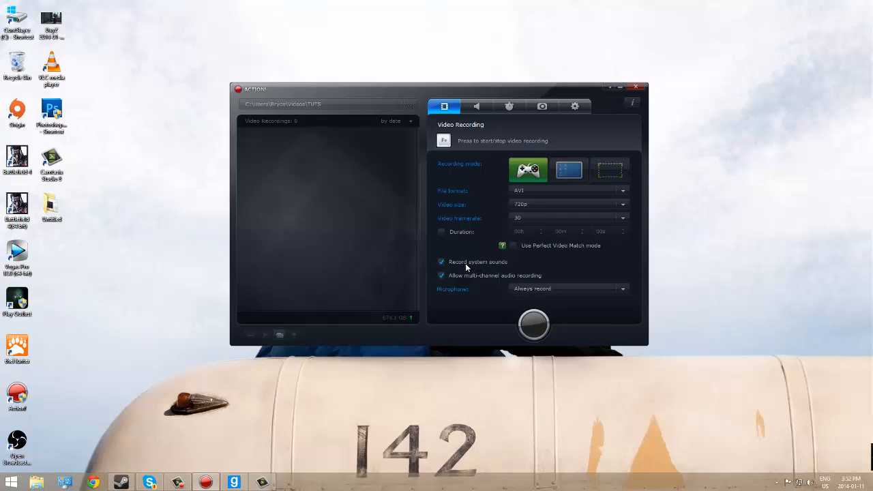
mouse_move(455, 287)
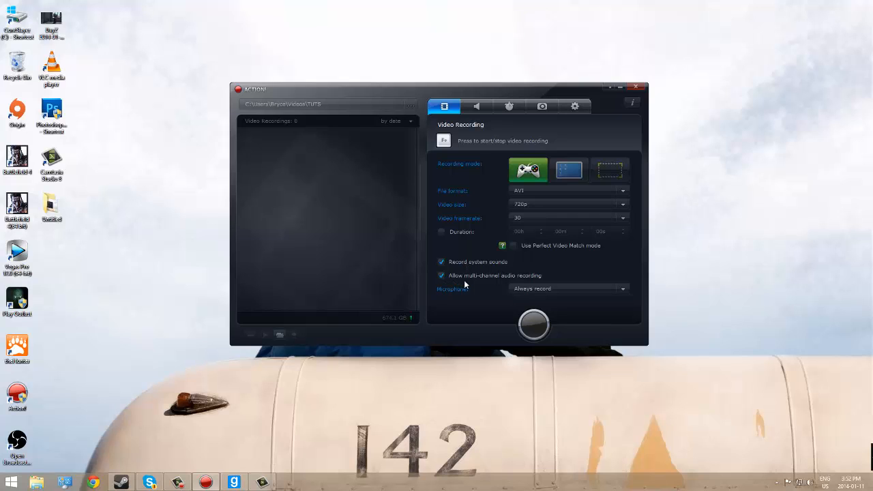
mouse_move(492, 280)
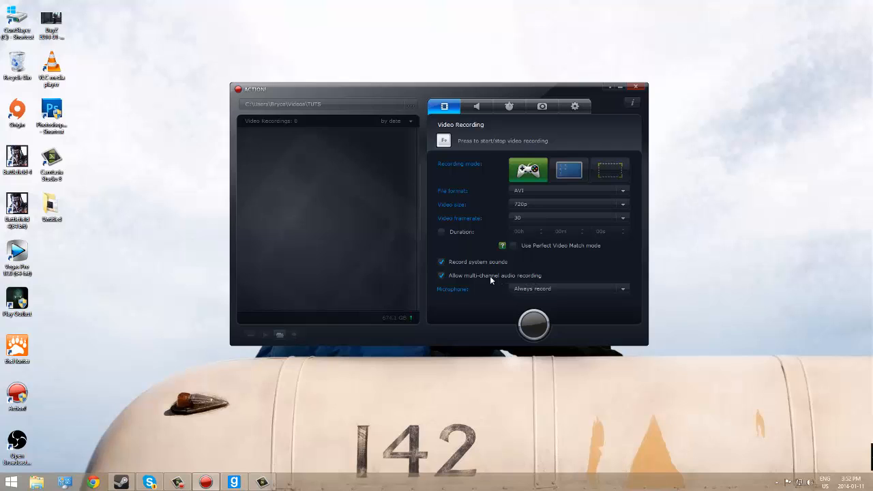
mouse_move(453, 279)
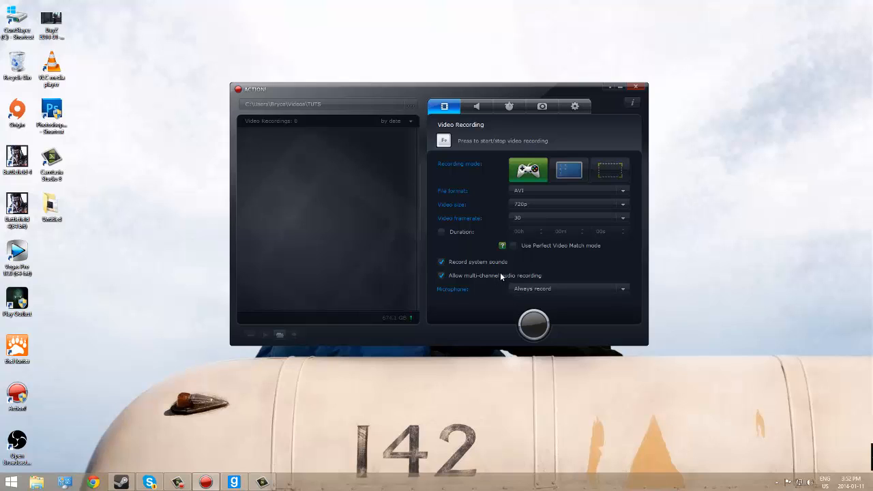
mouse_move(505, 286)
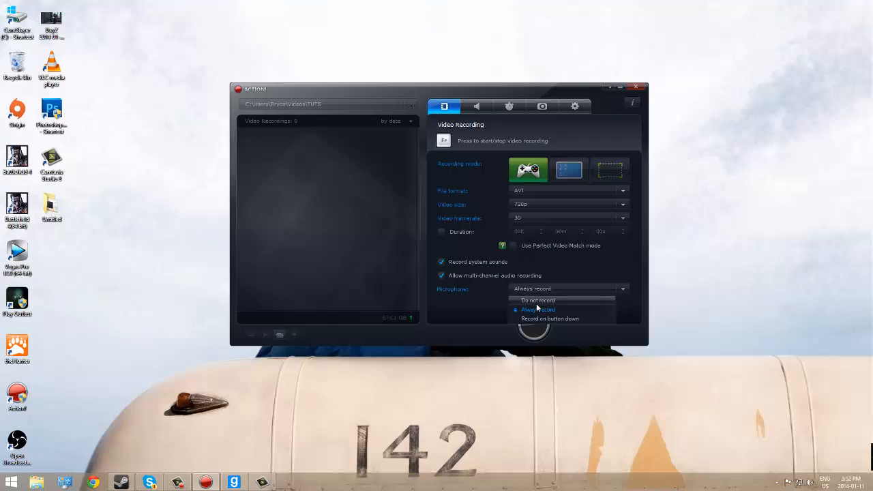
mouse_move(539, 304)
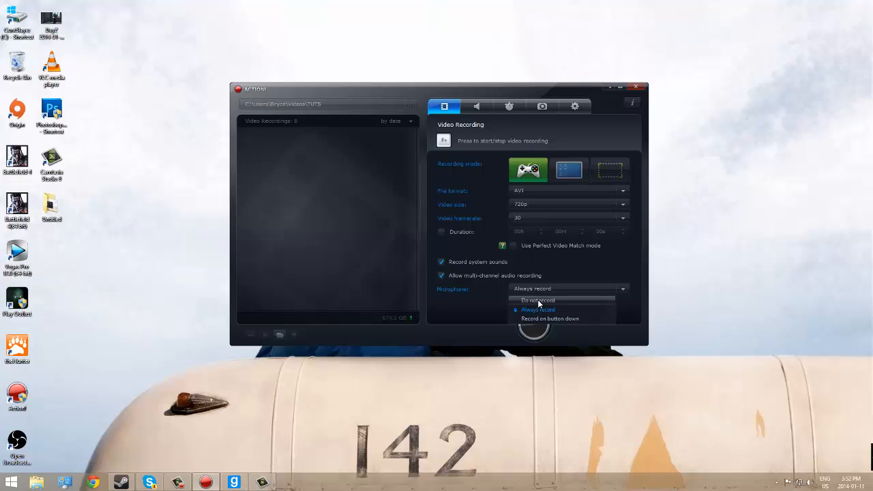
mouse_move(537, 299)
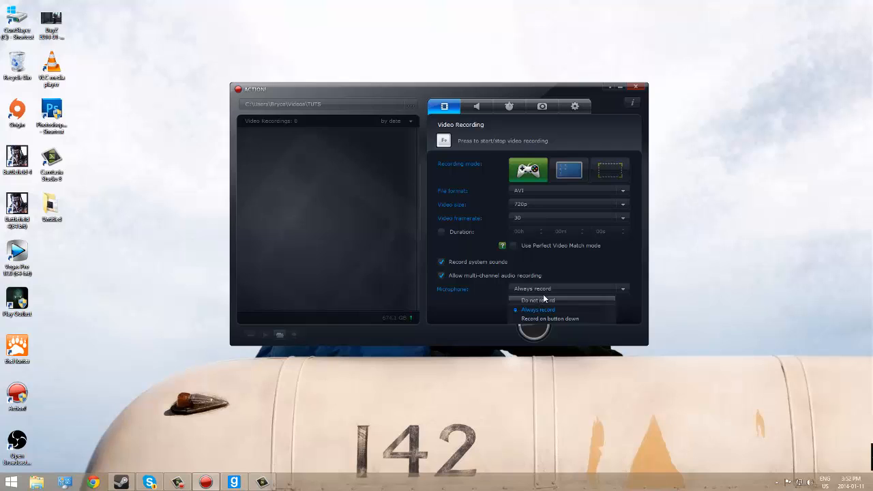
mouse_move(536, 285)
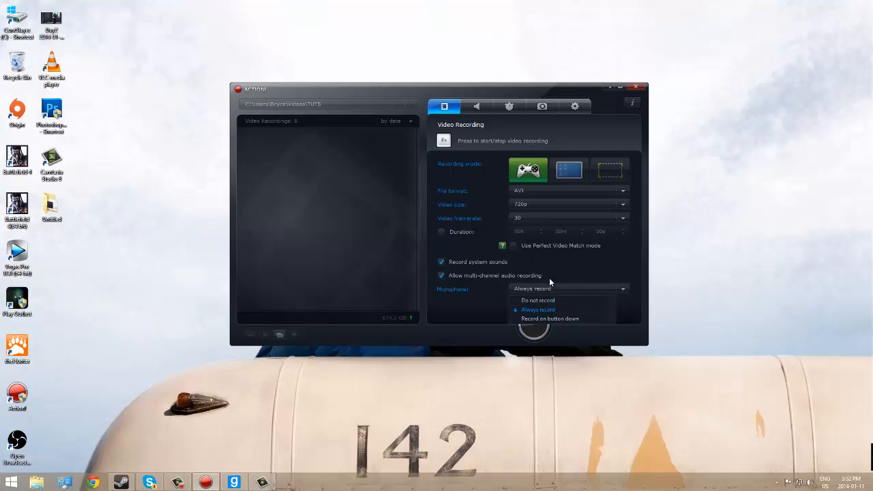
mouse_move(562, 316)
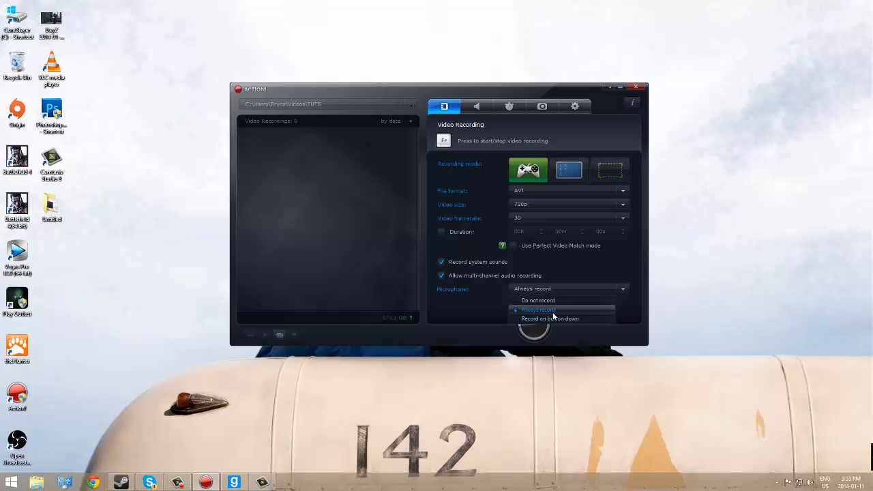
mouse_move(553, 324)
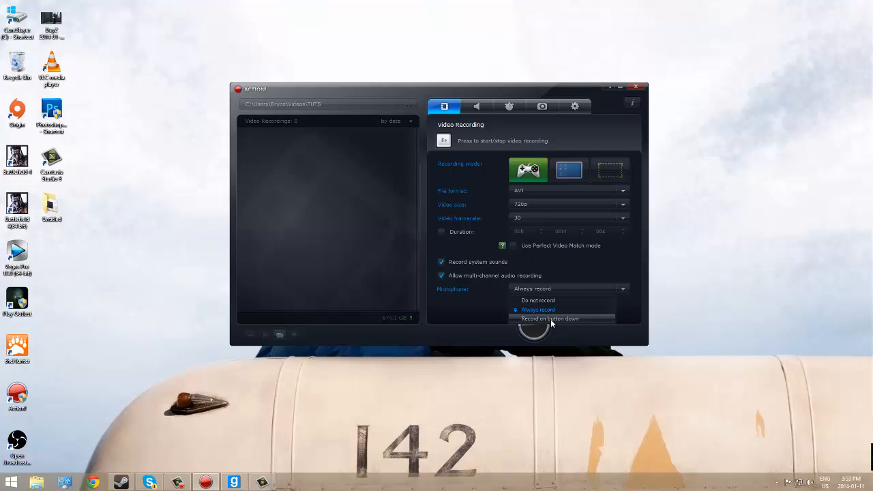
left_click(538, 310)
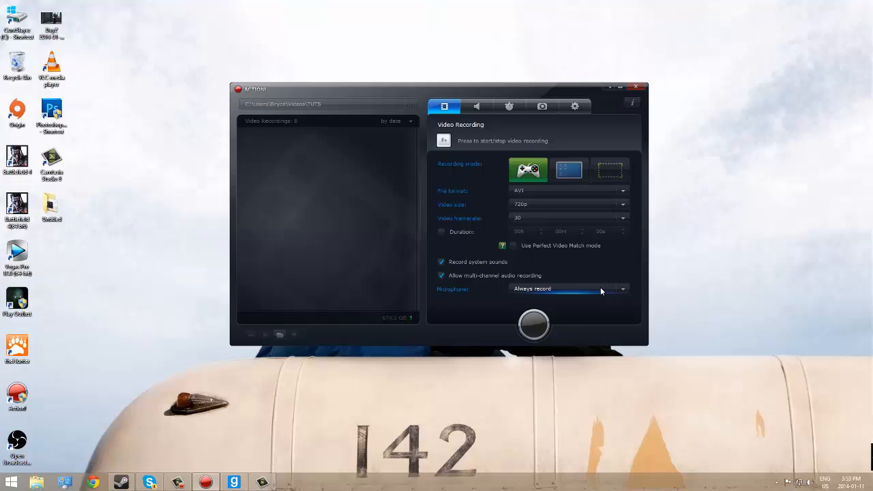
mouse_move(604, 293)
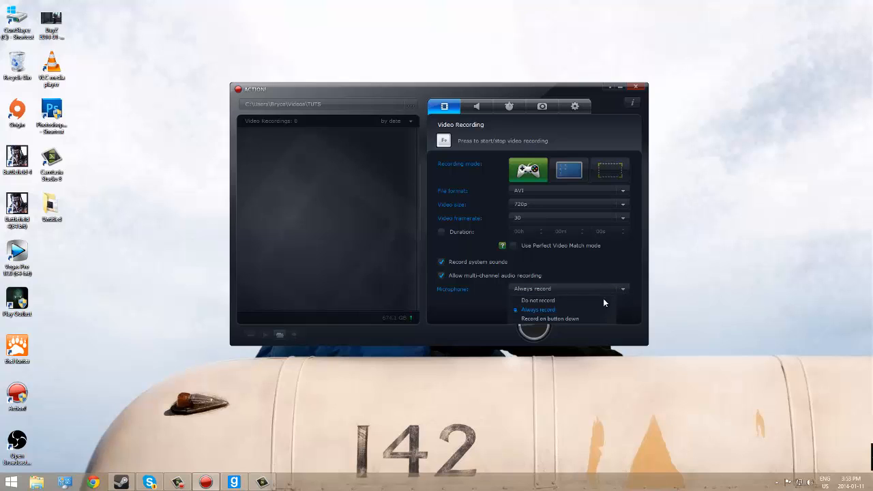
left_click(538, 309)
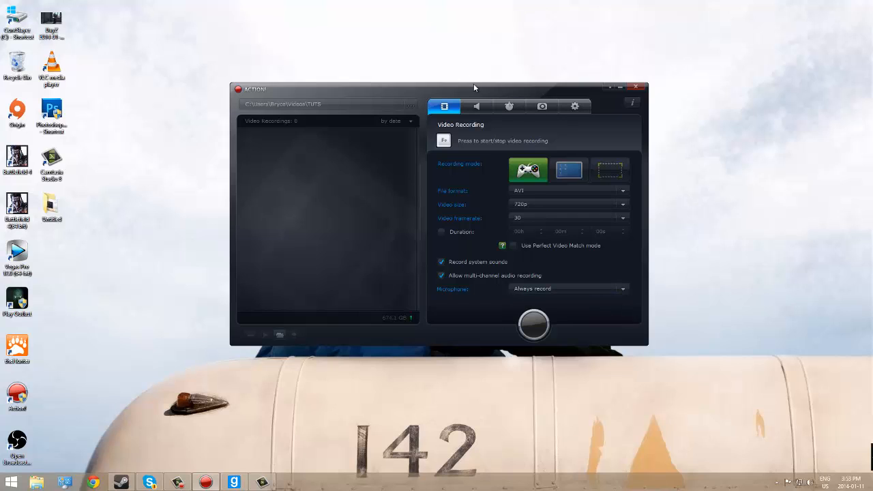
Step: Go through the Audio and Settings tabs to the Video Recording Settings page
left_click(477, 105)
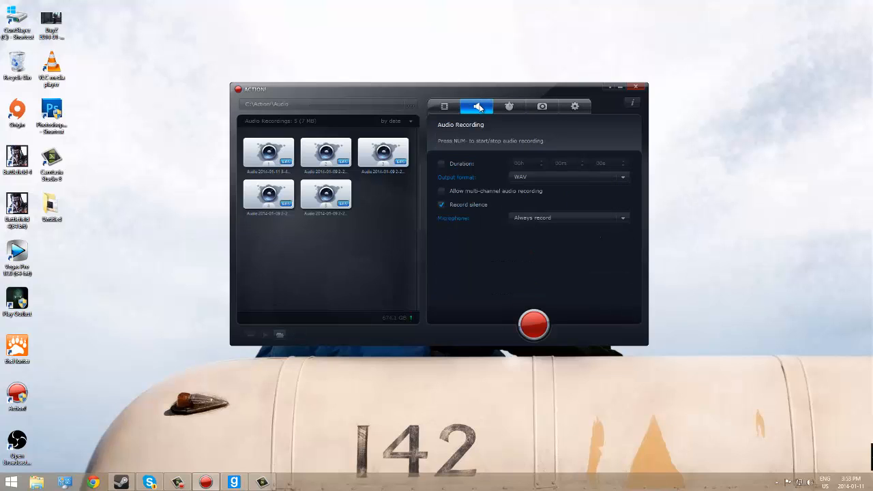
left_click(575, 106)
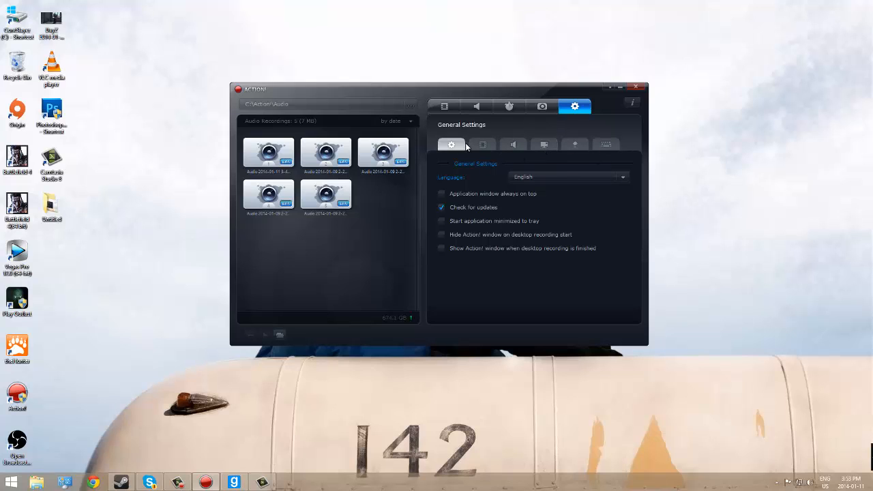
left_click(482, 144)
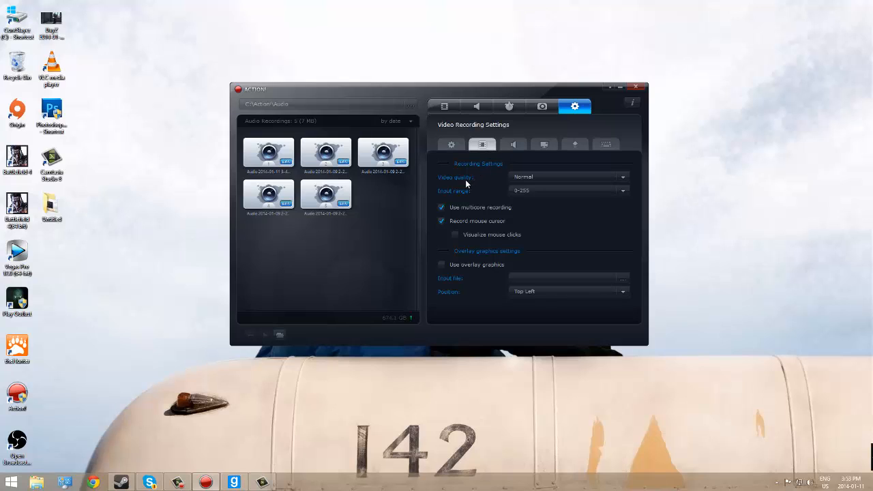
left_click(622, 177)
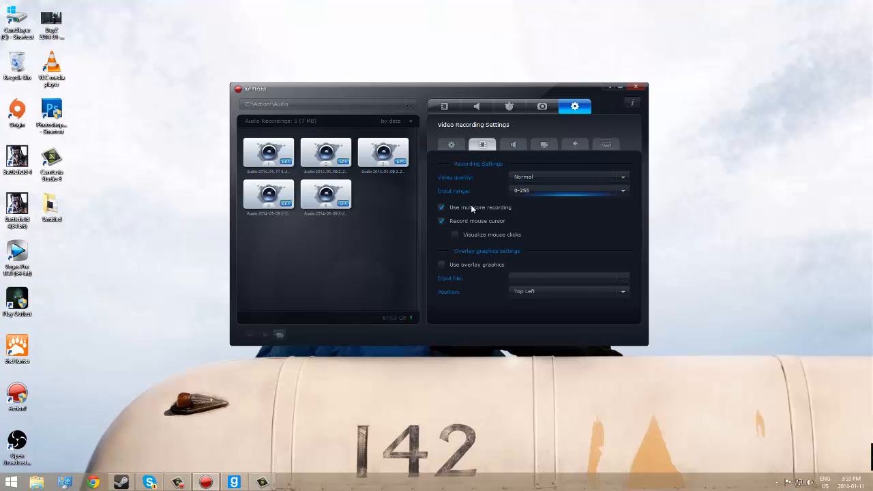
mouse_move(482, 234)
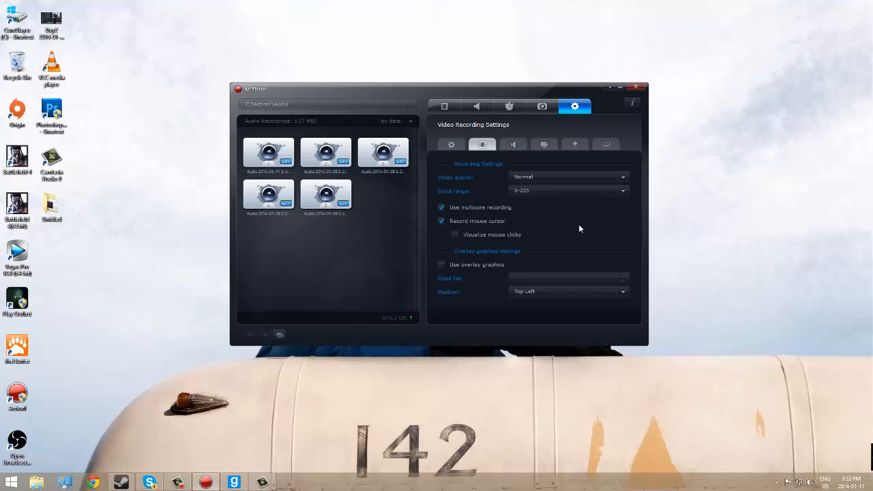
mouse_move(513, 144)
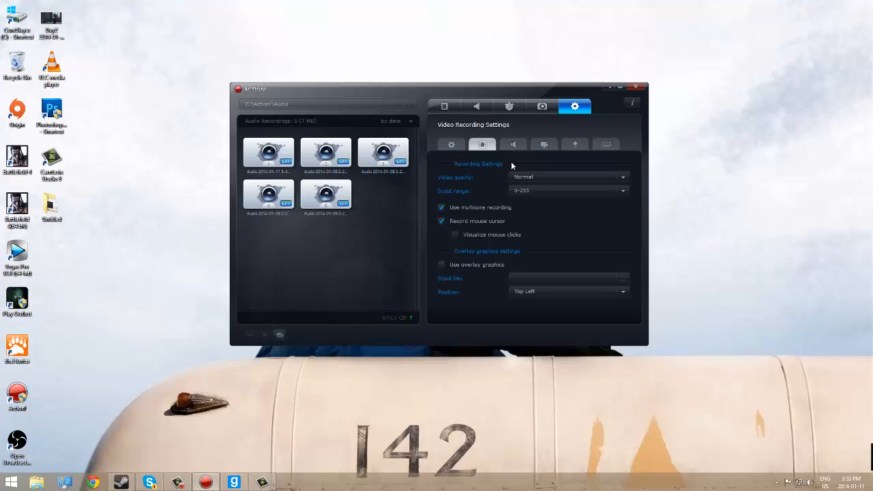
Step: Set the Blue Snowball microphone volume to 100, kept on a separate audio track
left_click(513, 144)
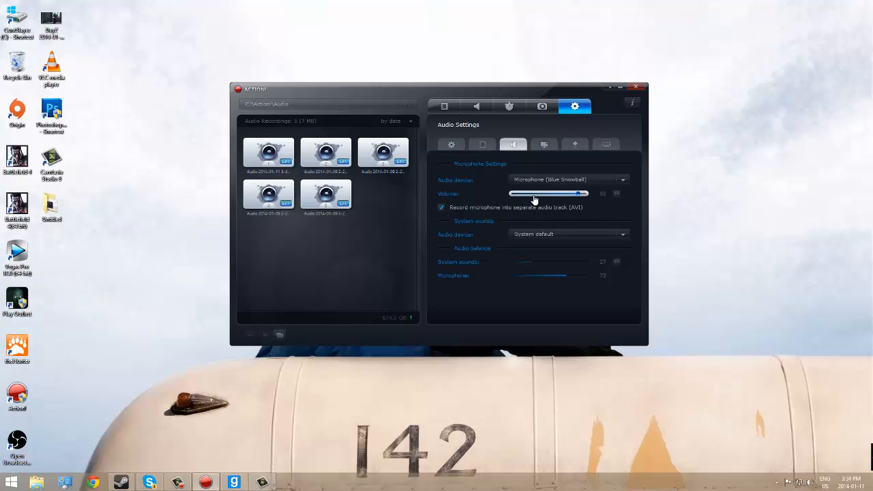
left_click_drag(578, 193, 519, 193)
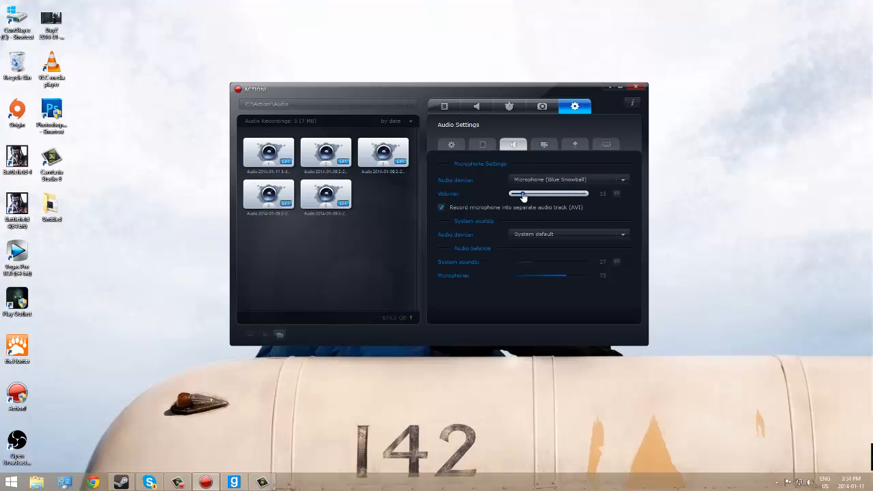
left_click_drag(524, 193, 579, 193)
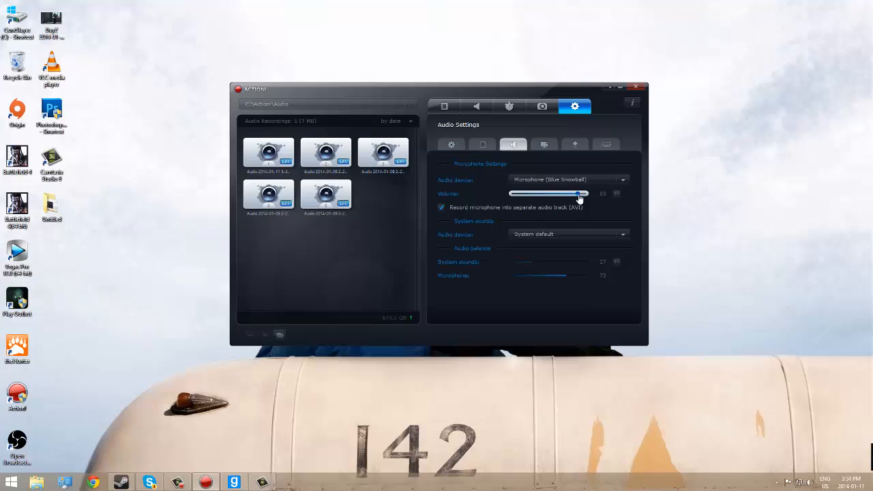
left_click_drag(579, 194, 593, 193)
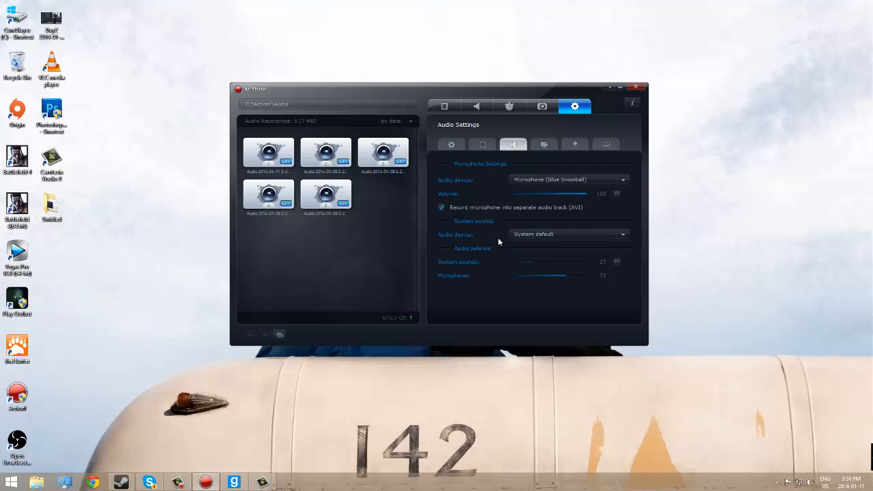
mouse_move(476, 229)
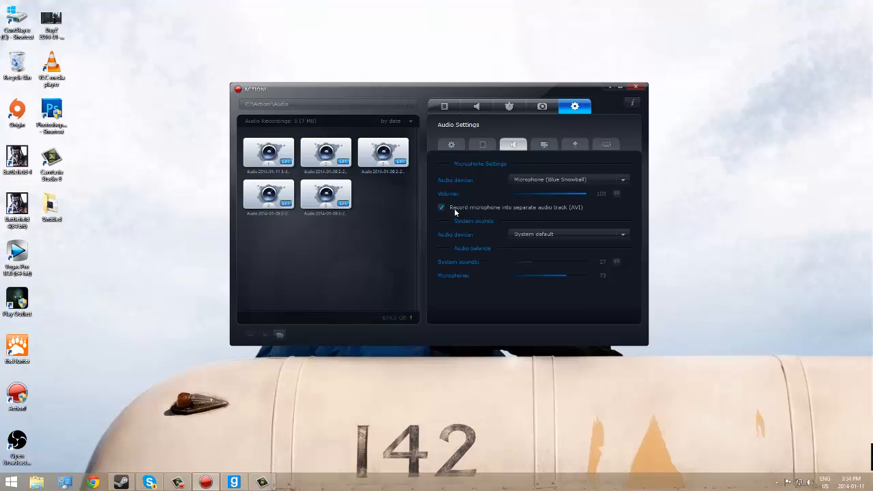
mouse_move(554, 213)
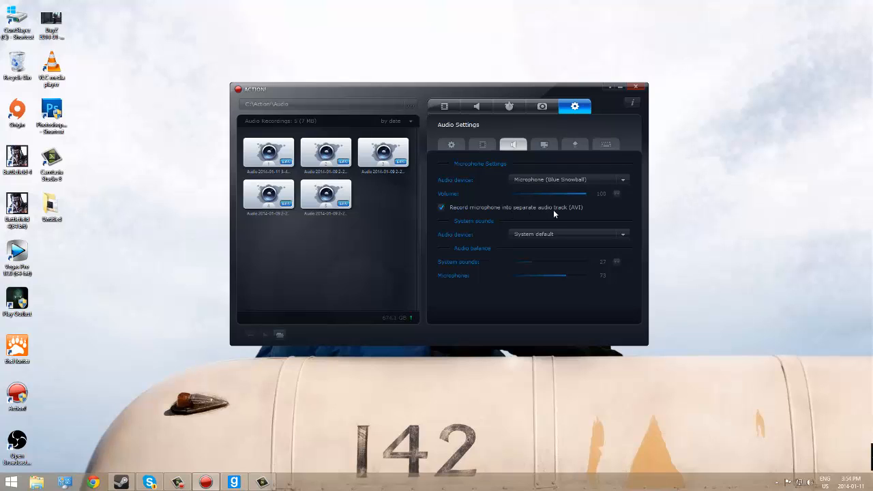
mouse_move(551, 207)
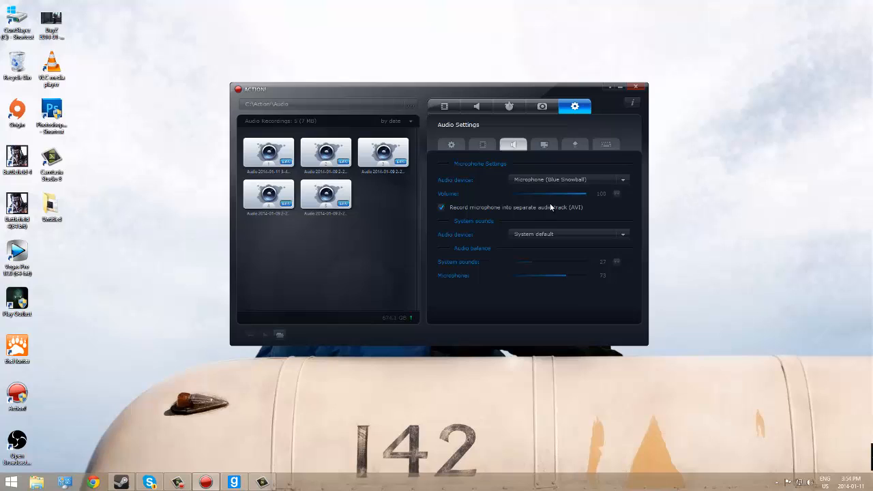
left_click(442, 208)
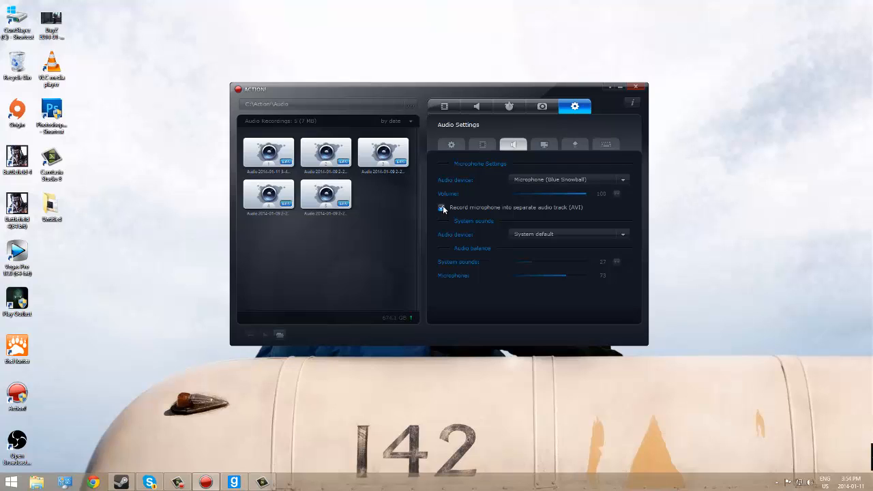
left_click(440, 208)
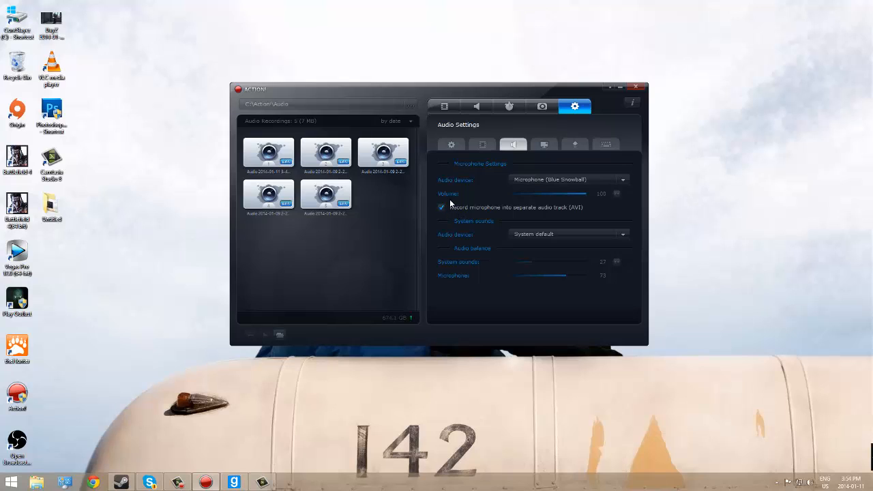
mouse_move(454, 195)
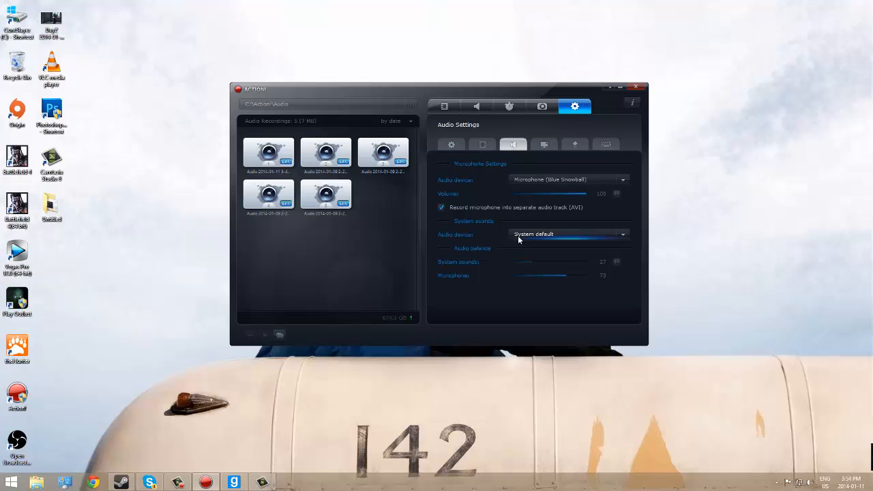
mouse_move(559, 242)
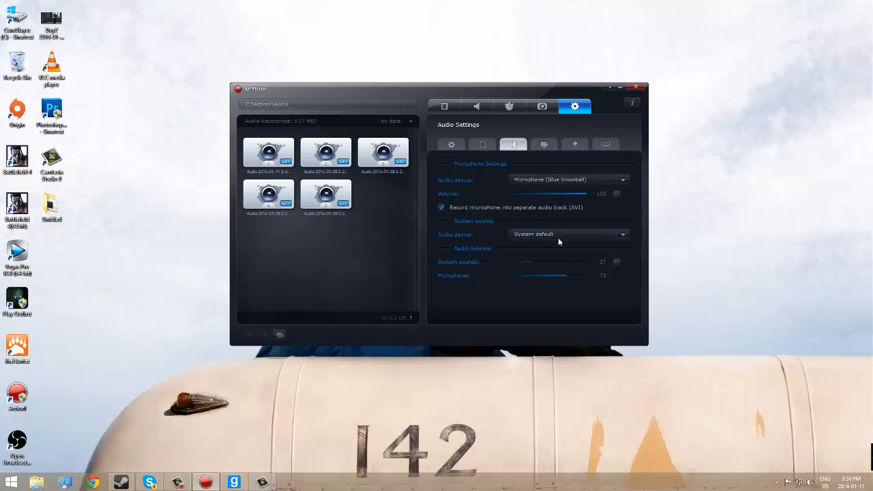
mouse_move(503, 226)
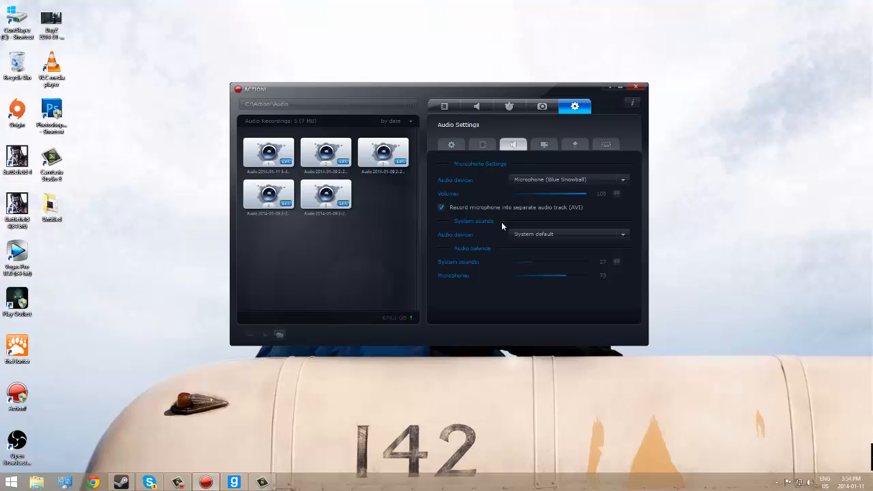
mouse_move(494, 234)
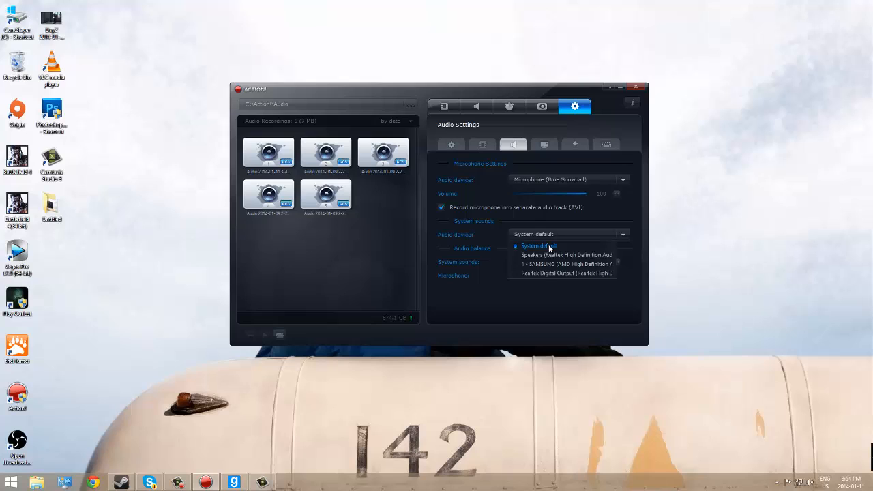
mouse_move(551, 265)
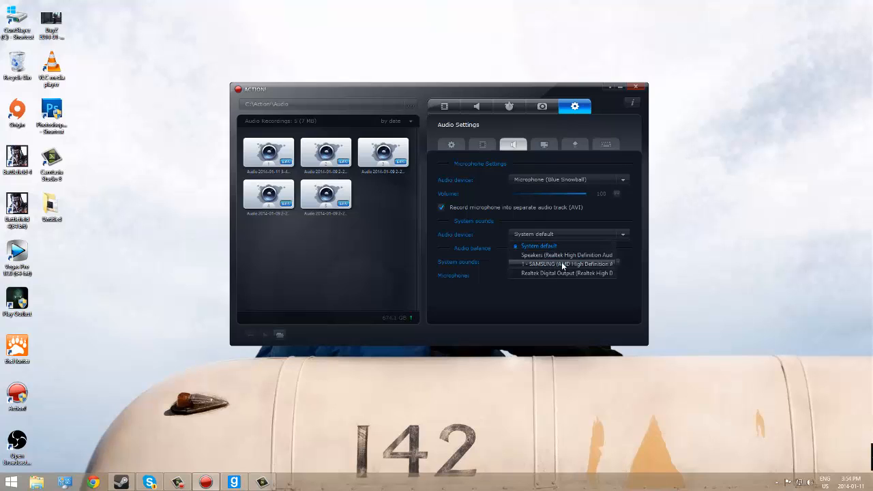
mouse_move(563, 255)
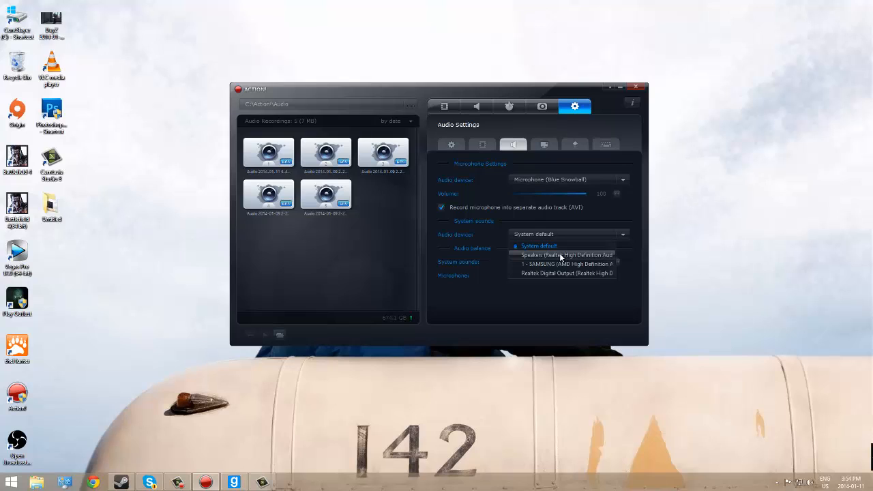
left_click(539, 245)
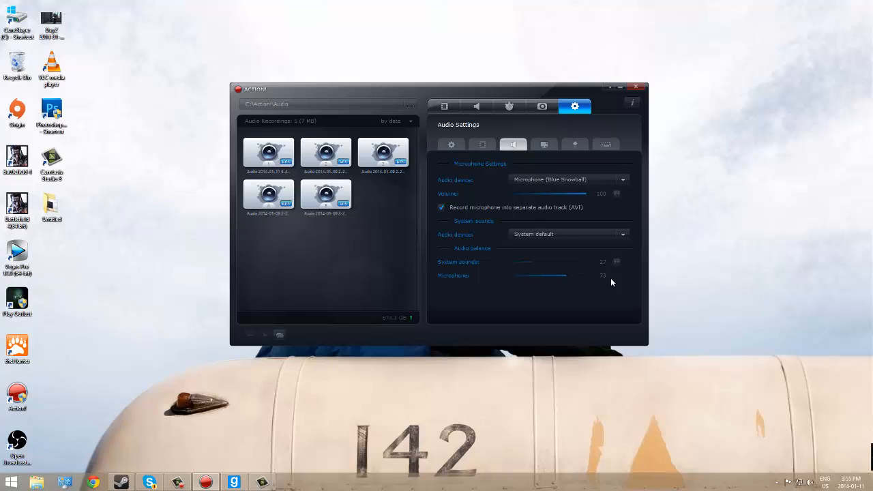
left_click(528, 261)
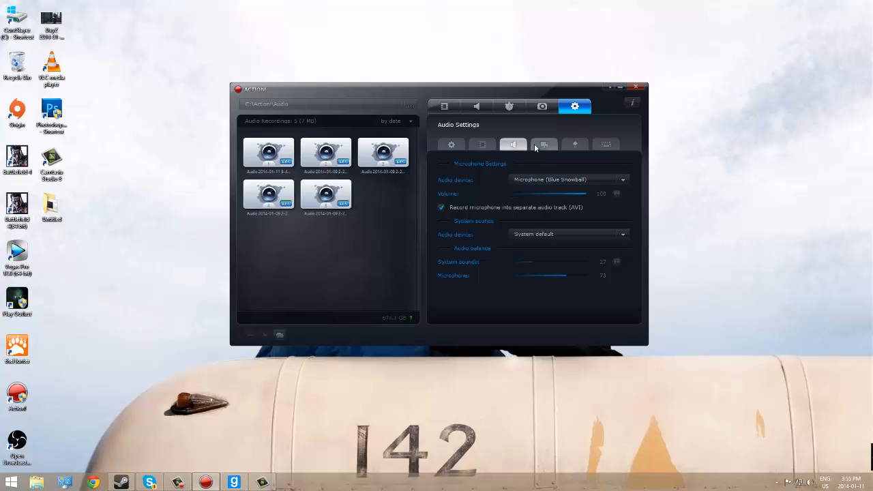
Step: Review the HUD and Export settings without changes, ending on the Hotkeys list
left_click(544, 144)
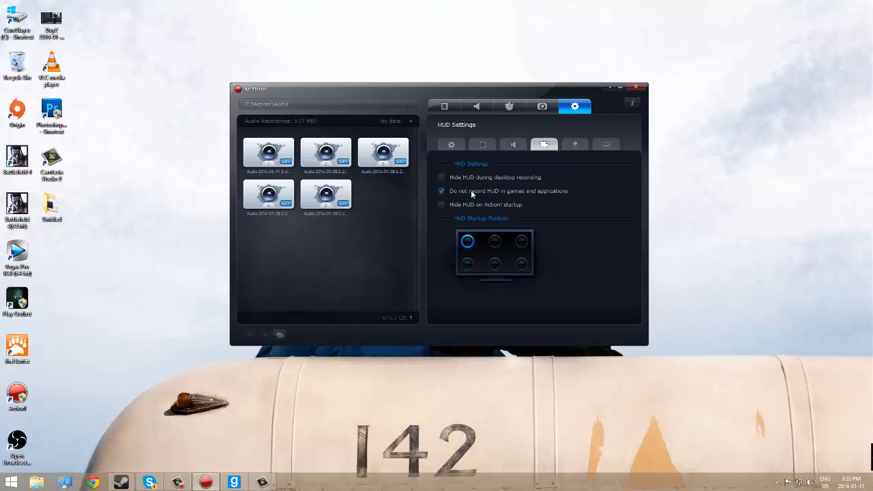
mouse_move(67, 52)
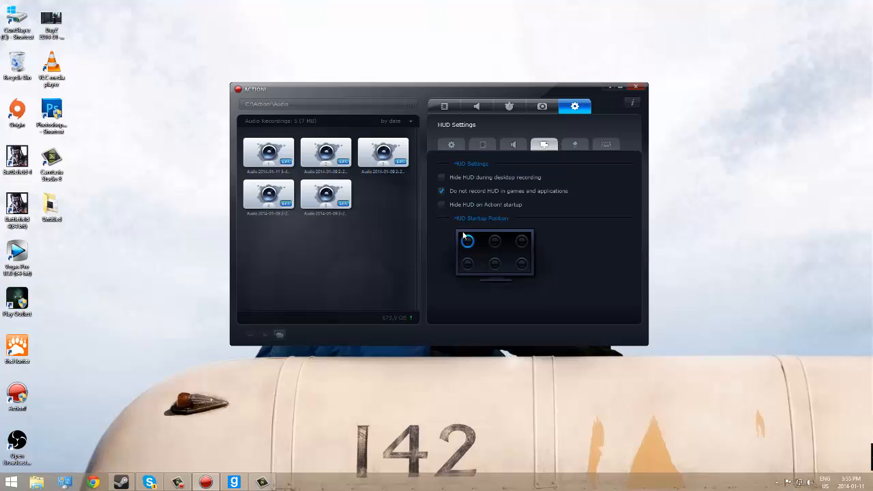
left_click(521, 242)
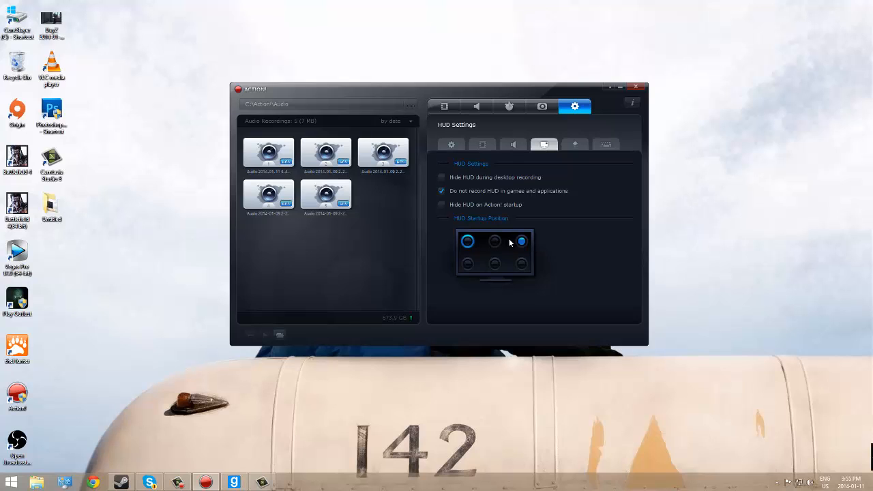
left_click(494, 241)
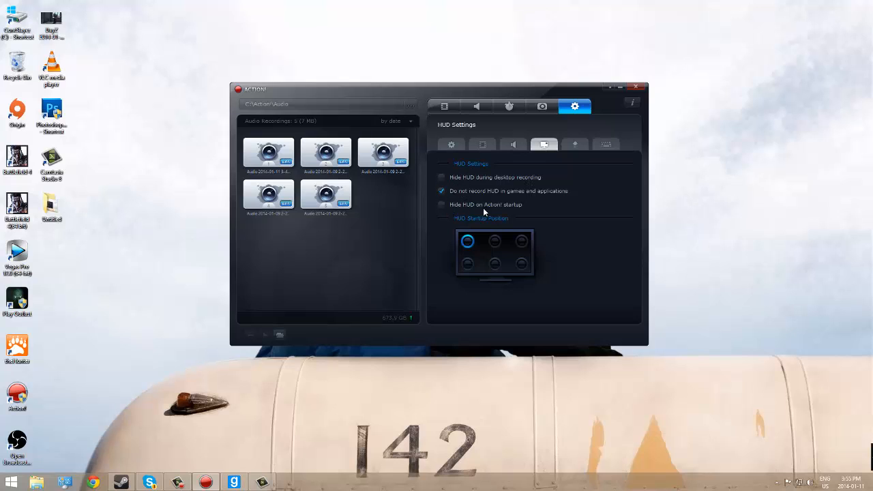
left_click(442, 191)
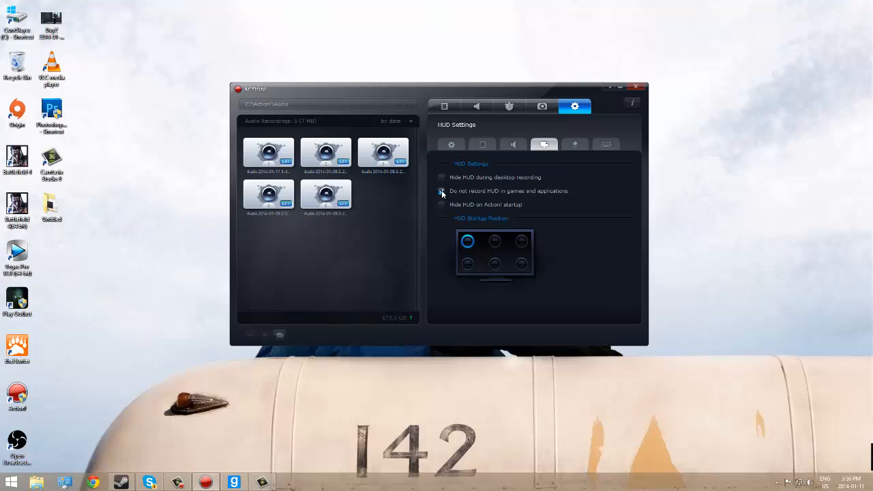
left_click(443, 191)
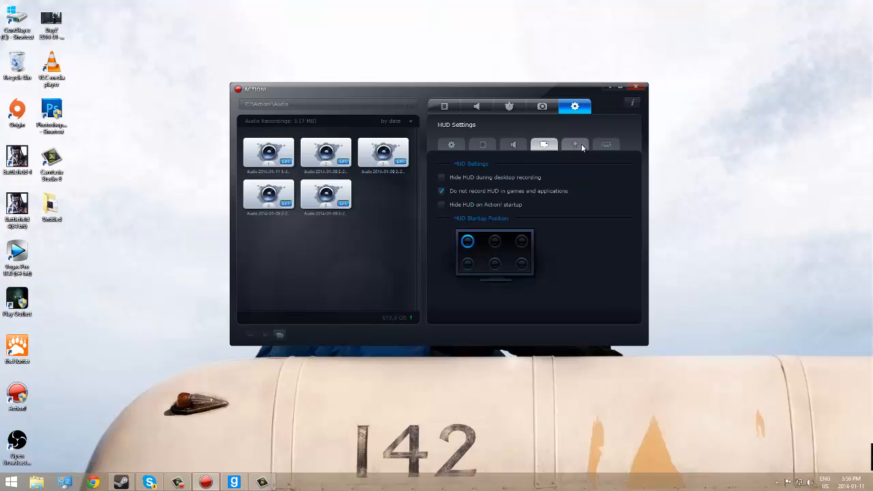
mouse_move(576, 149)
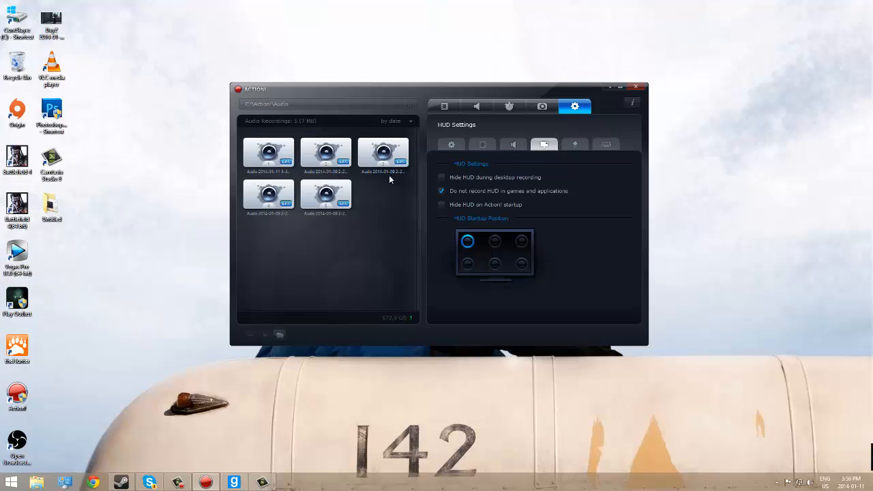
mouse_move(573, 149)
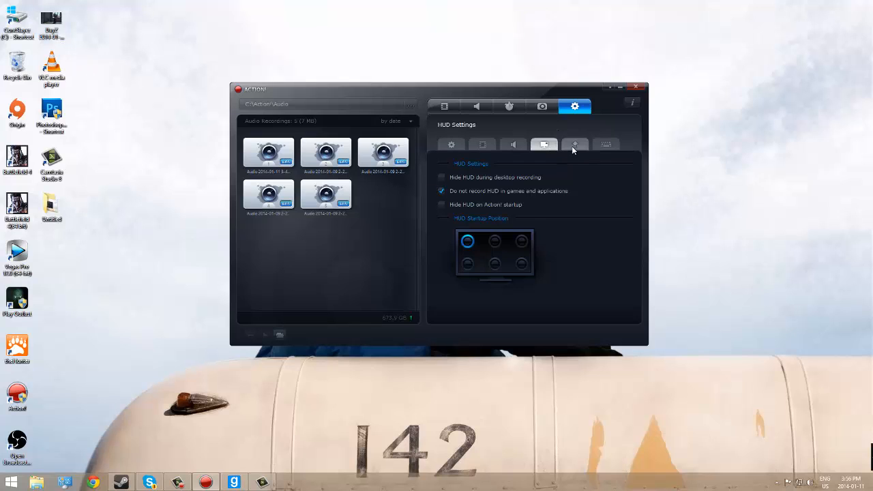
left_click(575, 143)
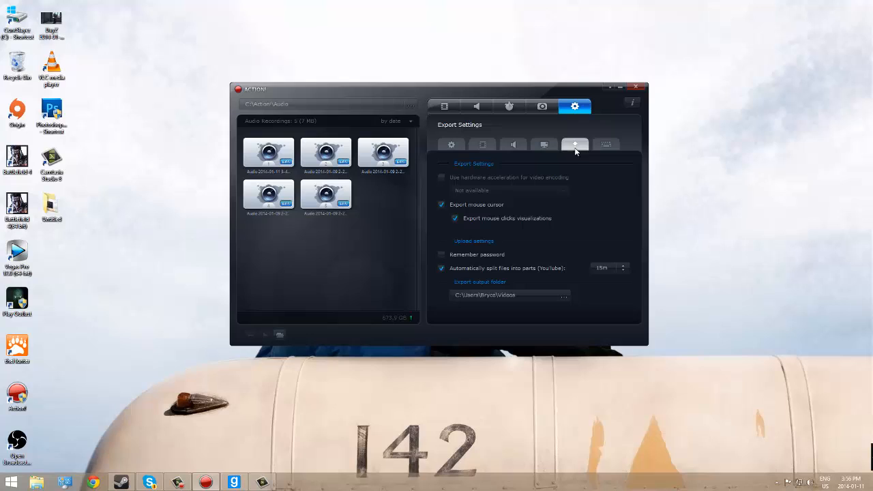
mouse_move(554, 253)
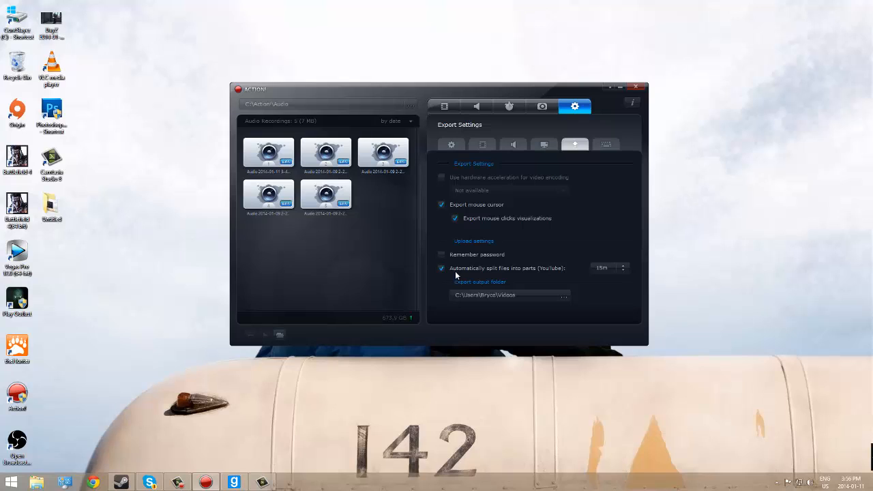
mouse_move(539, 275)
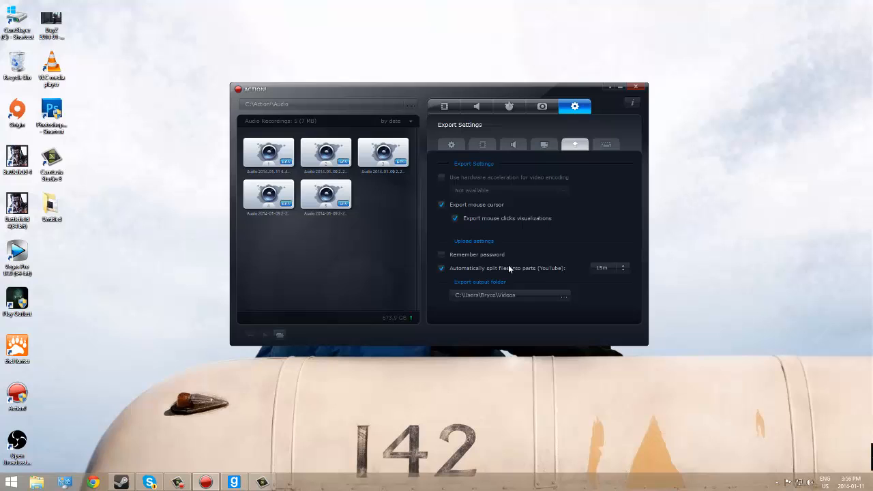
mouse_move(533, 205)
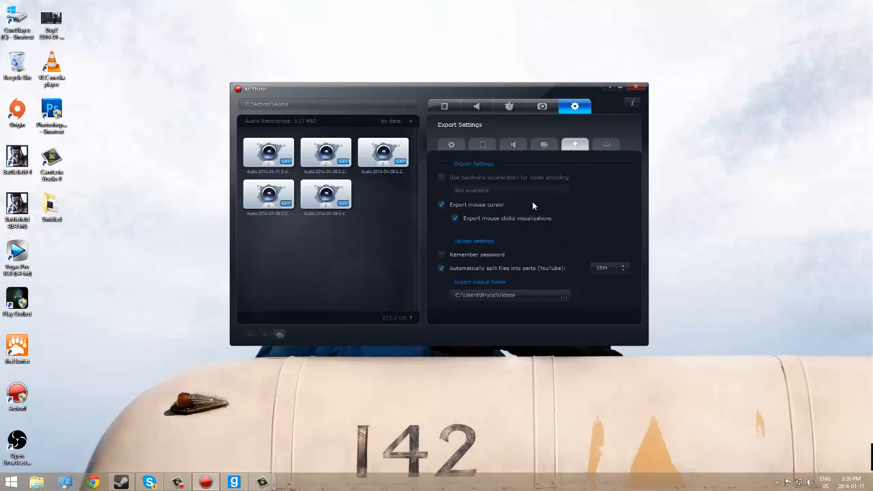
left_click(606, 144)
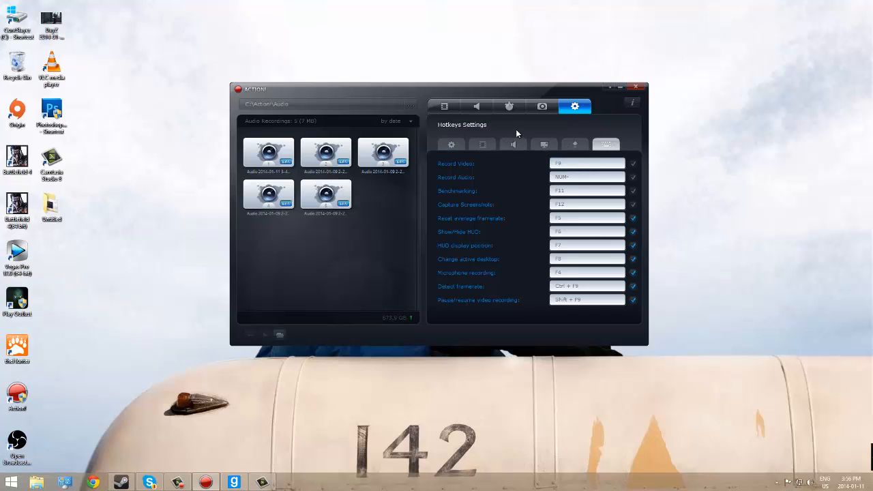
mouse_move(504, 166)
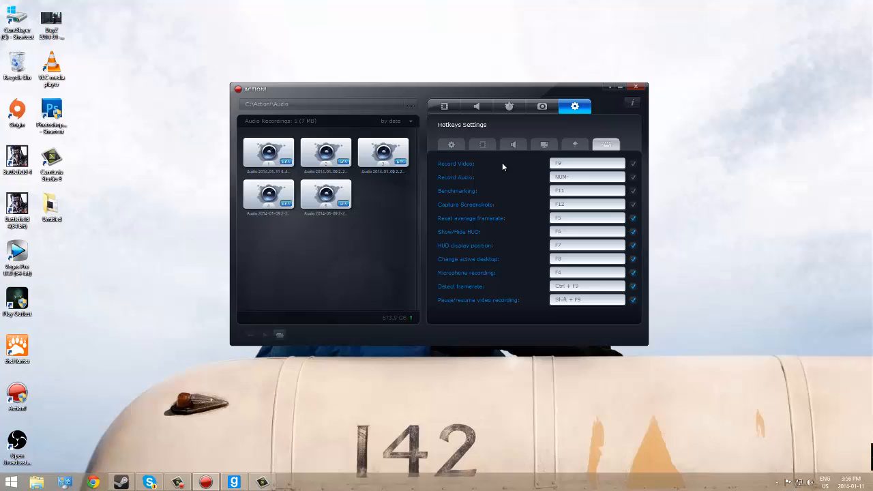
mouse_move(507, 162)
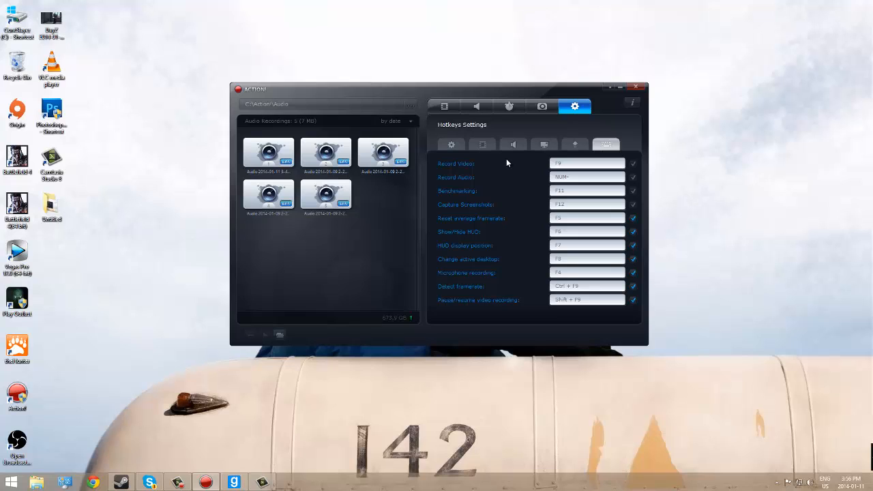
mouse_move(517, 156)
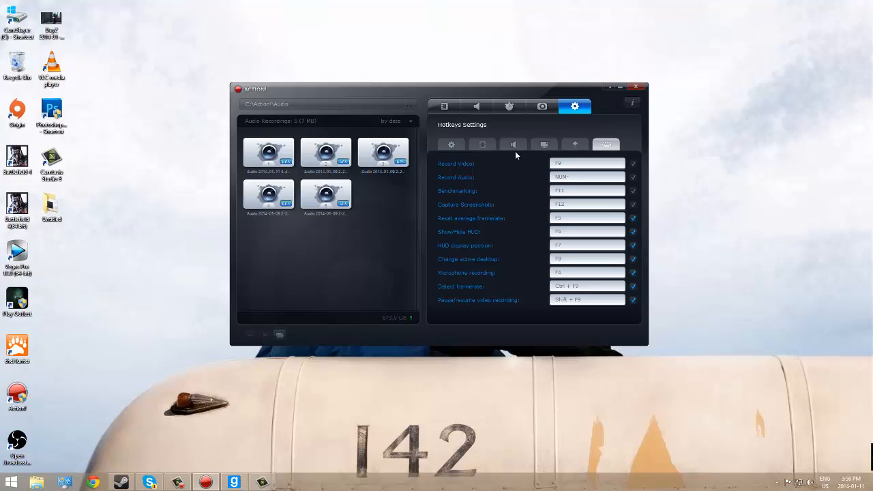
mouse_move(514, 153)
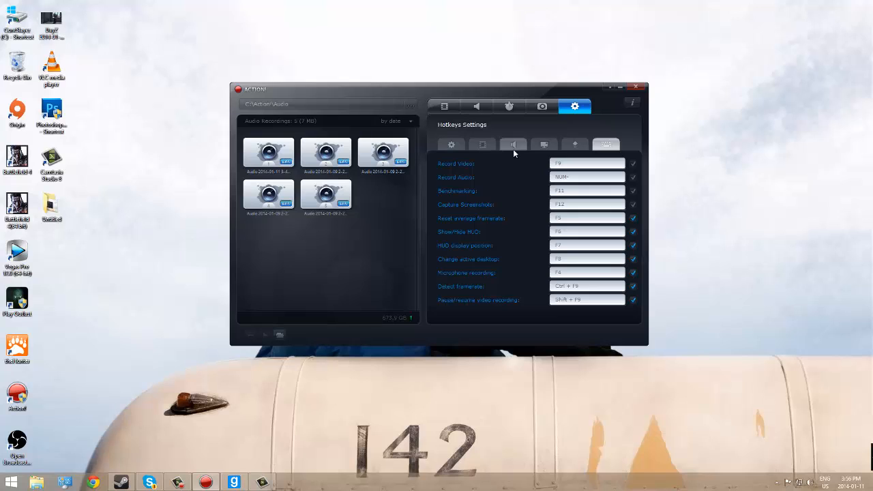
Step: Review the hotkey list: F9 records video, Shift+F9 pauses
left_click(586, 176)
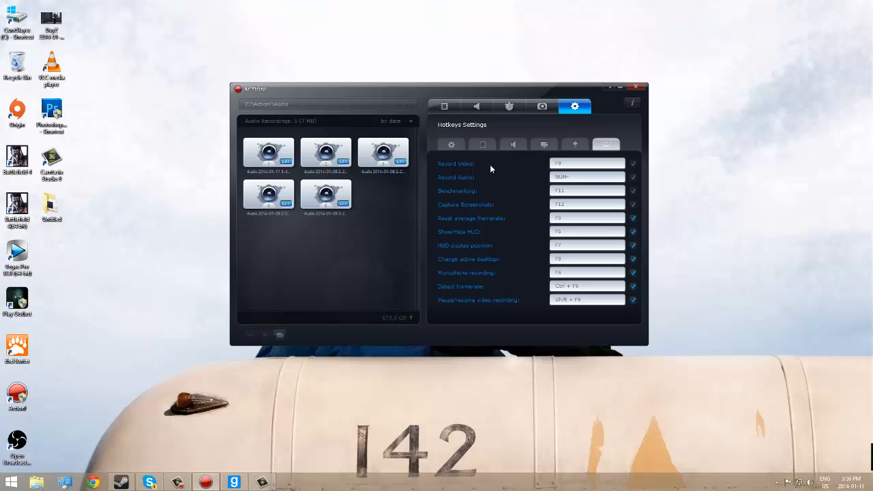
left_click(587, 163)
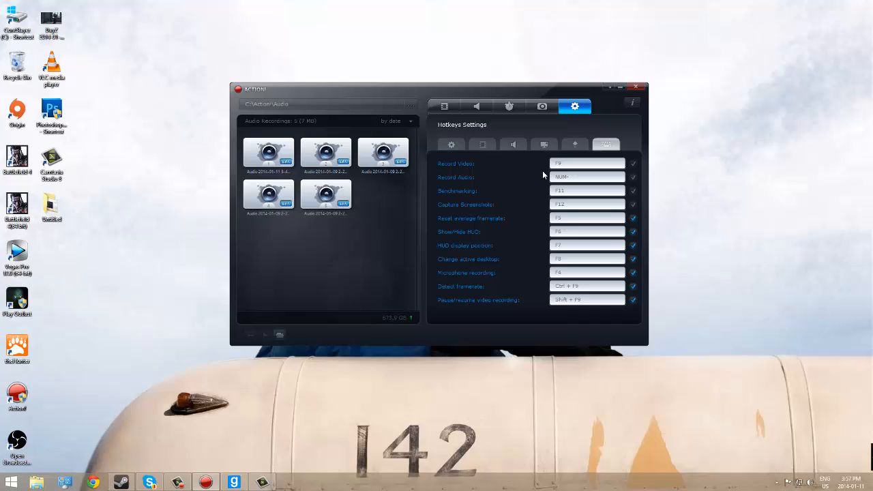
mouse_move(371, 94)
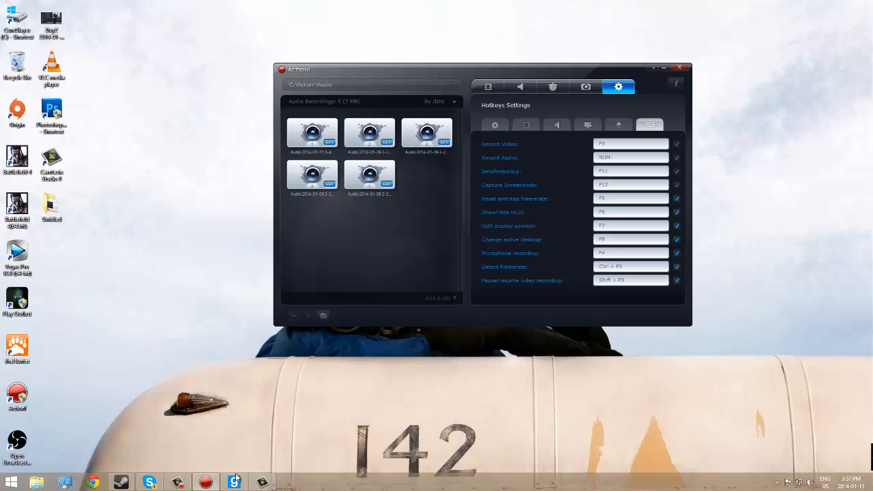
mouse_move(236, 479)
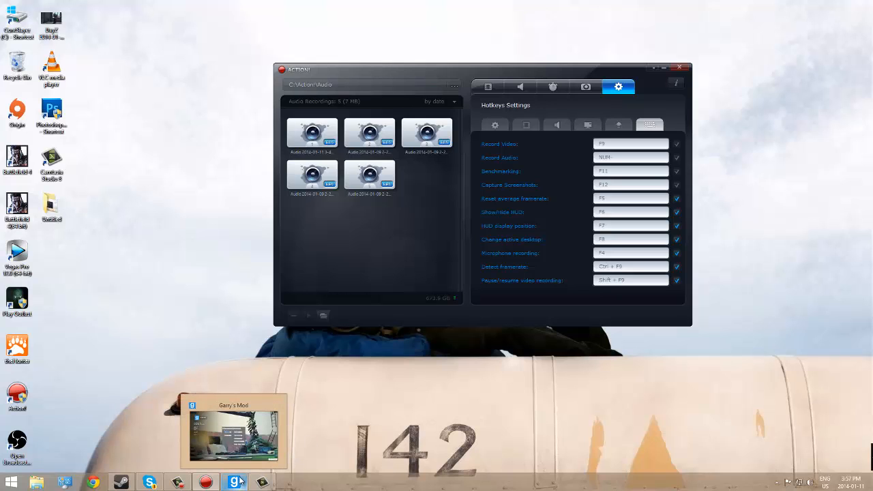
Step: Bring the Garry's Mod main menu to the front from the taskbar
left_click(488, 86)
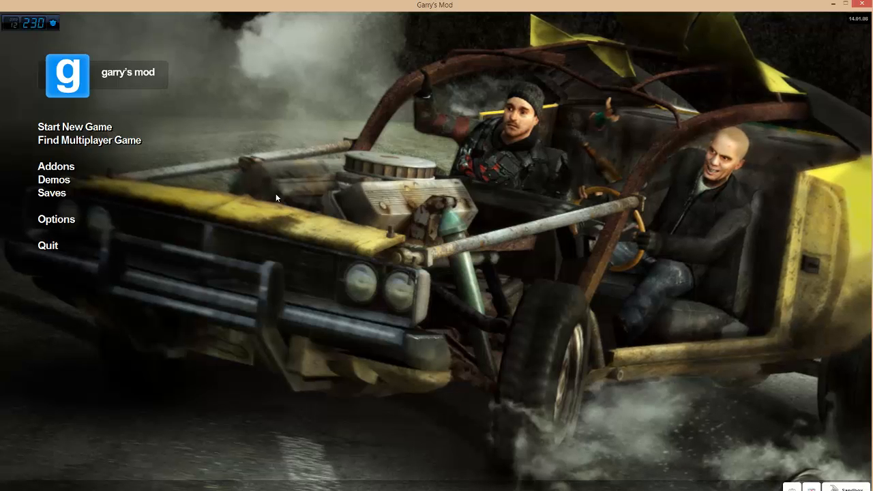
mouse_move(26, 36)
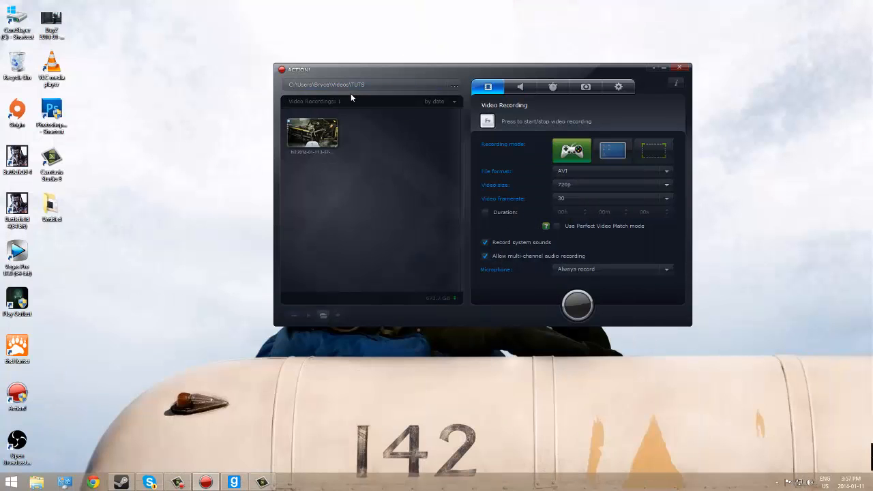
mouse_move(443, 177)
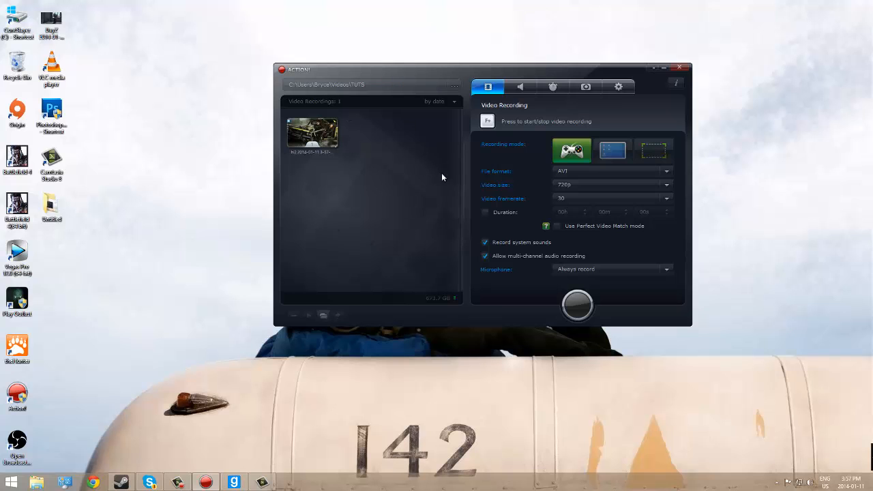
mouse_move(448, 88)
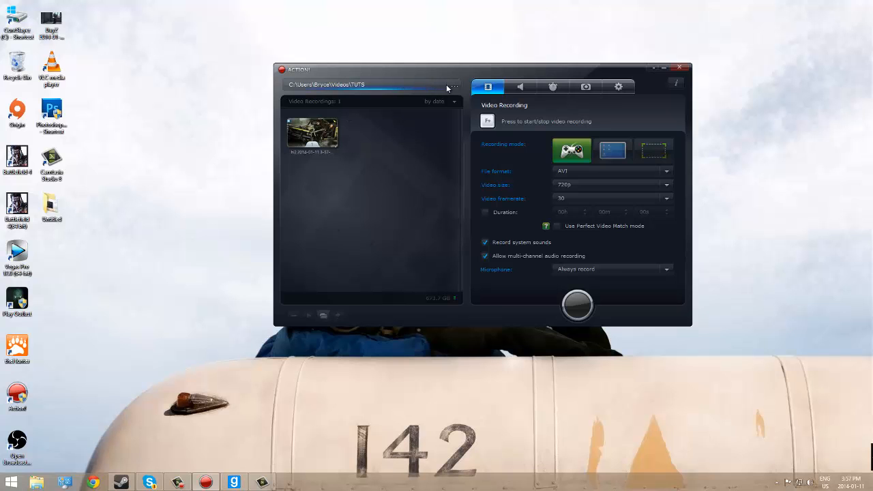
Step: Set the recordings folder to Videos\TUTS, select the clip, and minimize Action!
left_click(446, 85)
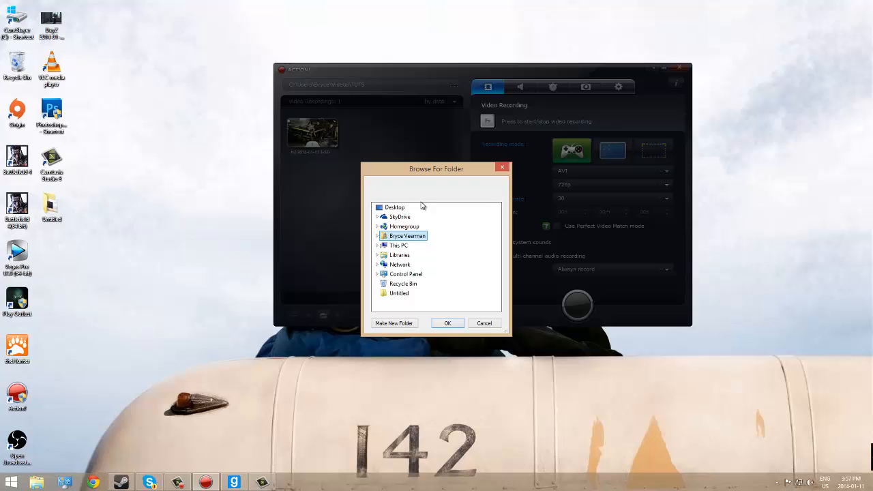
mouse_move(406, 246)
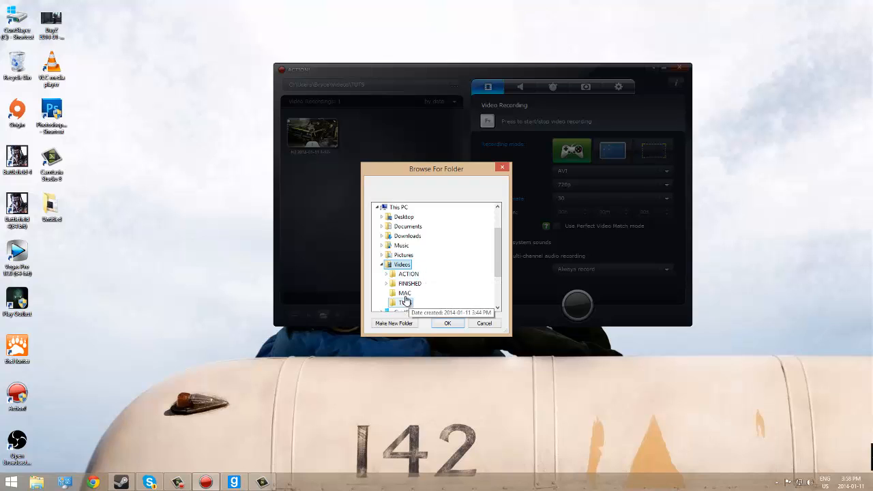
left_click(403, 302)
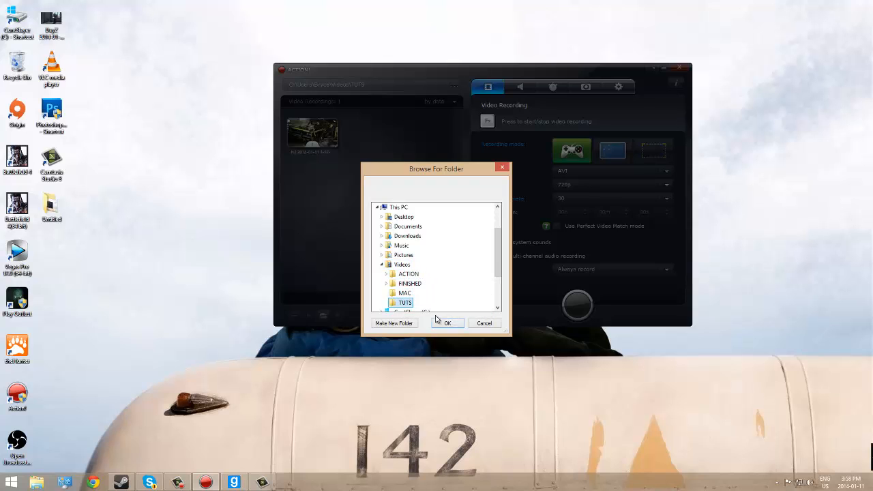
left_click(447, 323)
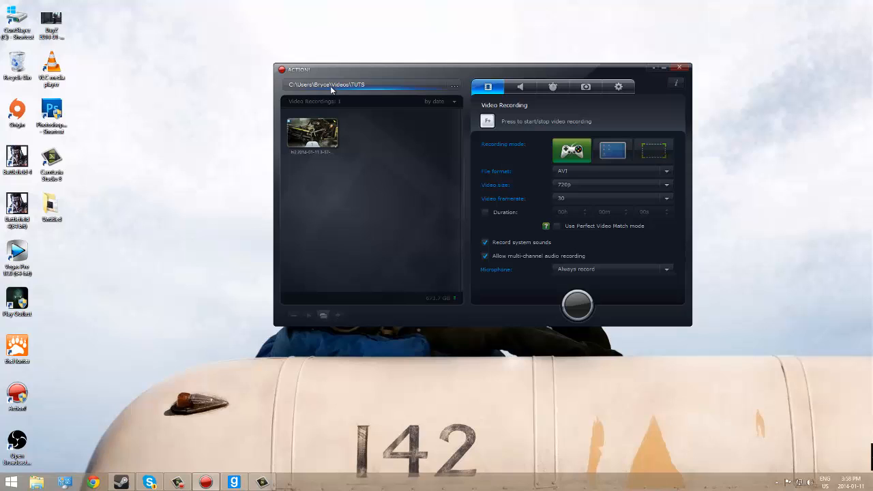
left_click(314, 134)
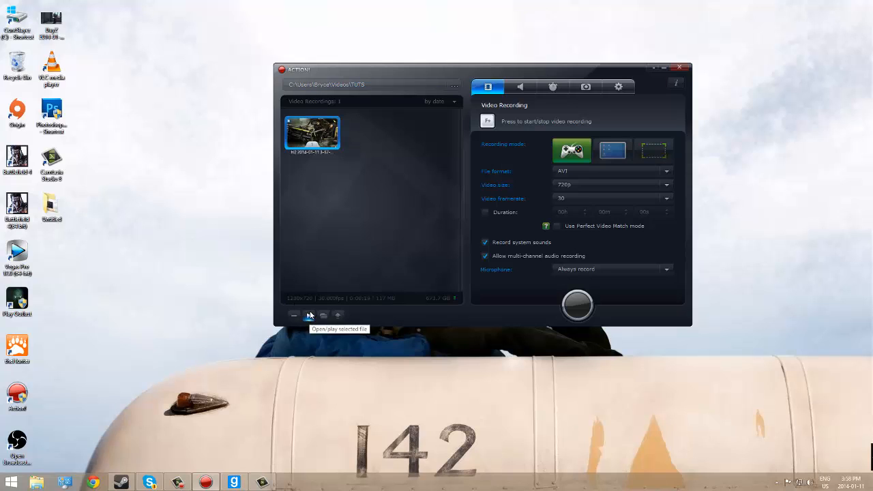
mouse_move(674, 65)
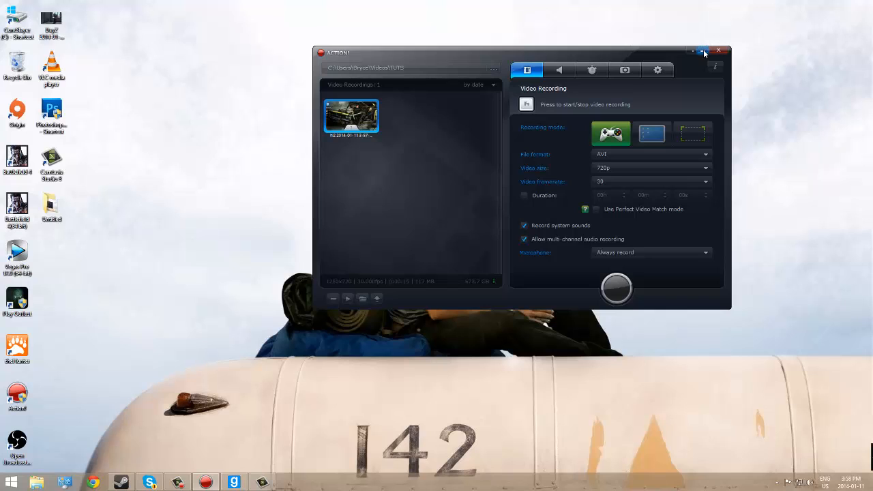
mouse_move(705, 53)
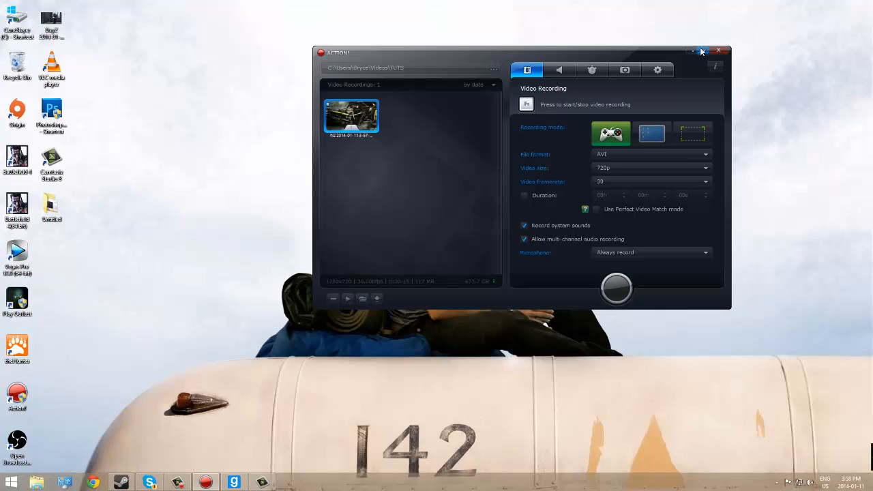
left_click(723, 49)
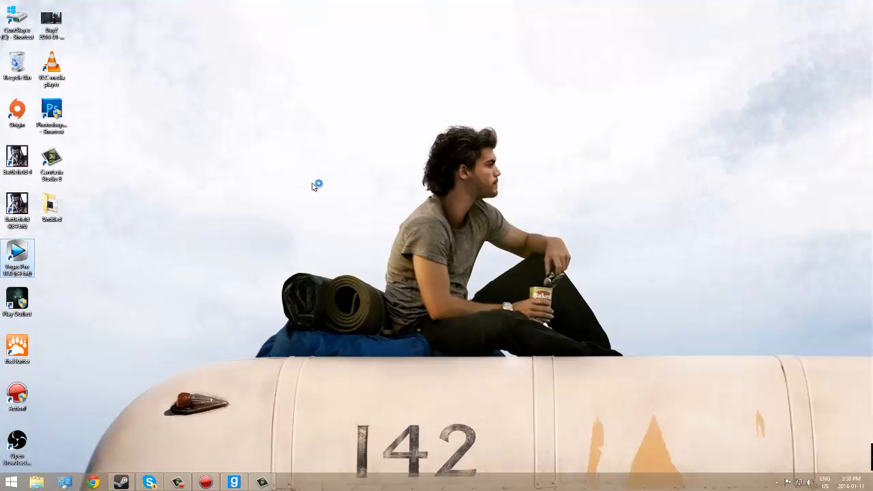
Step: Launch Vegas Pro 12.0 from its desktop shortcut
double_click(17, 252)
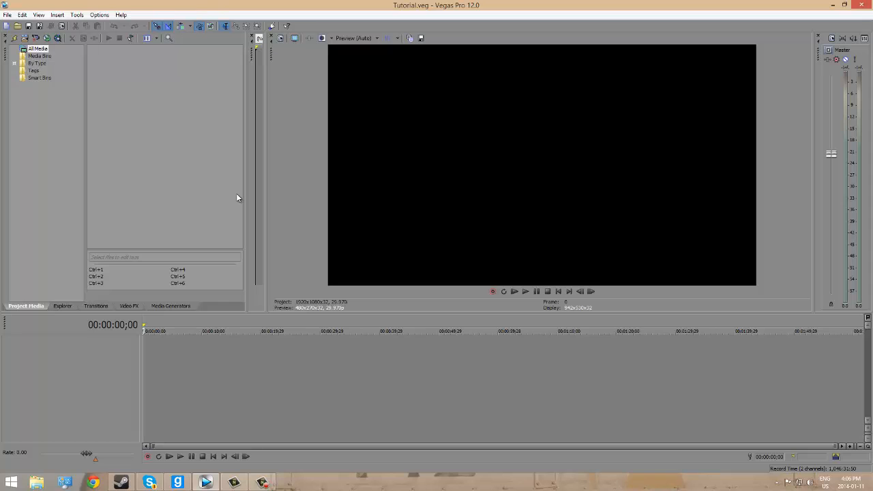
Step: Save the empty project as Tutorial.veg in Documents, replacing the existing file
left_click(8, 7)
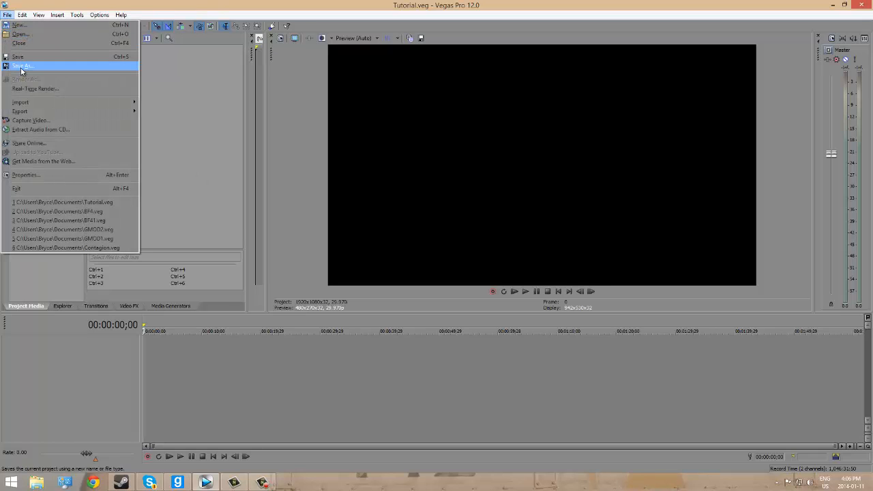
mouse_move(21, 66)
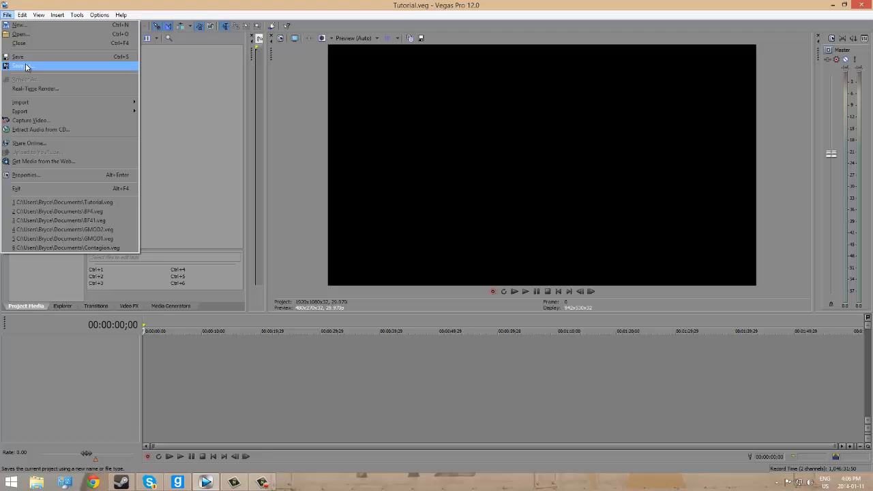
left_click(21, 67)
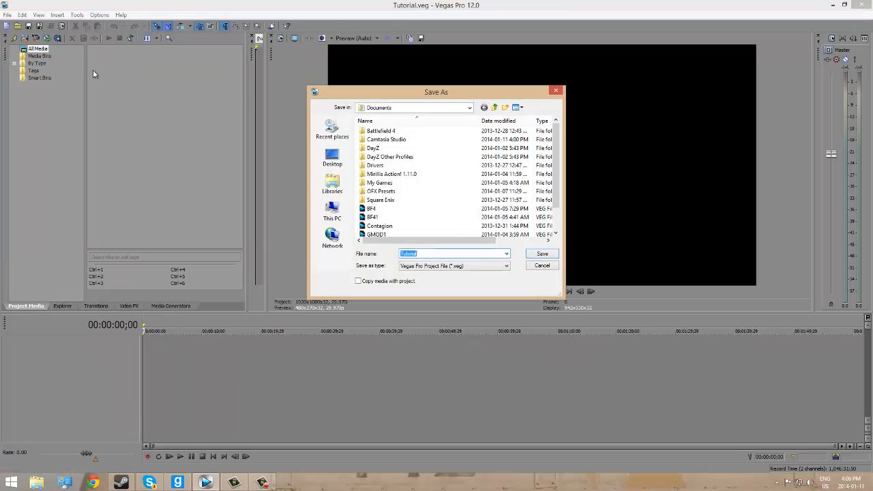
scroll("down", 3)
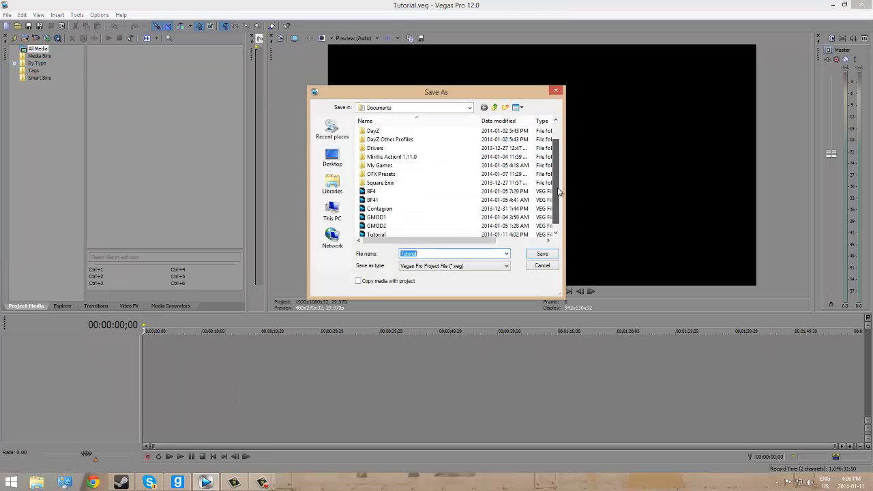
left_click(376, 225)
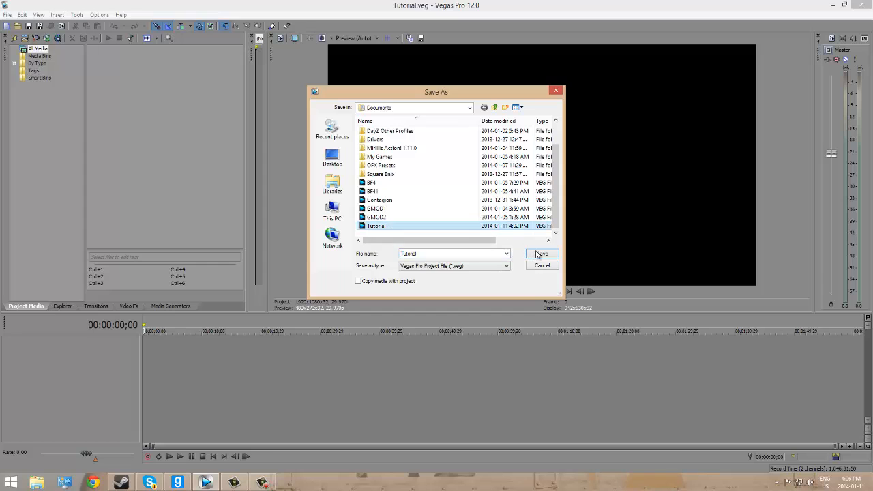
left_click(543, 254)
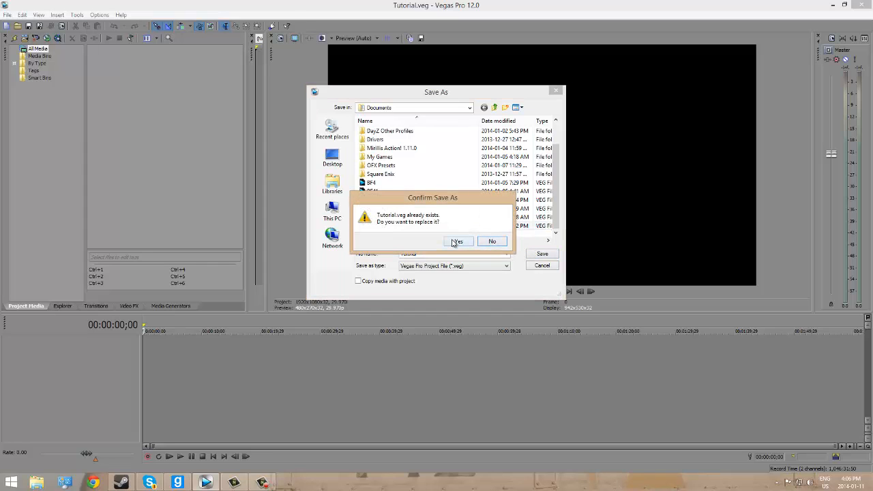
left_click(455, 241)
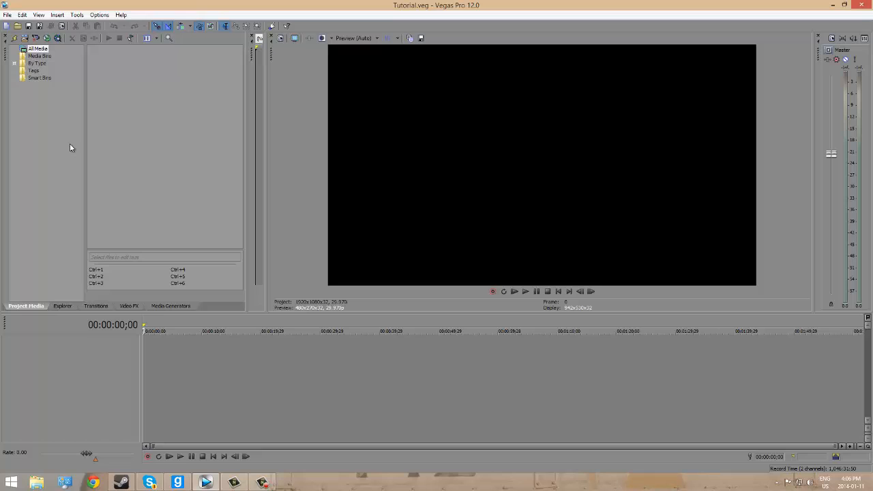
mouse_move(102, 315)
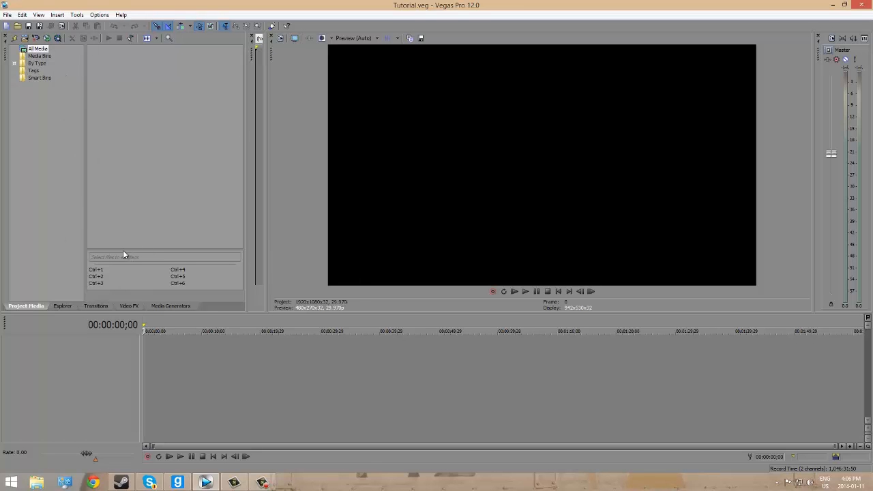
Step: Import the bf4 2014-01-08 clip from Videos\ACTION\BF4\online into project media
left_click(7, 13)
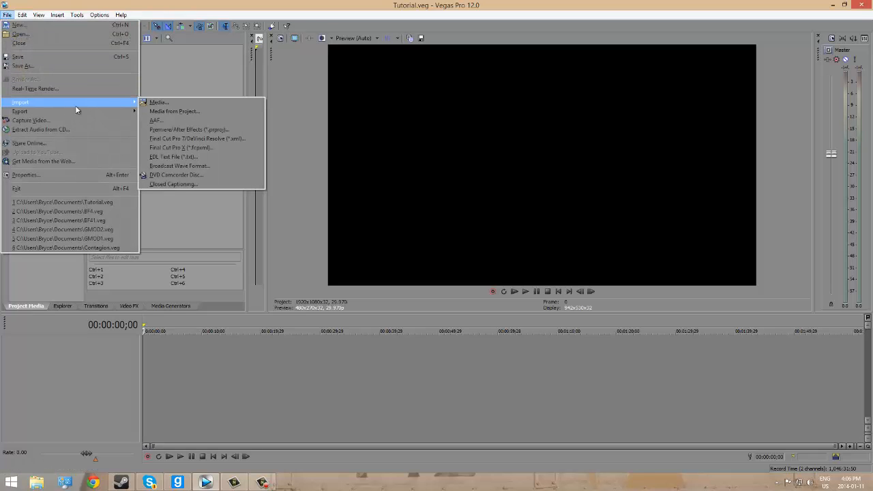
left_click(158, 102)
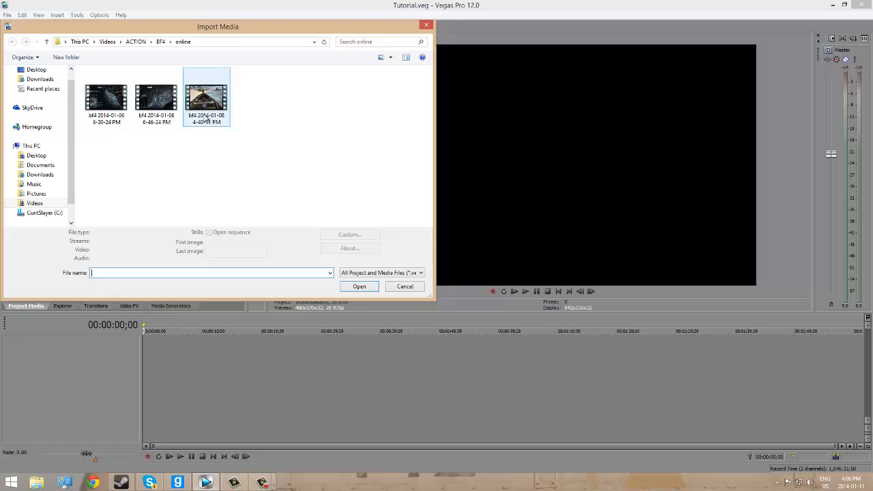
left_click(66, 119)
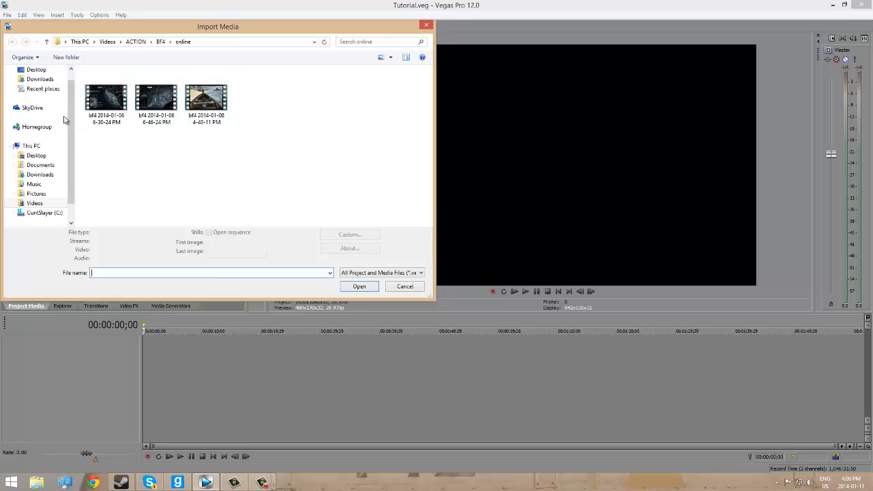
left_click(206, 98)
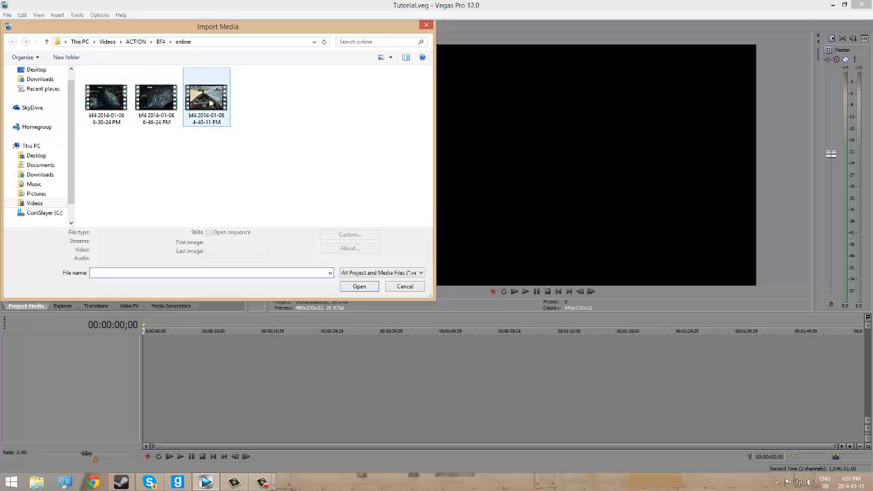
mouse_move(207, 99)
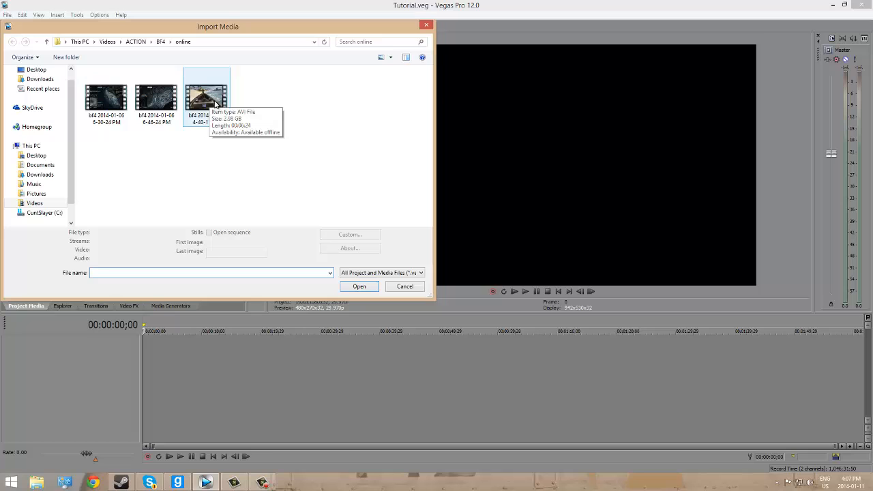
left_click(359, 286)
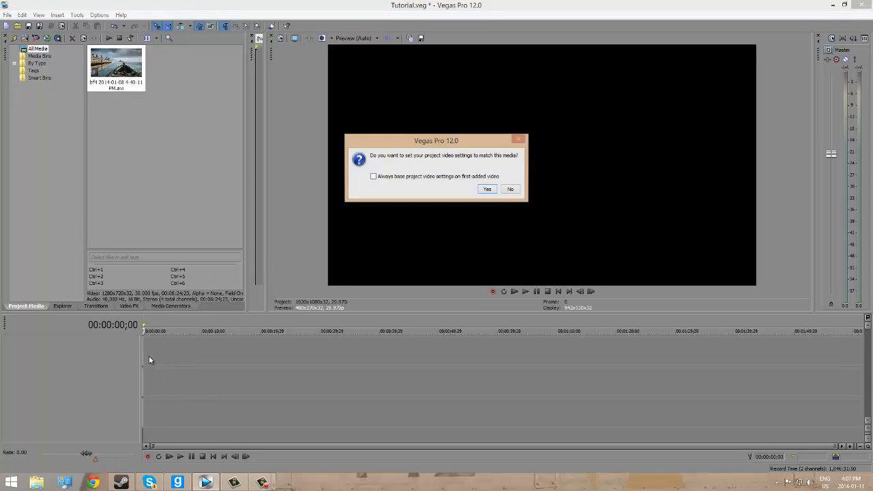
mouse_move(430, 161)
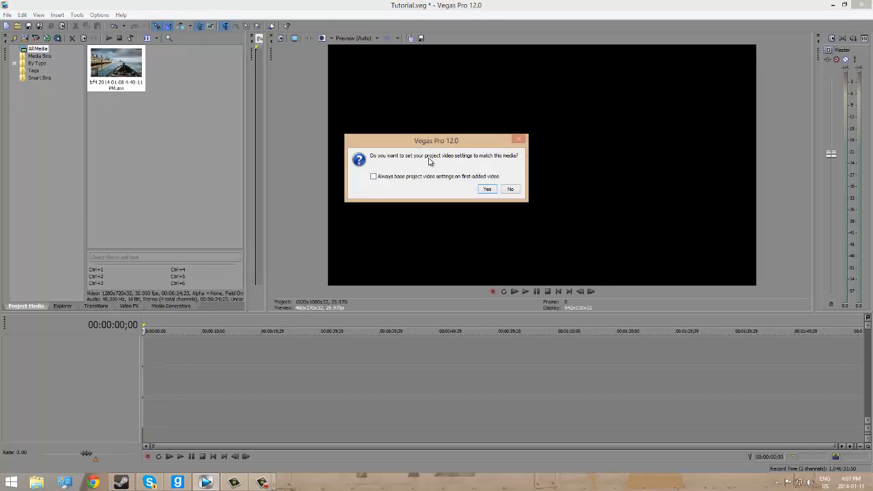
mouse_move(508, 167)
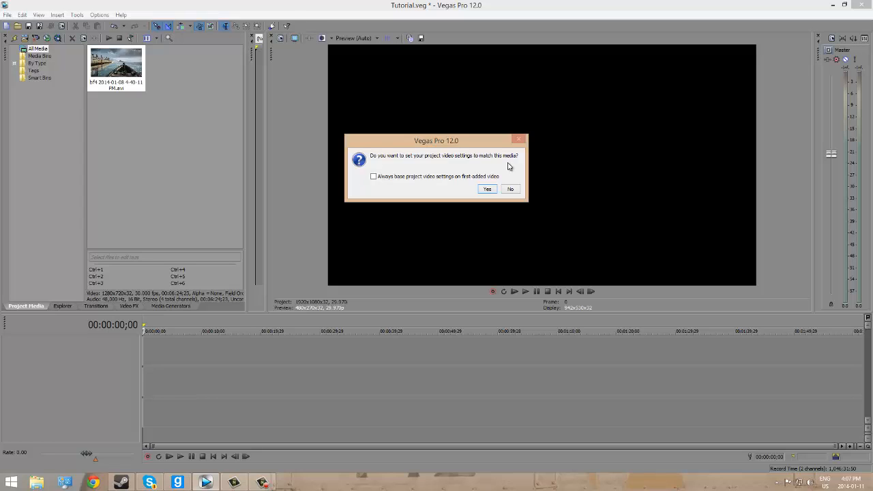
mouse_move(501, 183)
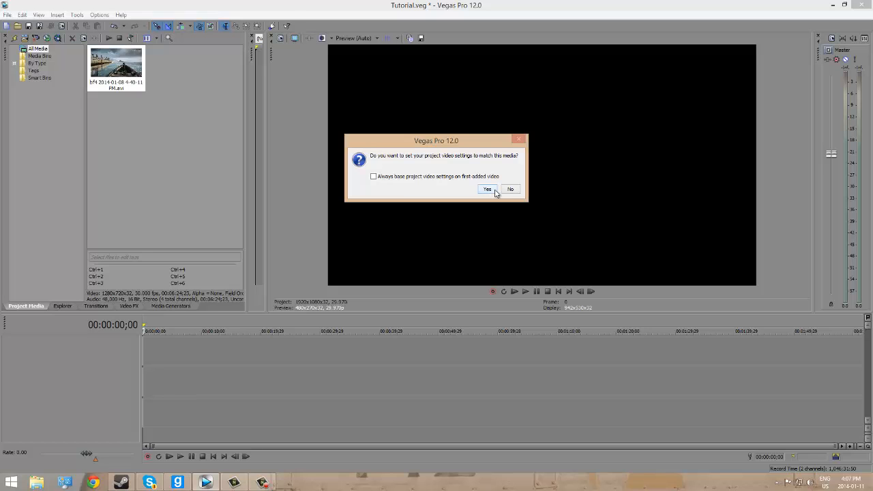
Step: Accept matching the project video settings to the clip's 1280x720, 30 fps format
left_click(486, 189)
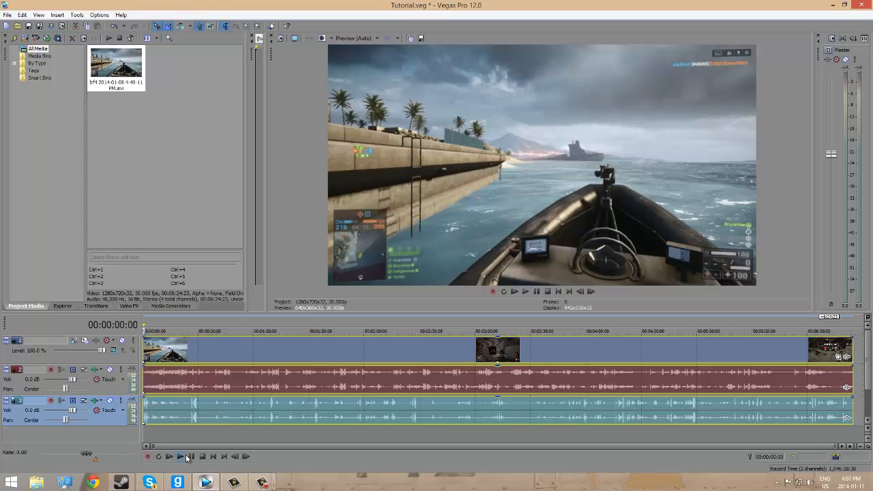
left_click(180, 457)
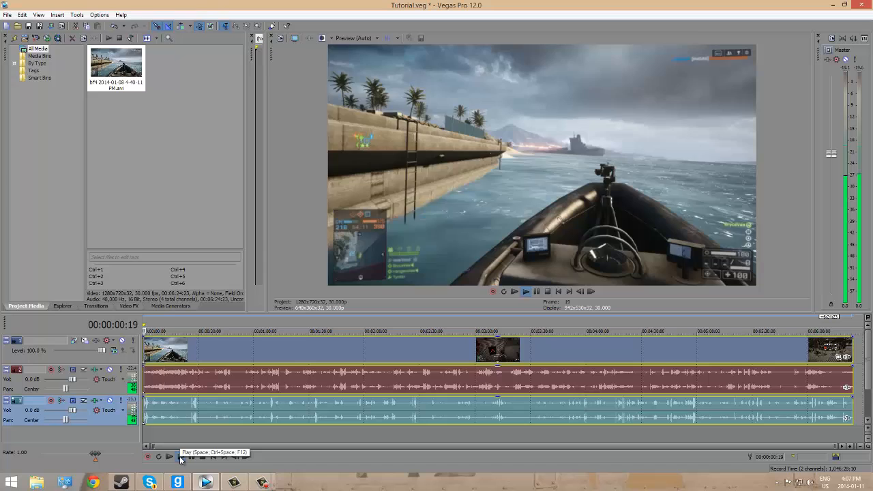
left_click(181, 456)
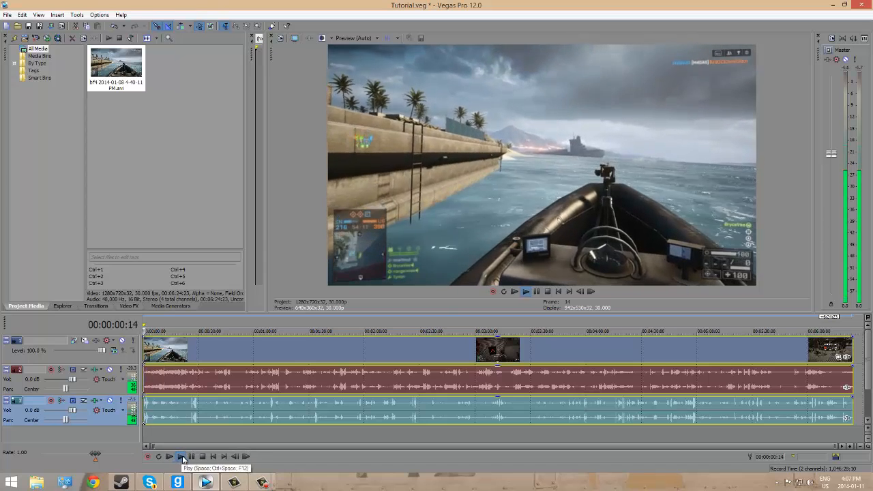
left_click(181, 457)
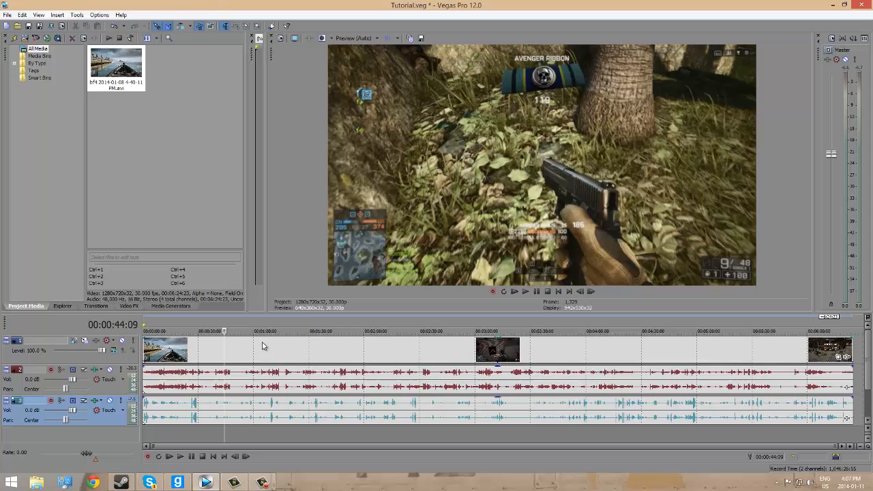
left_click(329, 330)
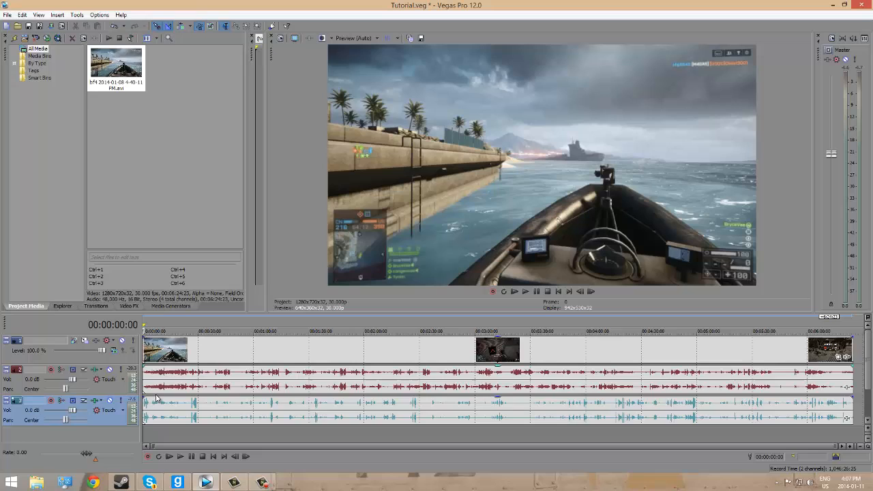
mouse_move(173, 402)
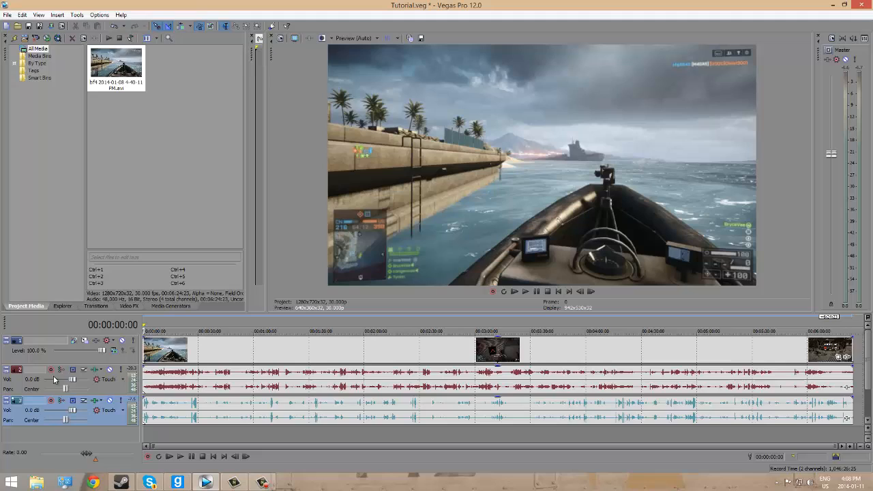
mouse_move(73, 380)
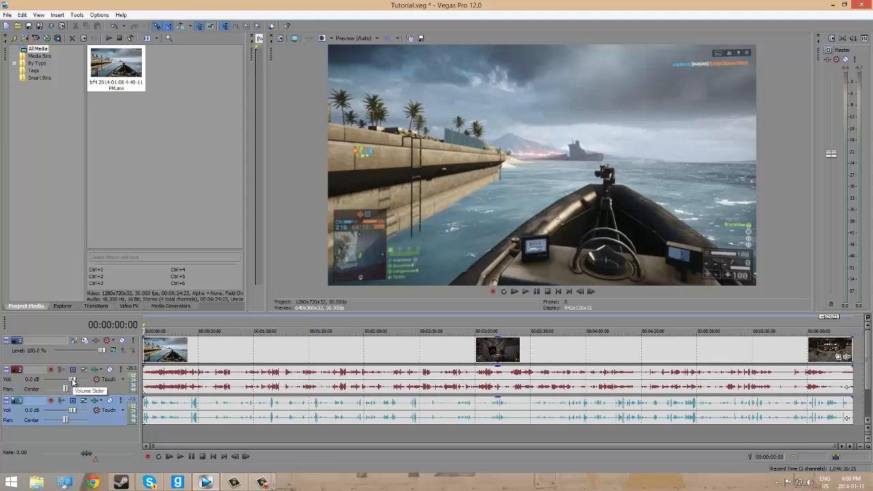
Step: Return audio track 2's volume to 0.0 dB and lower track 3 to -0.3 dB
left_click_drag(73, 379, 66, 380)
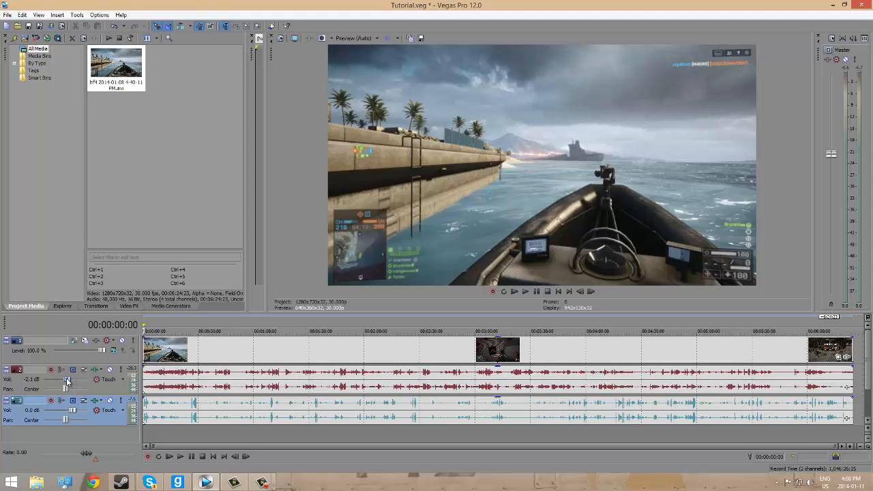
left_click_drag(66, 380, 43, 379)
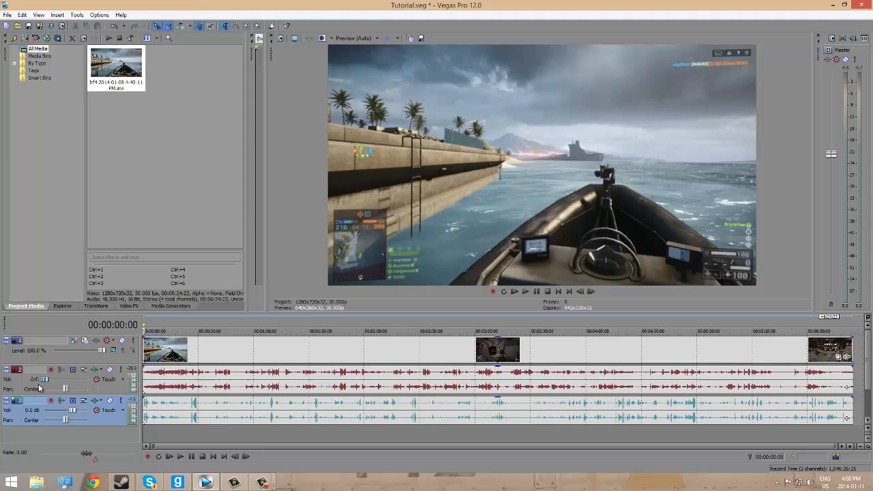
left_click_drag(43, 379, 69, 379)
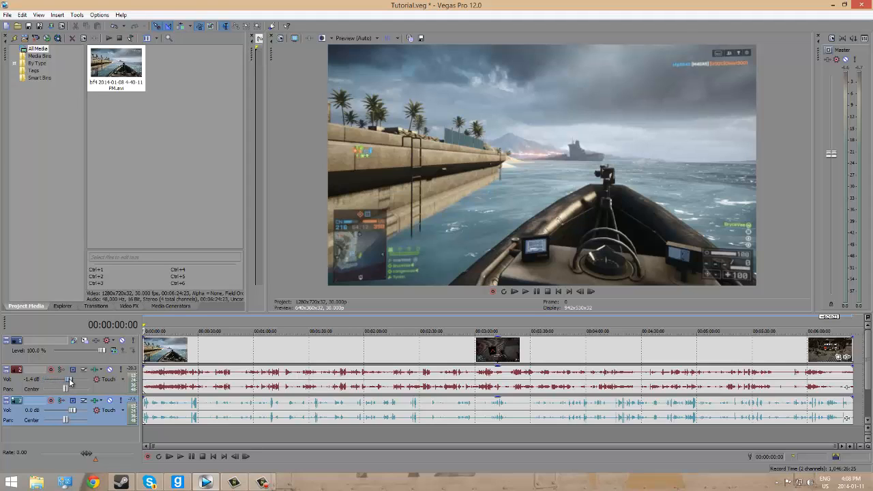
left_click_drag(68, 379, 73, 379)
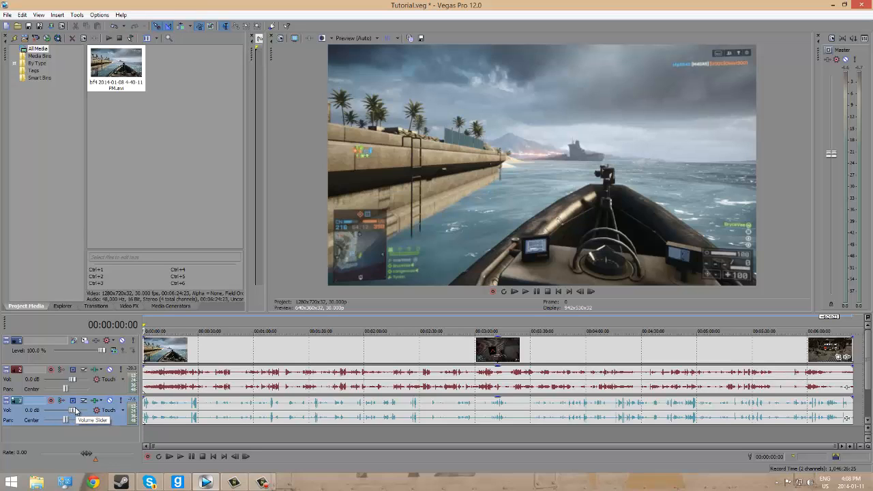
left_click_drag(65, 410, 79, 411)
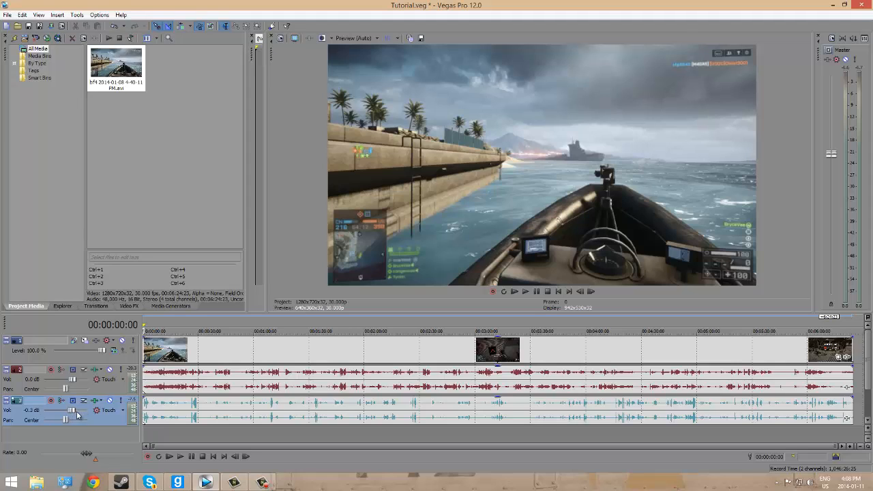
mouse_move(110, 418)
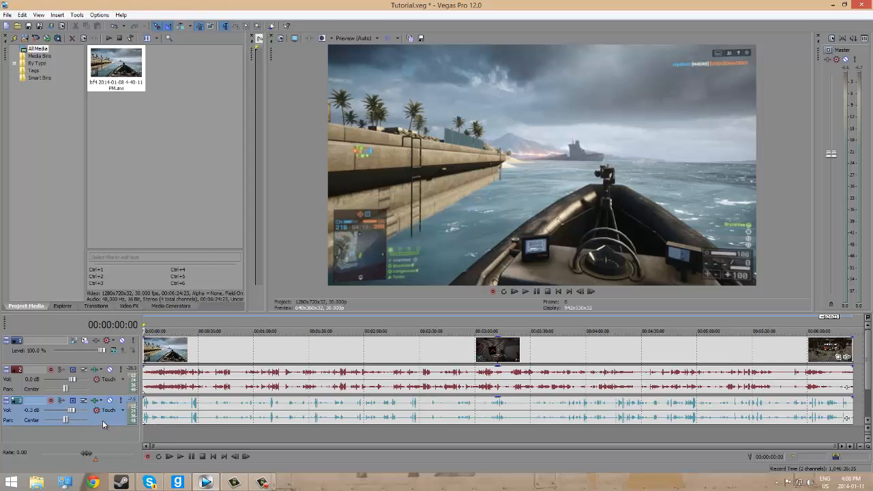
Step: Delete the third audio track from its header menu and play back the project
right_click(103, 425)
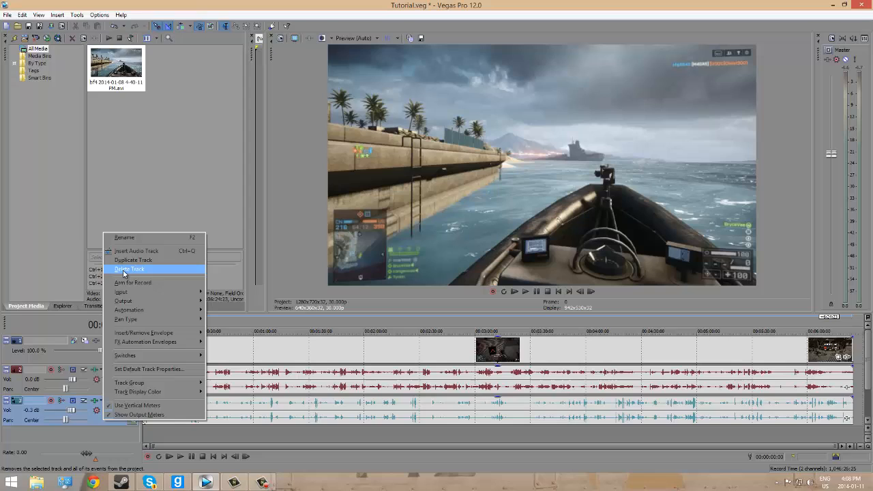
left_click(128, 269)
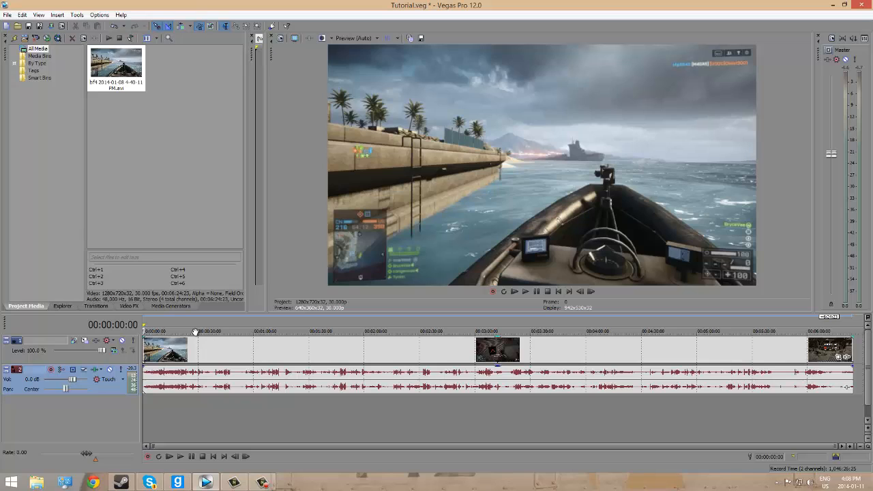
mouse_move(192, 331)
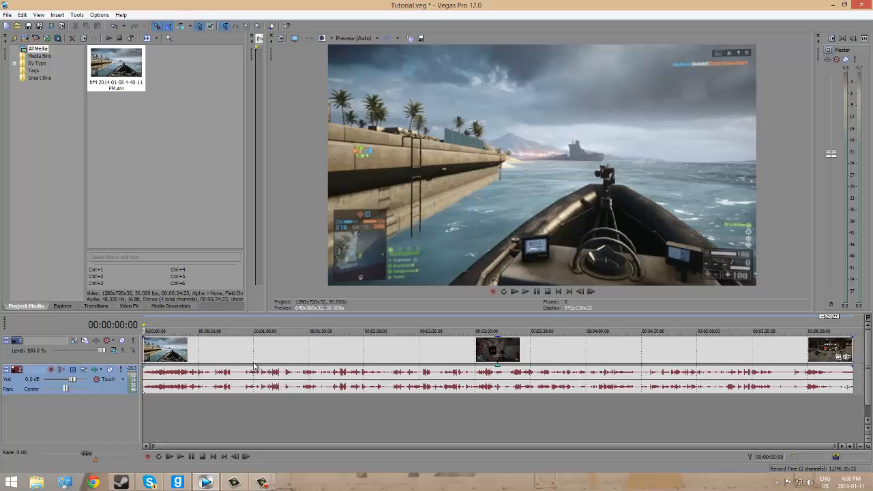
mouse_move(184, 371)
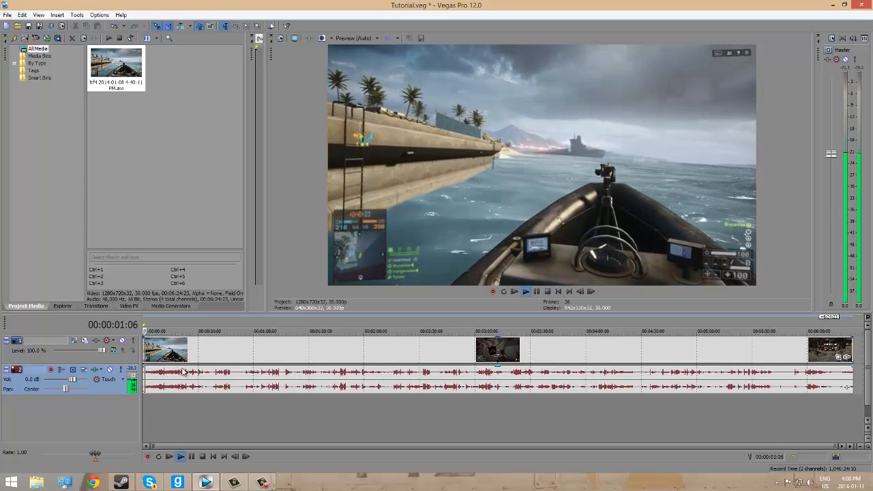
left_click(514, 291)
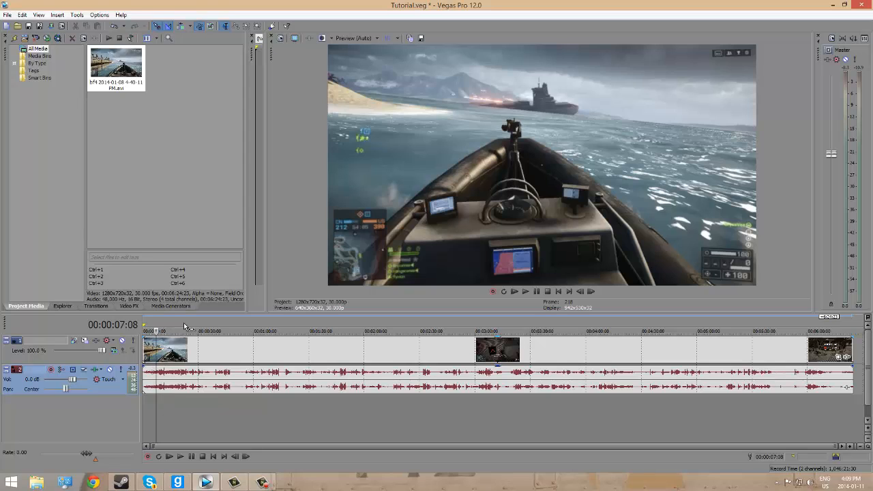
mouse_move(62, 410)
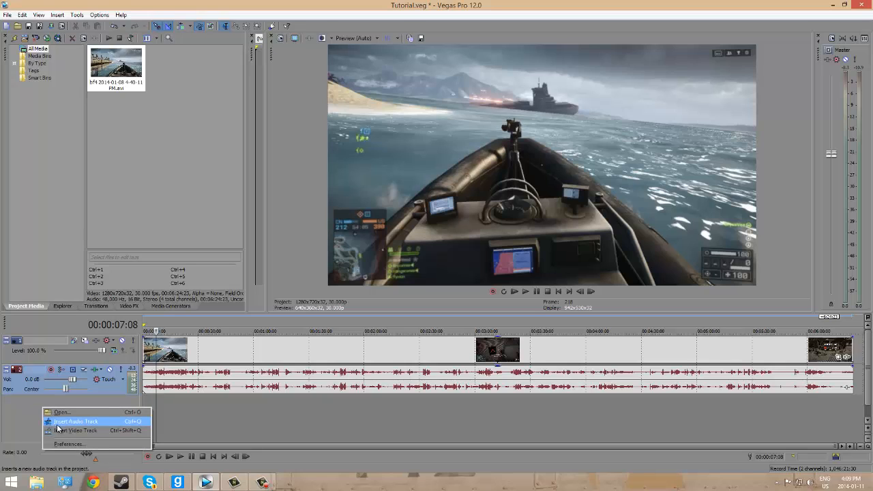
Step: Insert an empty audio track below the existing audio track
left_click(76, 422)
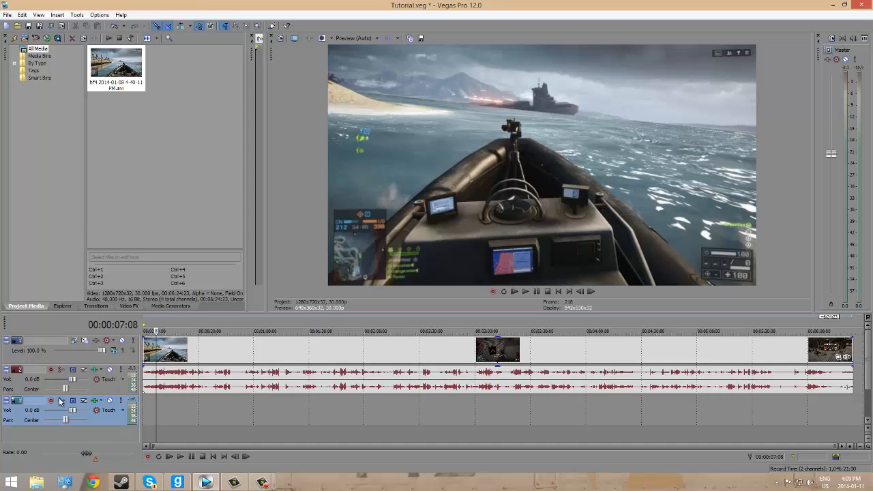
mouse_move(51, 401)
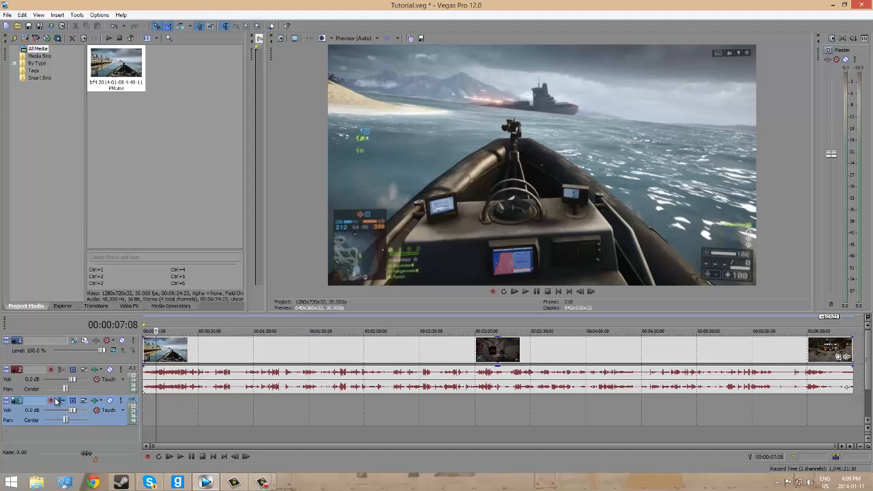
mouse_move(51, 401)
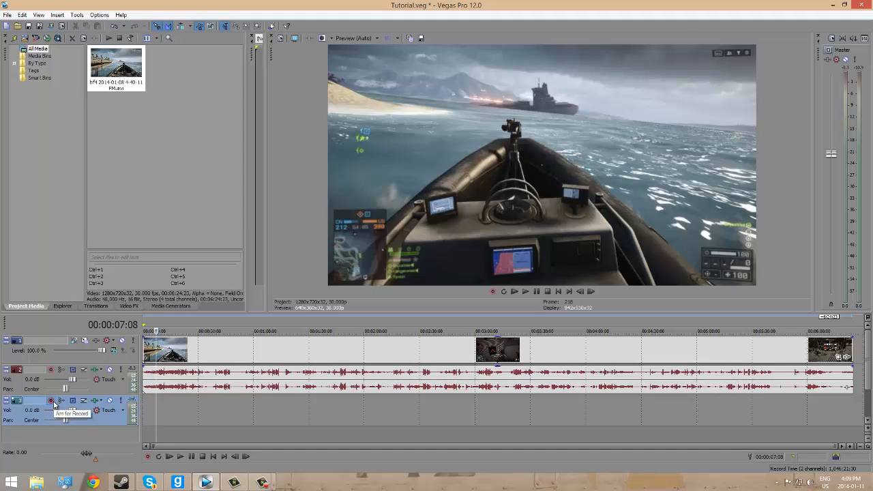
Step: Arm the new audio track for recording, keeping Documents as the recorded files folder
left_click(51, 401)
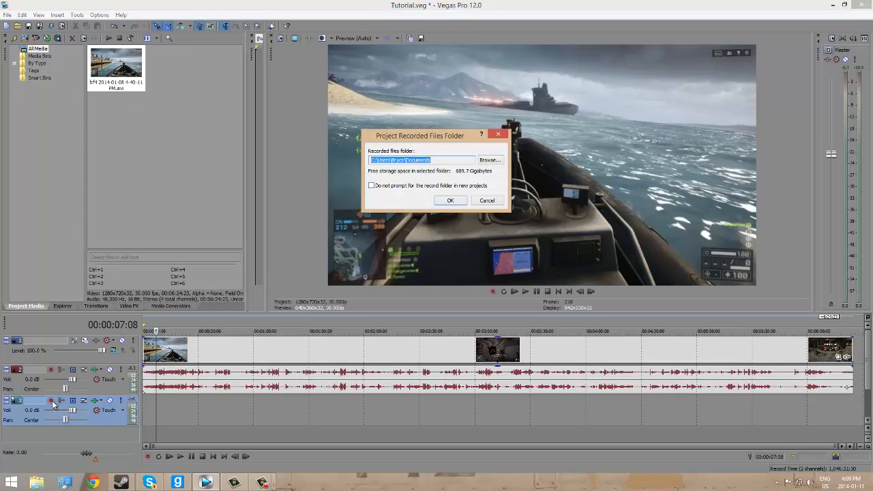
mouse_move(442, 149)
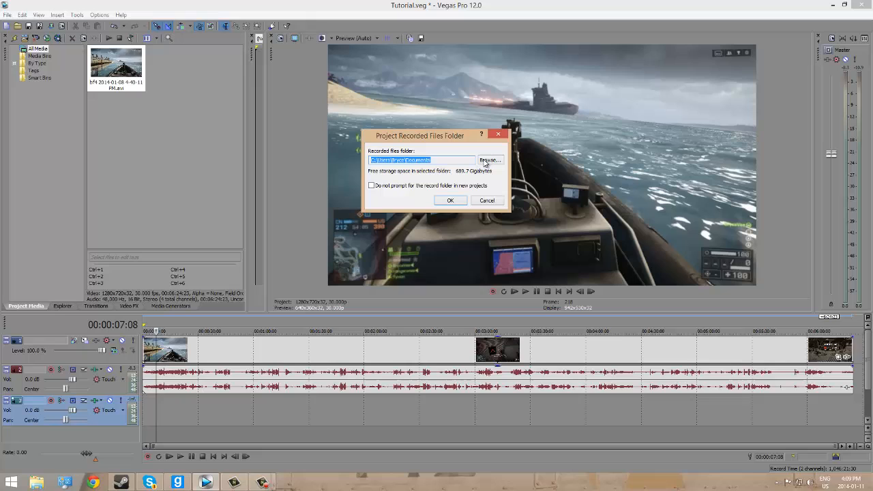
mouse_move(491, 165)
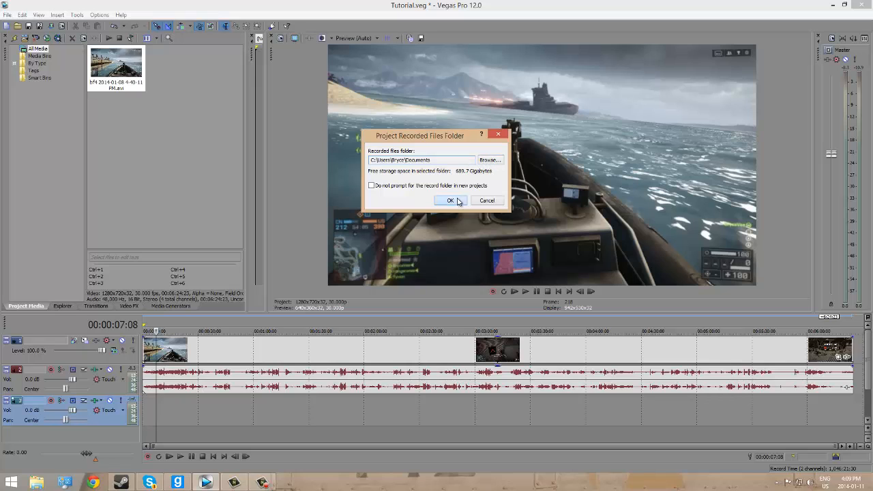
left_click(451, 201)
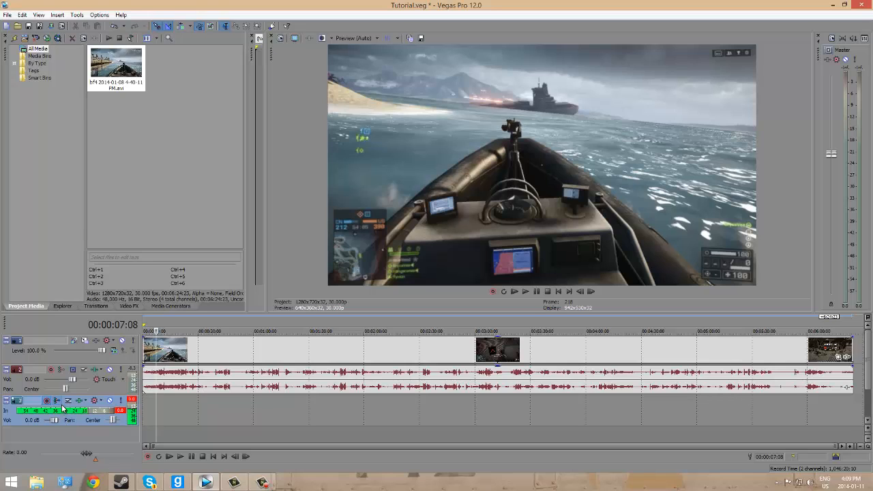
mouse_move(62, 401)
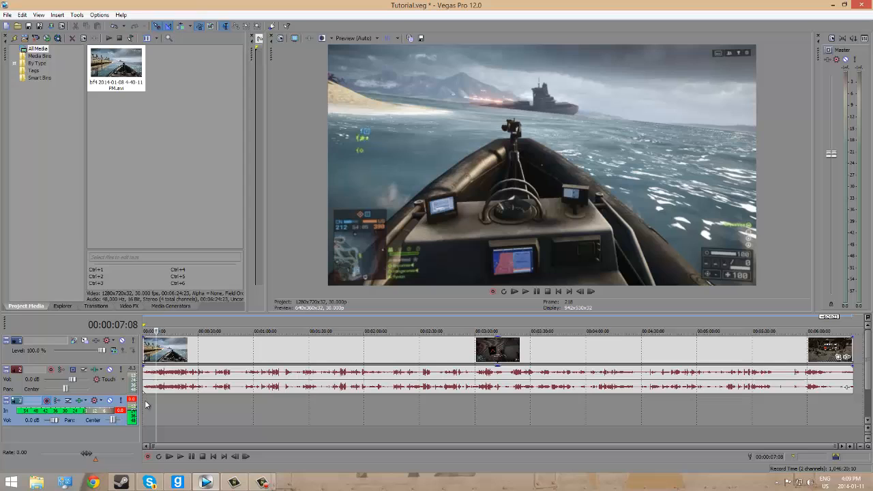
mouse_move(53, 422)
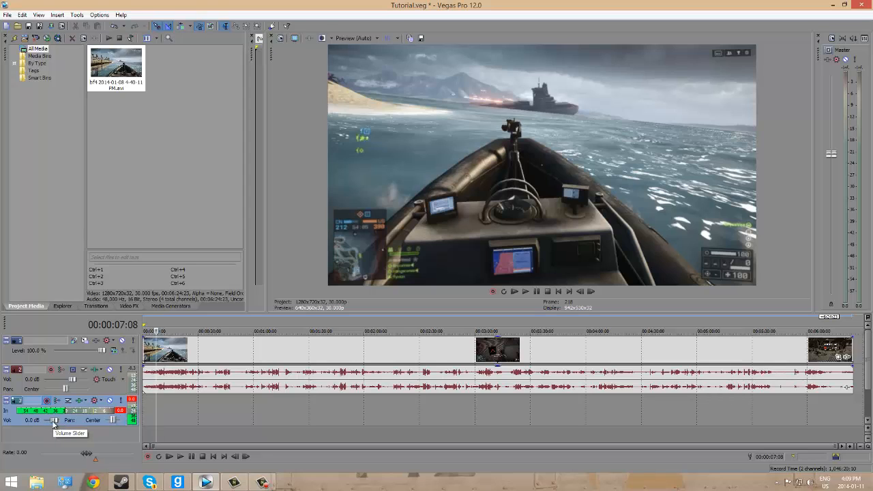
Step: Adjust the armed recording track's volume slider, settling at roughly 0.3 dB
left_click_drag(54, 420, 49, 420)
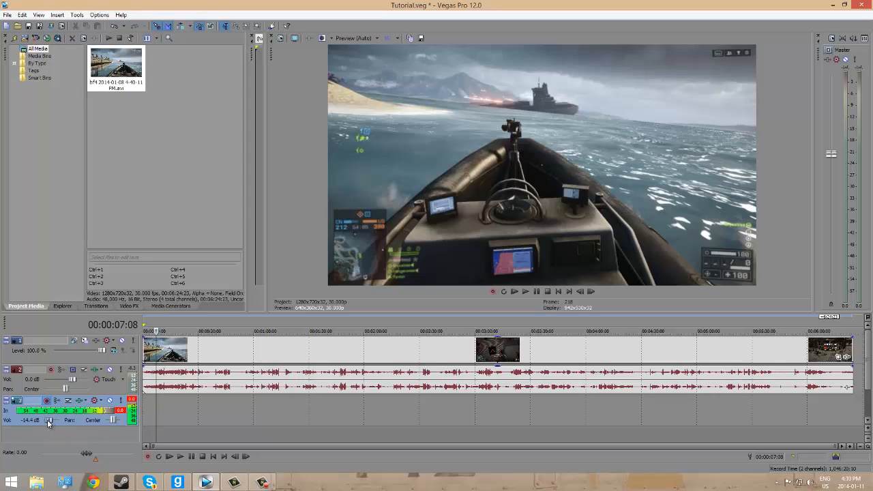
left_click_drag(49, 420, 56, 420)
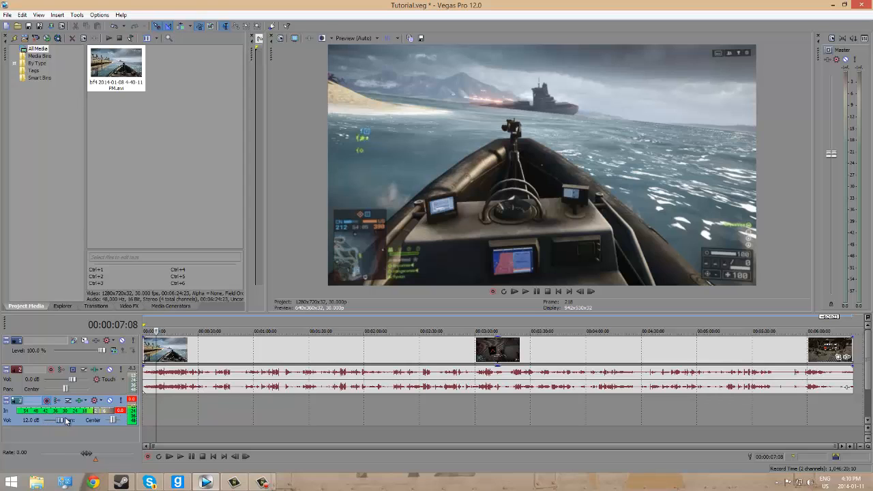
left_click_drag(69, 420, 60, 420)
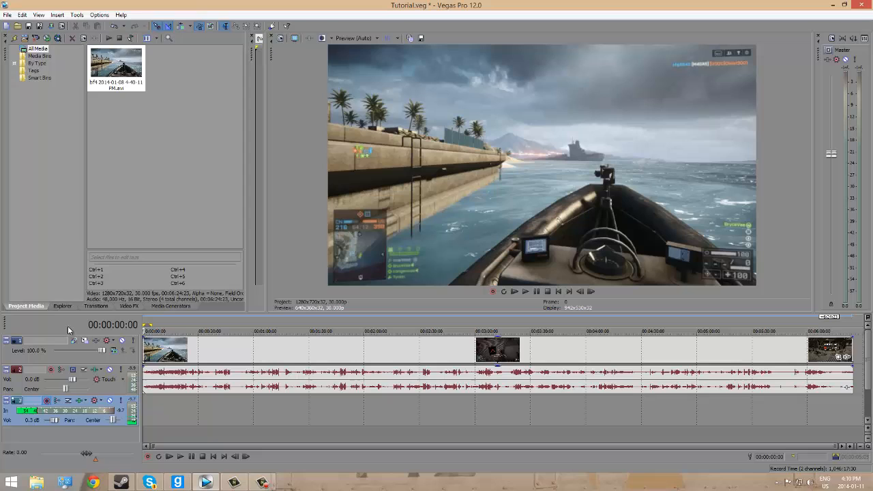
mouse_move(148, 462)
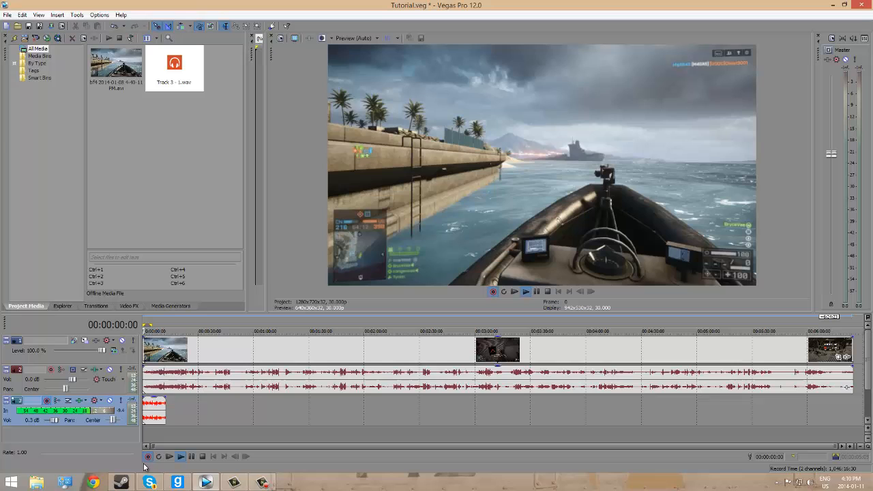
mouse_move(148, 456)
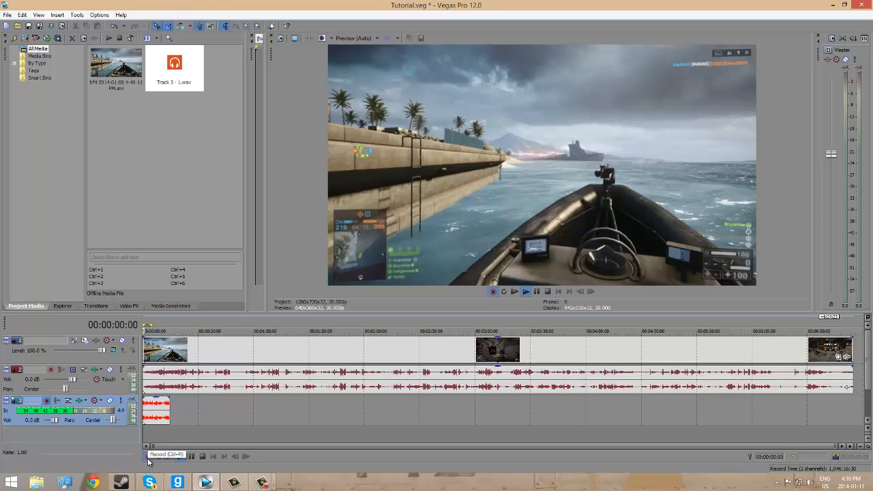
Step: Stop recording, leaving the commentary take Track 3 - 1.wav on the armed track
left_click(148, 459)
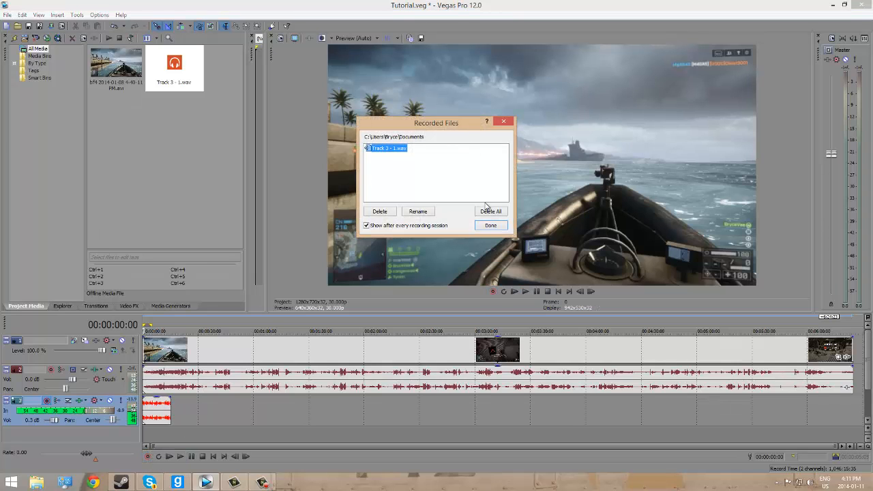
Step: Keep the roughly 15-second commentary take and close the Recorded Files list
left_click(491, 225)
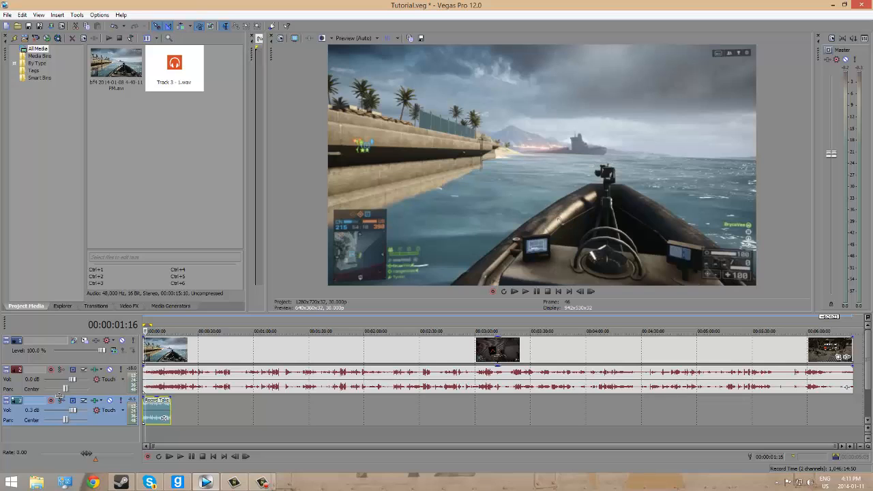
mouse_move(155, 373)
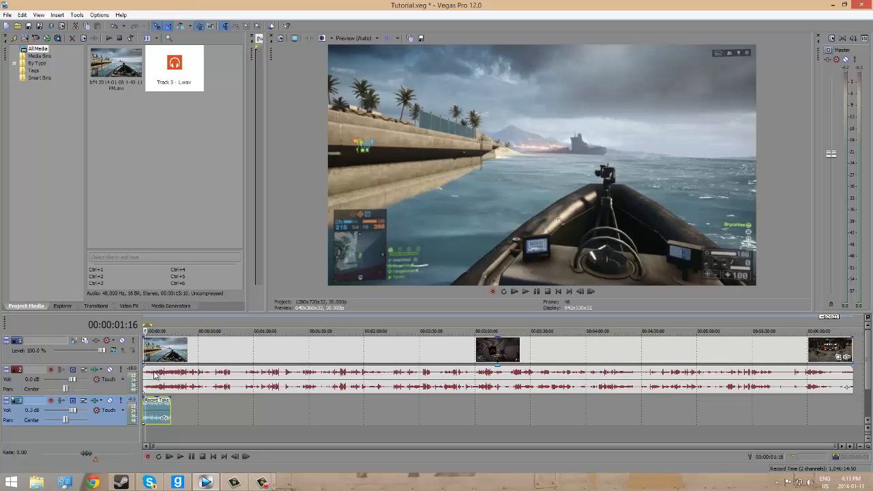
mouse_move(97, 377)
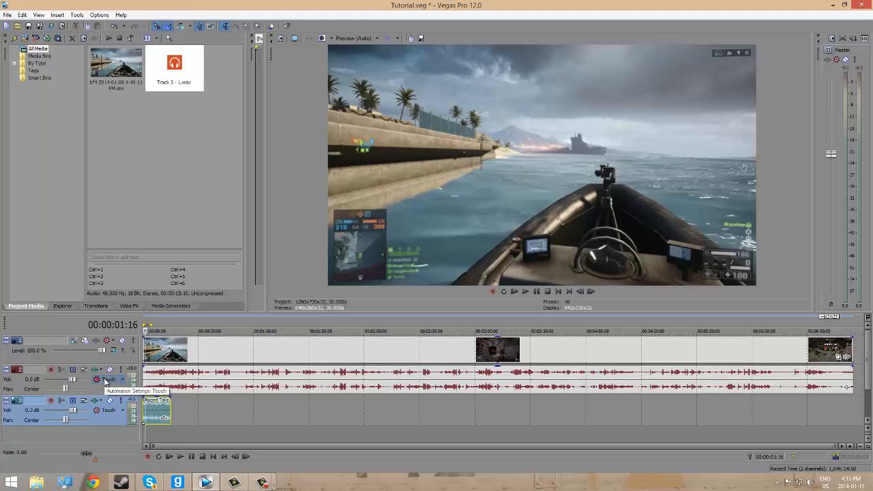
mouse_move(96, 370)
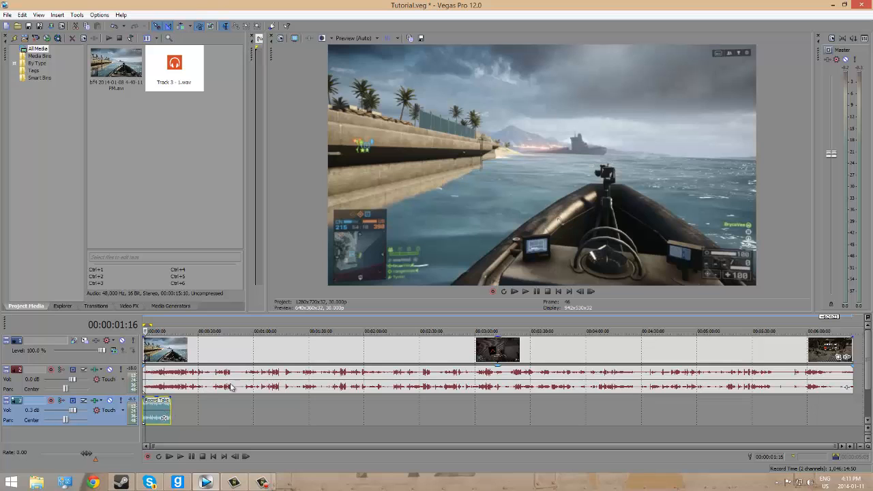
mouse_move(214, 451)
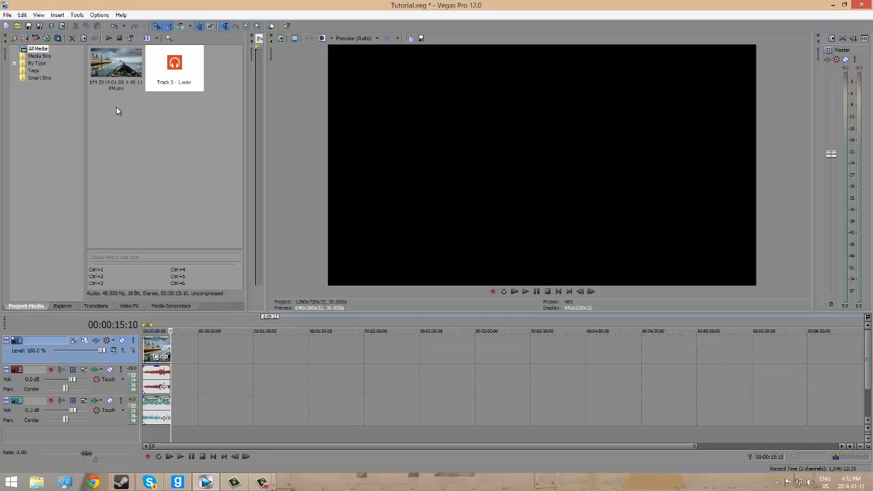
Step: Delete the game AVI from Project Media, declining to remove the recording
left_click(114, 65)
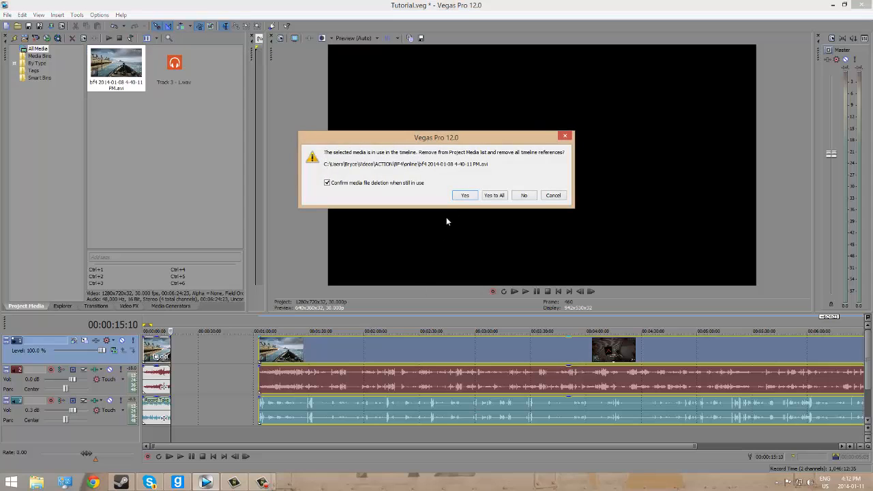
left_click(523, 195)
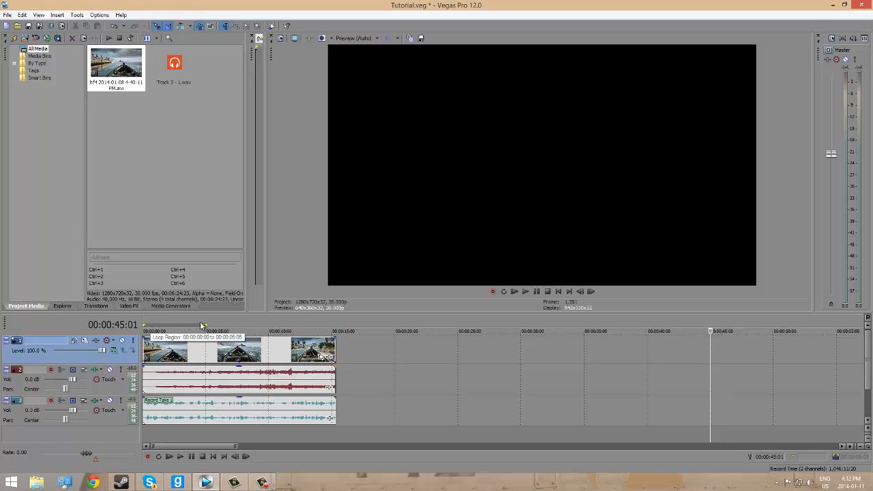
mouse_move(74, 412)
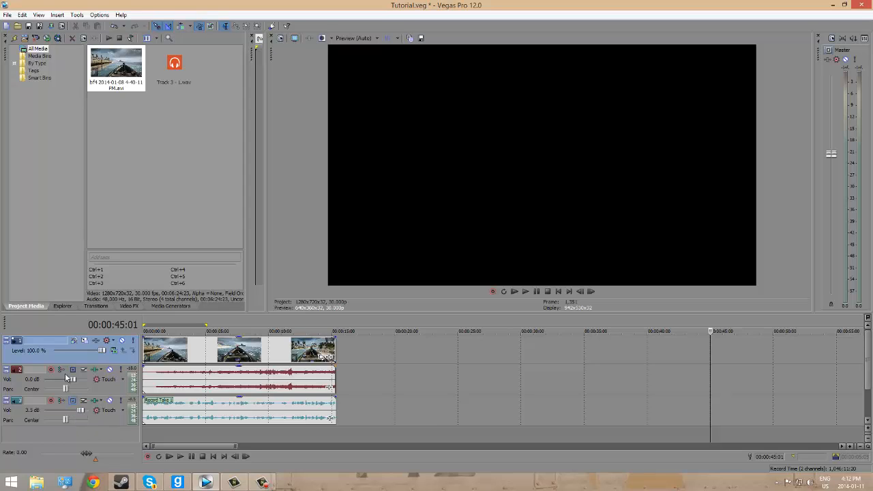
Step: Lower the game audio track's volume slider toward -3.6 dB
left_click_drag(70, 379, 63, 379)
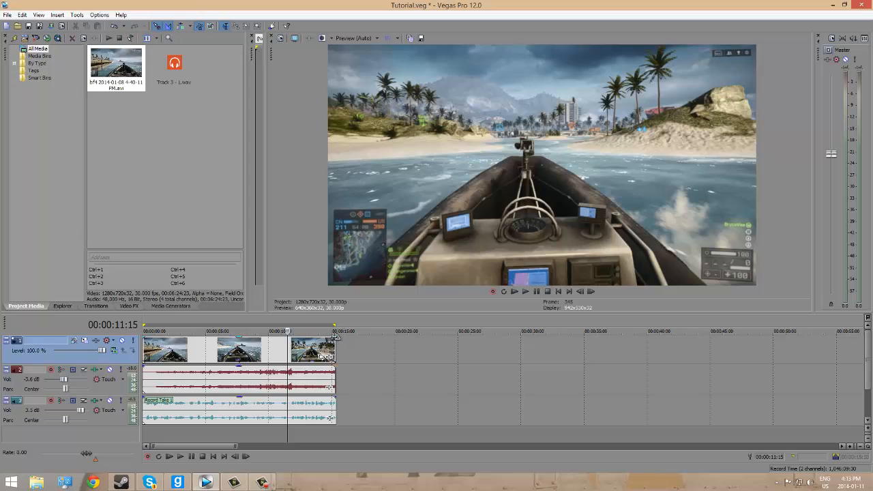
mouse_move(334, 341)
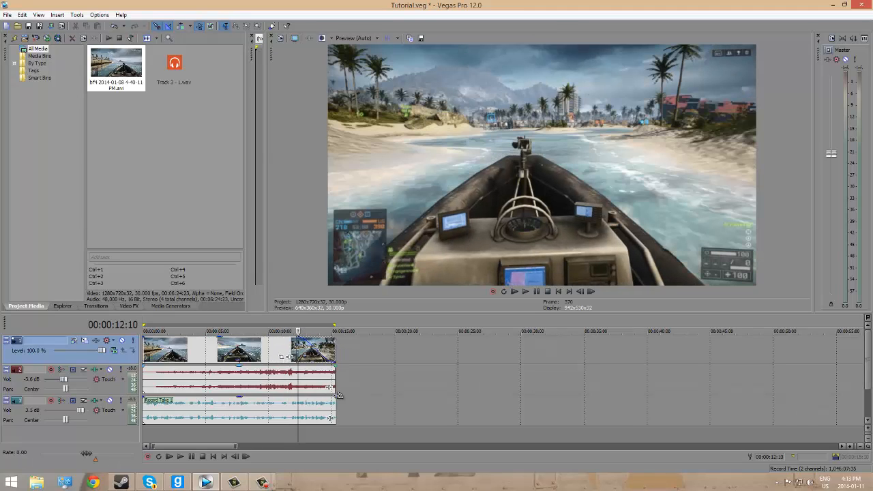
Step: Drag the end of the audio events leftward to fade out the game audio and commentary
left_click_drag(335, 399, 290, 402)
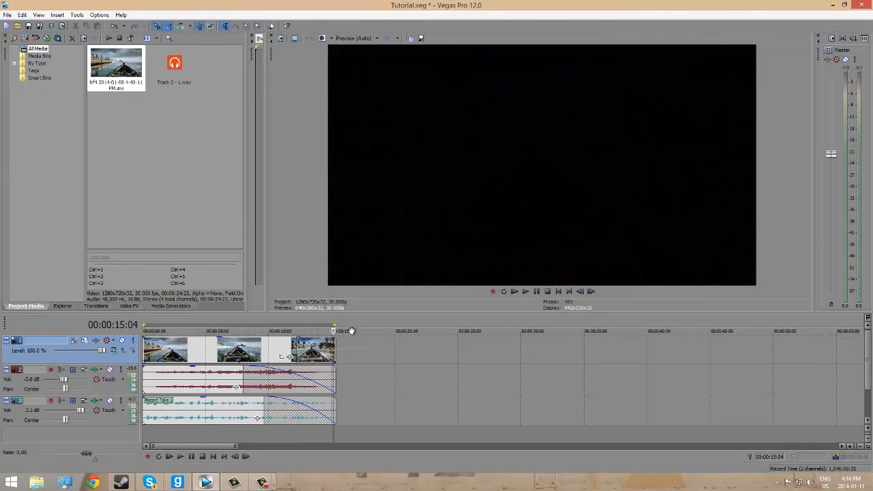
mouse_move(344, 296)
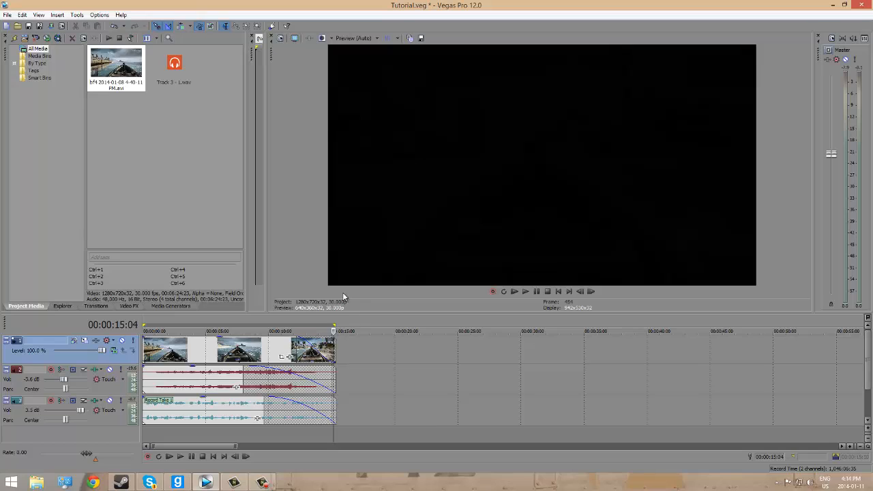
mouse_move(423, 359)
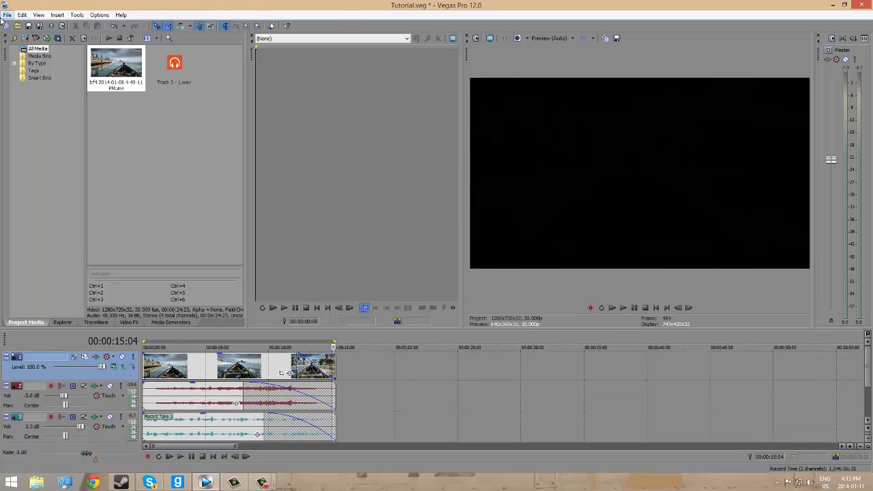
Step: Open the File menu to reach Render As for the faded 15-second edit
left_click(8, 8)
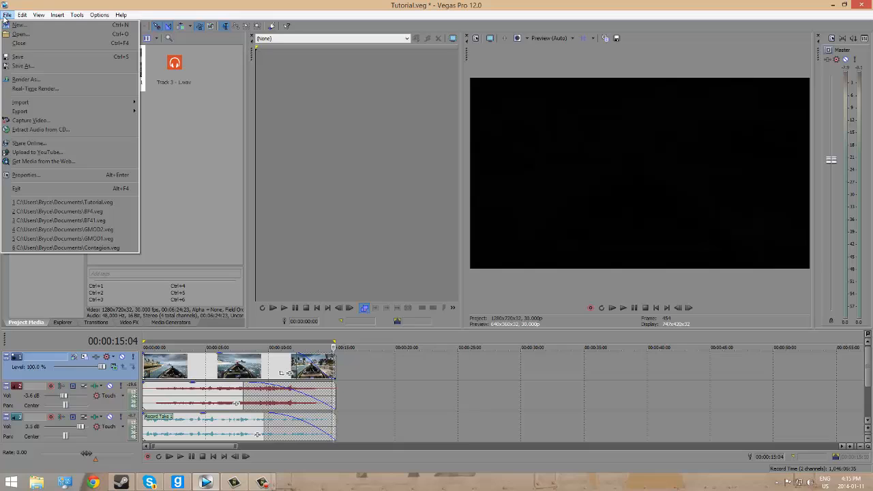
mouse_move(27, 109)
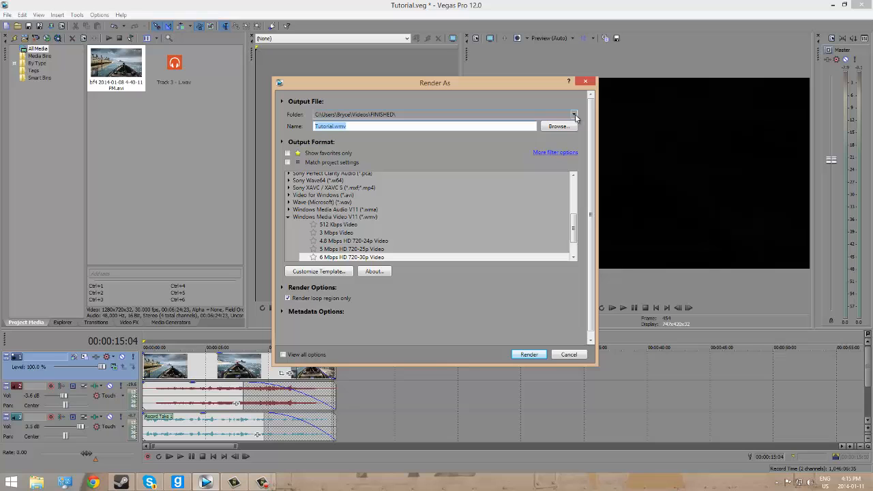
Step: Set the render destination for Tutorial.wmv to the Desktop folder
left_click(574, 114)
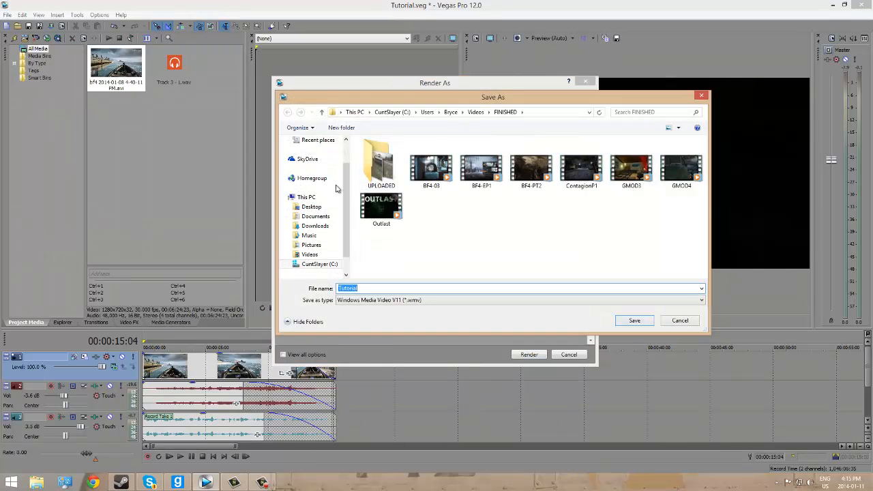
left_click(311, 206)
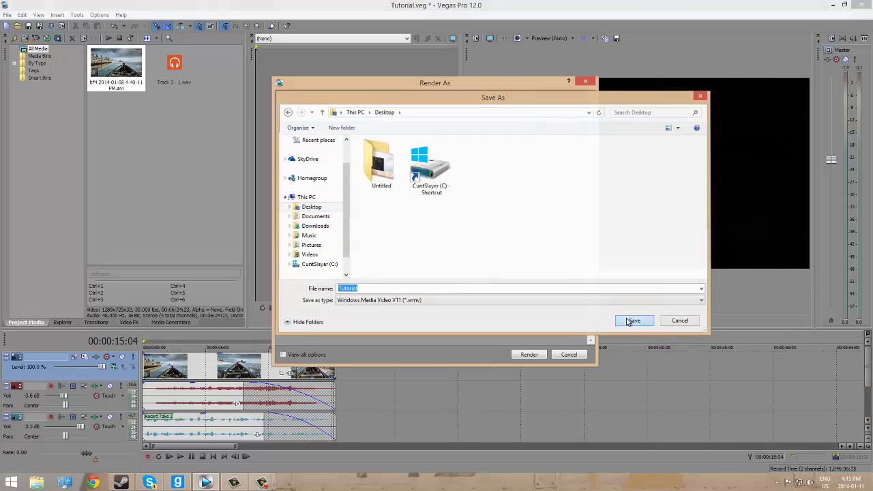
left_click(633, 320)
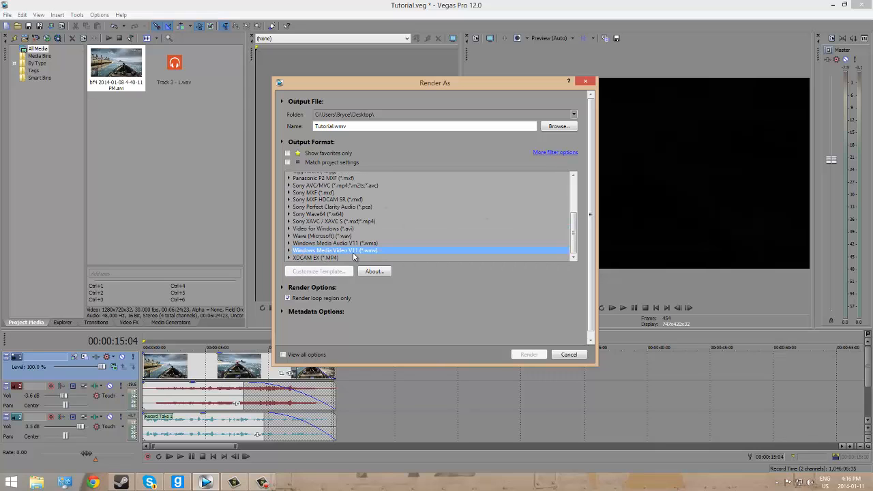
mouse_move(364, 253)
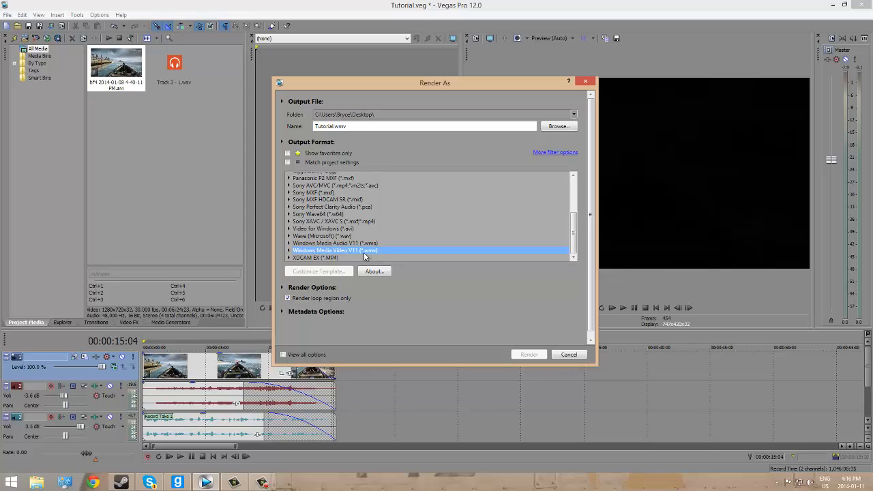
mouse_move(361, 220)
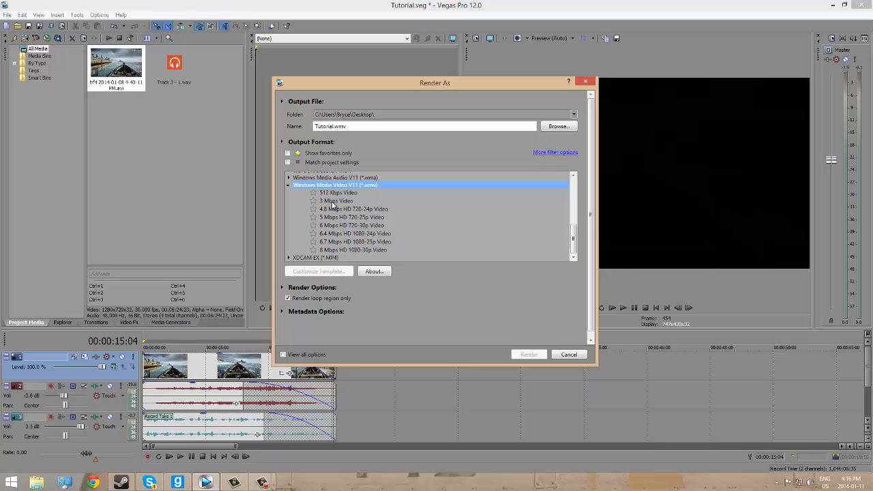
mouse_move(342, 202)
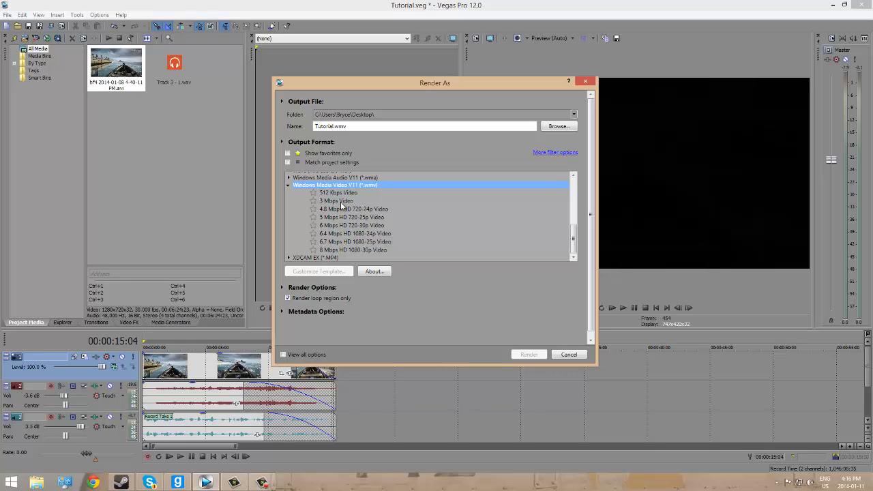
mouse_move(353, 217)
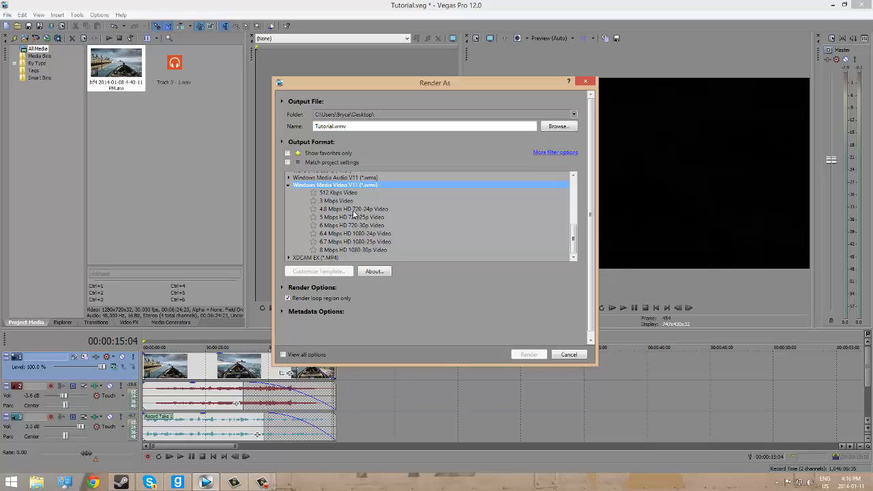
mouse_move(360, 217)
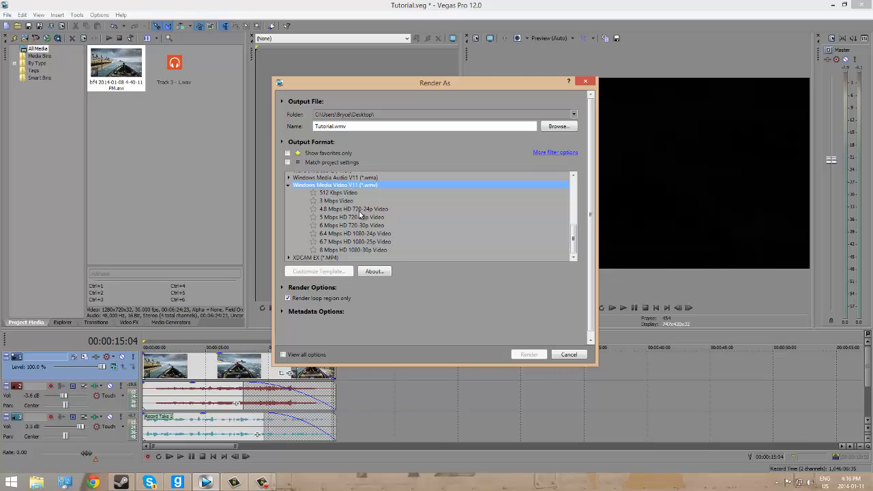
mouse_move(372, 217)
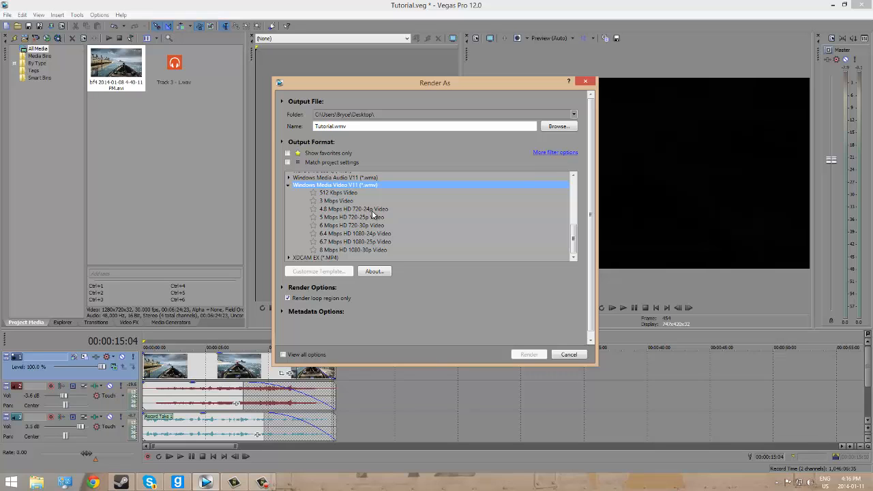
Step: Select the 6 Mbps HD 720-30p Video template among the 720p options
left_click(353, 209)
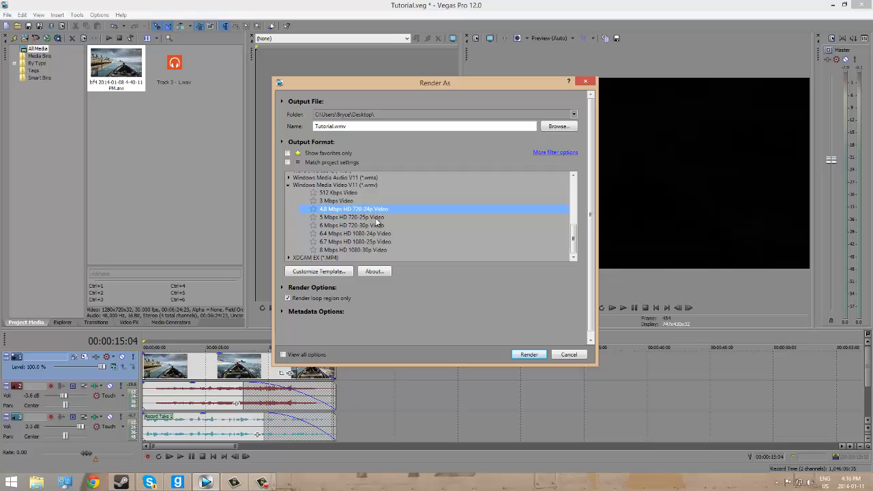
left_click(352, 217)
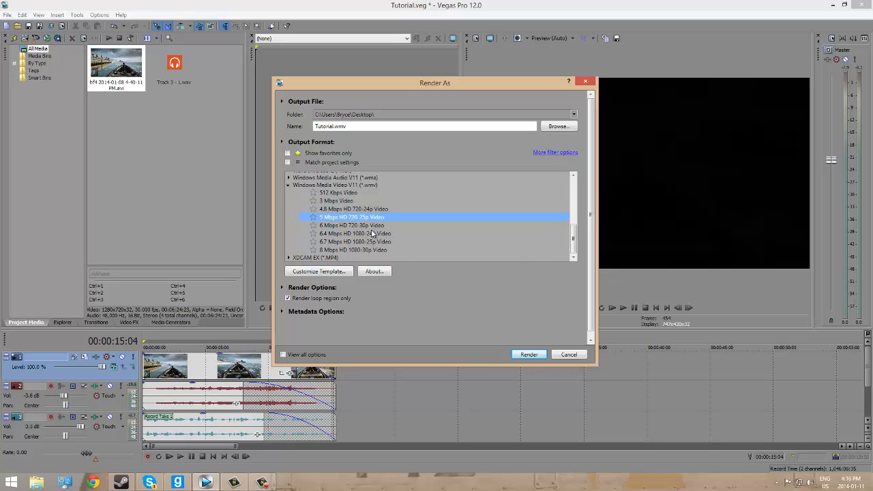
left_click(350, 225)
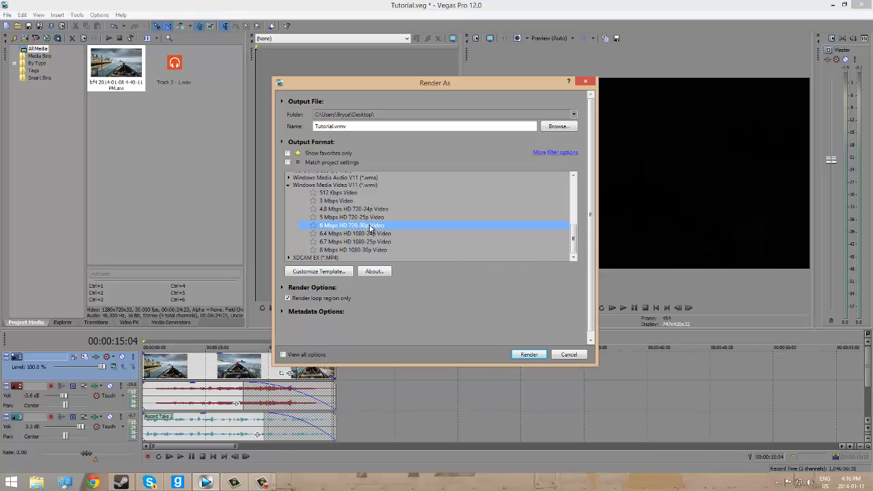
mouse_move(678, 123)
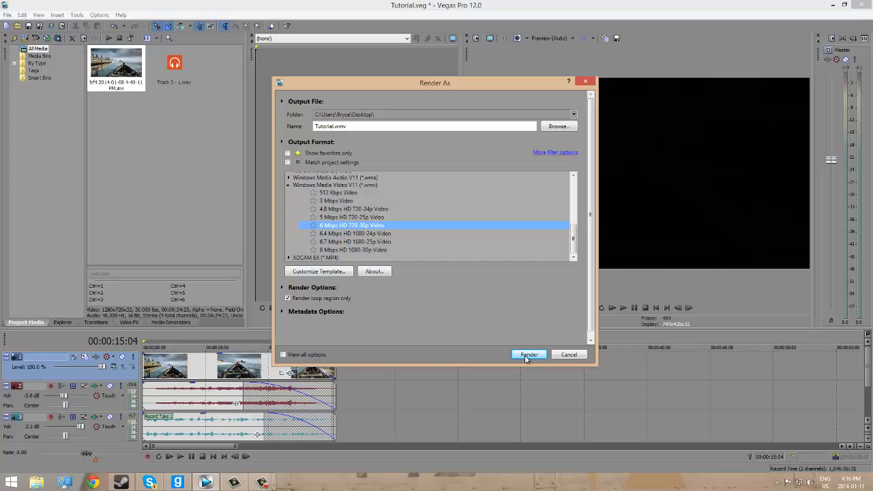
Step: Render Tutorial.wmv and wait for the 100% completion notice
left_click(528, 354)
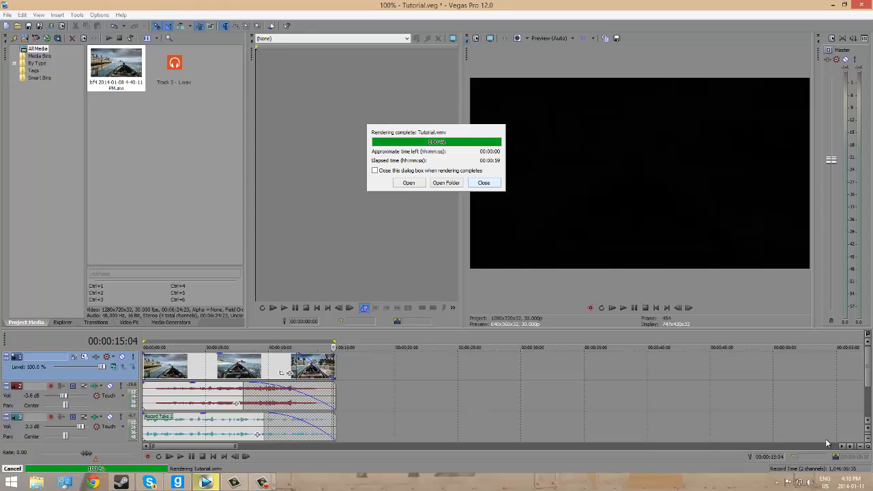
Step: Minimize Vegas Pro to reveal the desktop and the rendered Tutorial file
left_click(483, 182)
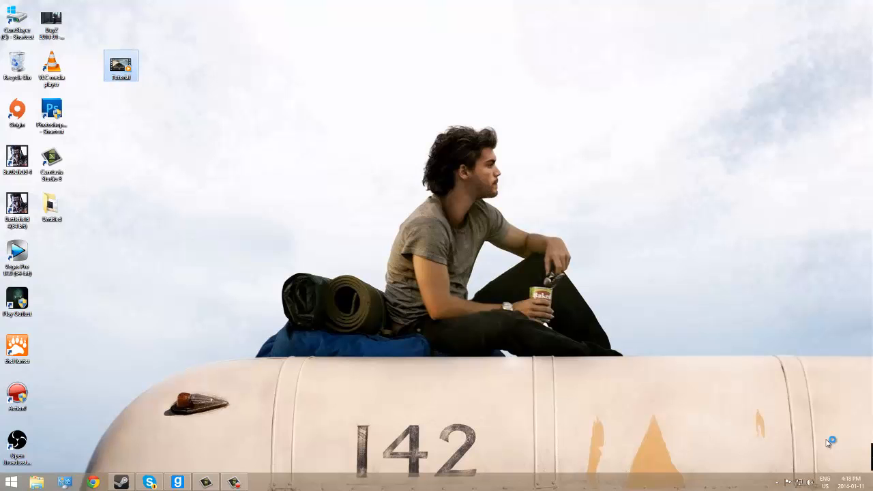
double_click(120, 63)
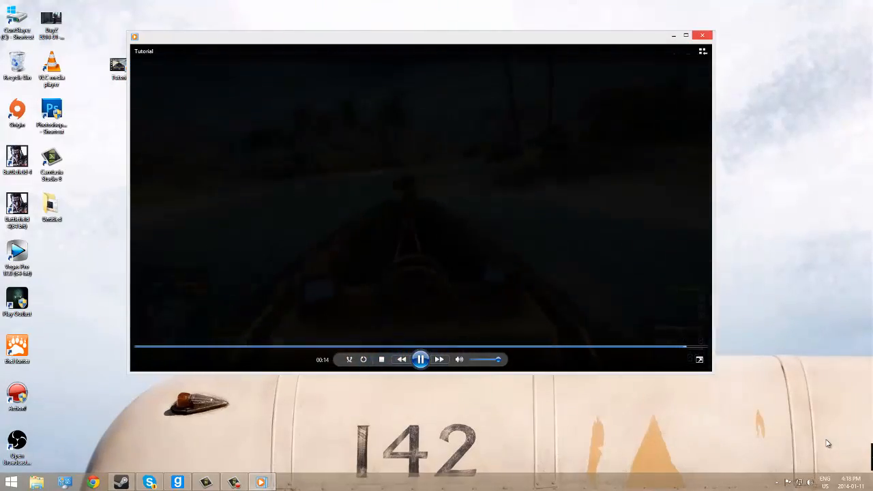
left_click(704, 35)
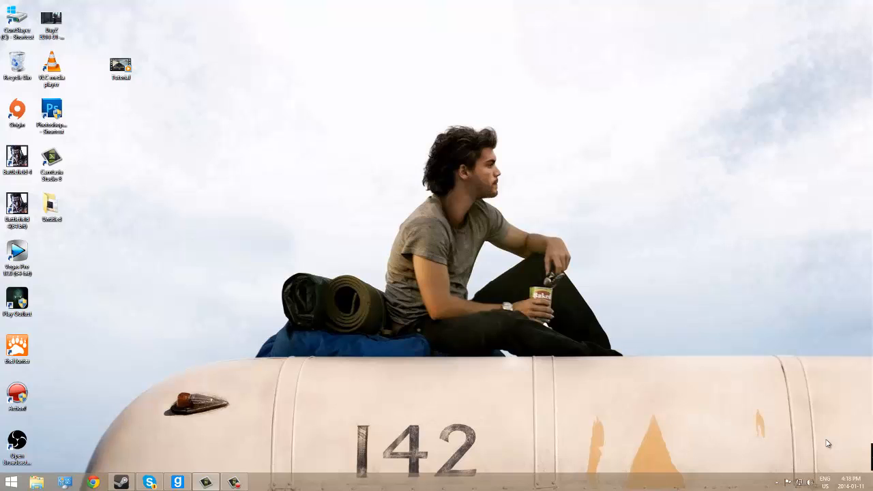